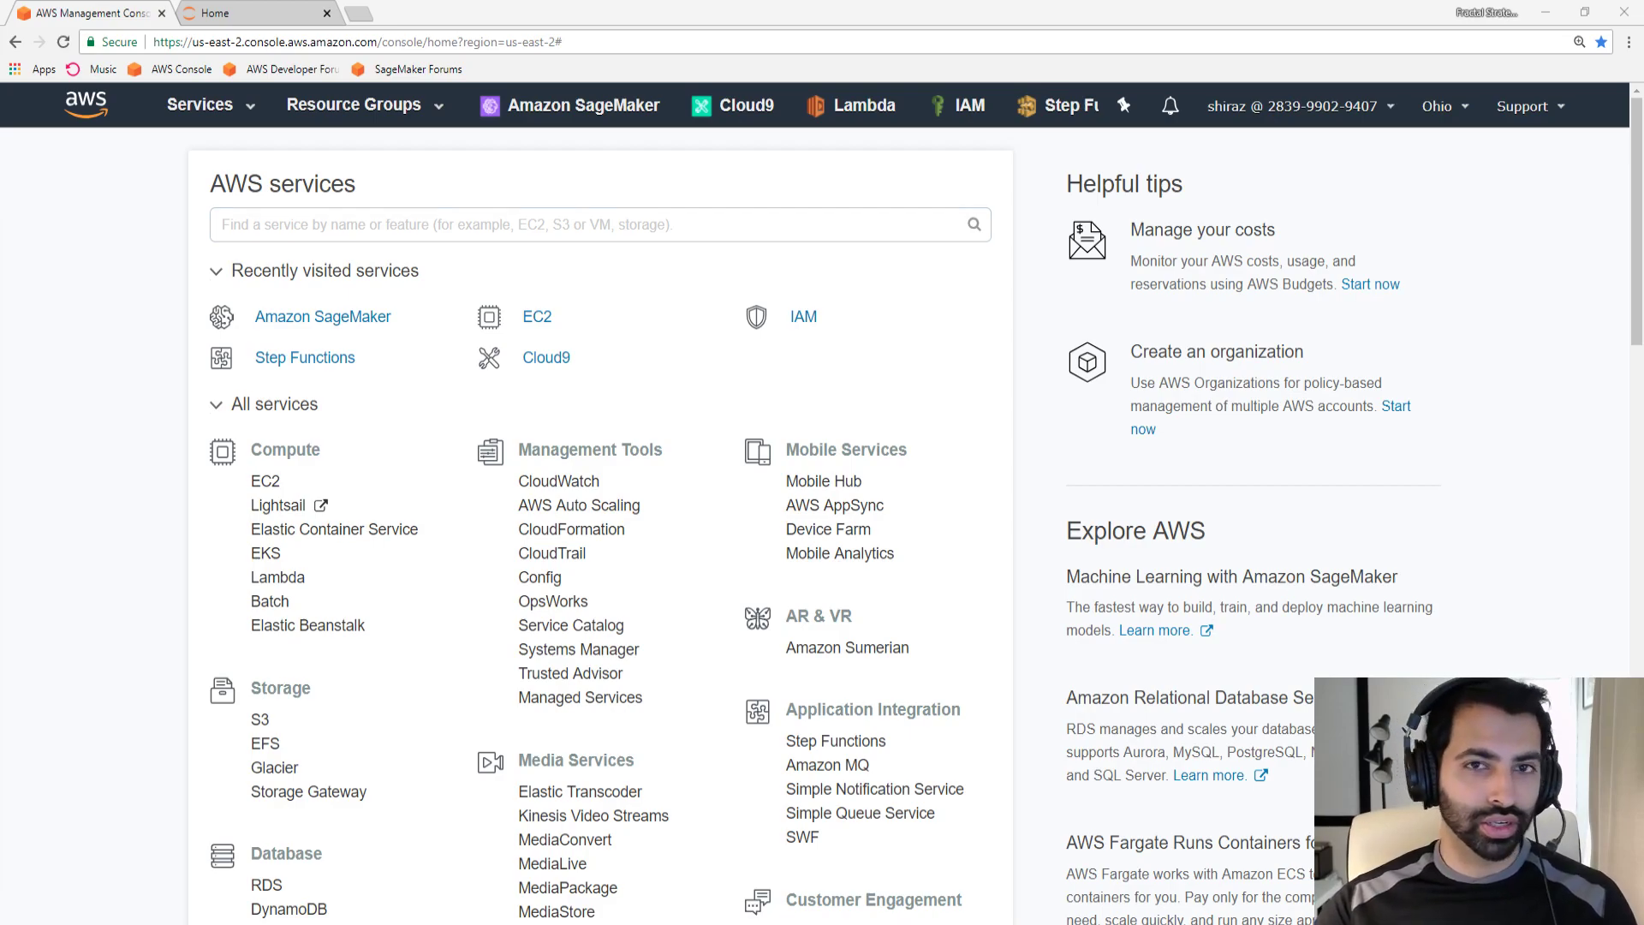
{"action": "mouse_move", "coordinate": [356, 425]}
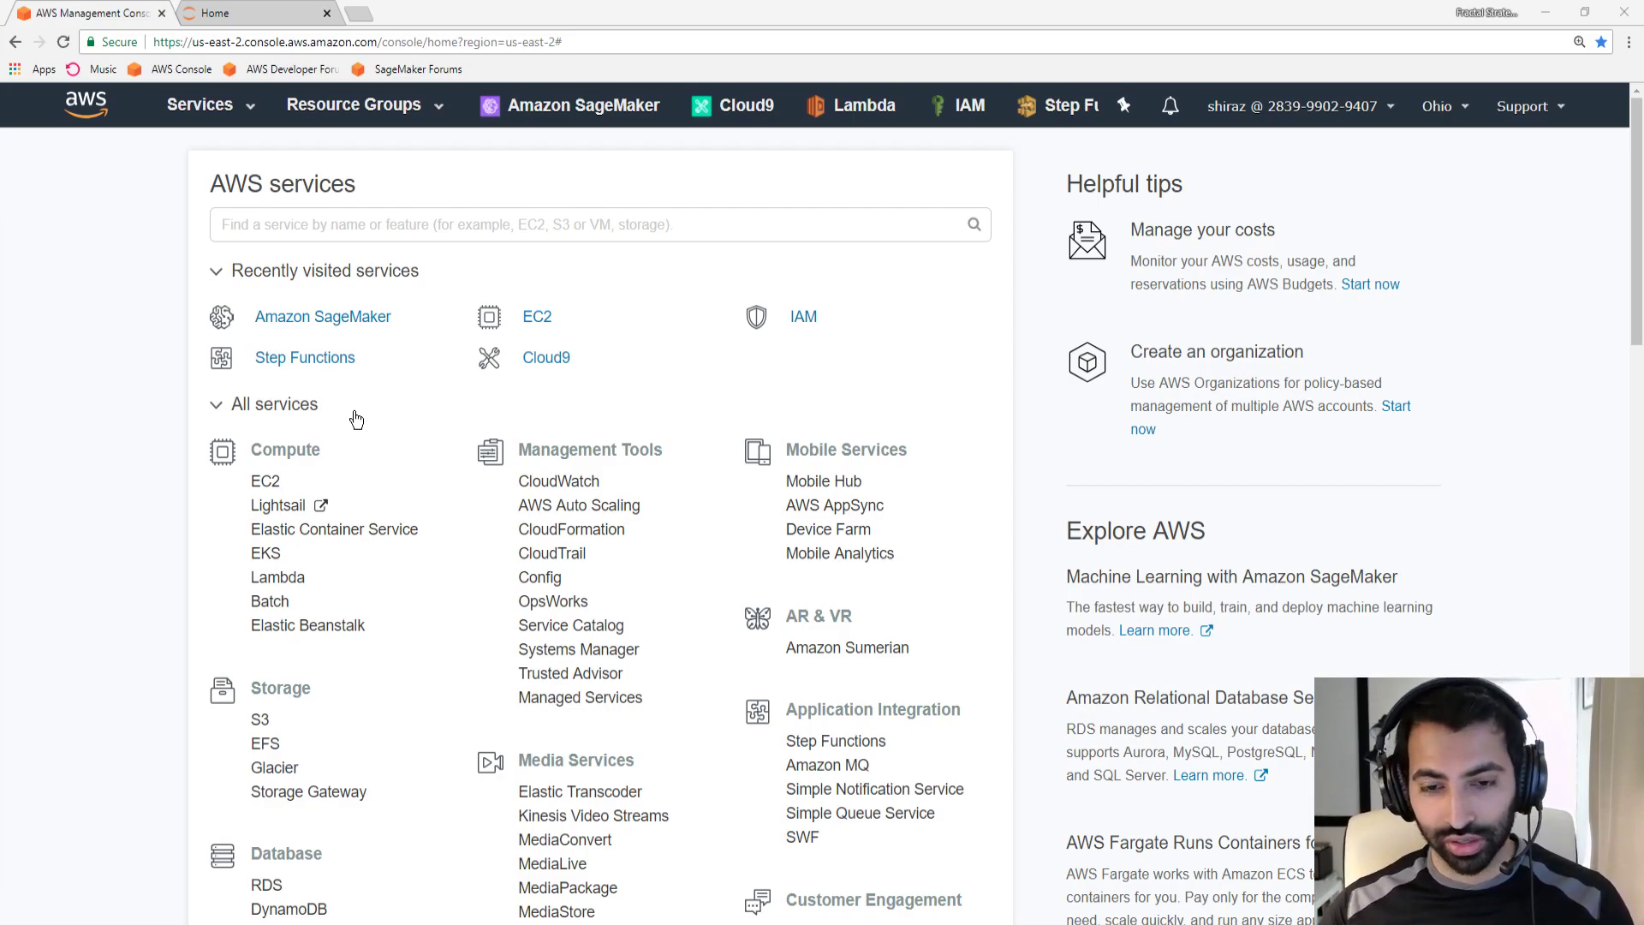
{"action": "mouse_move", "coordinate": [392, 431]}
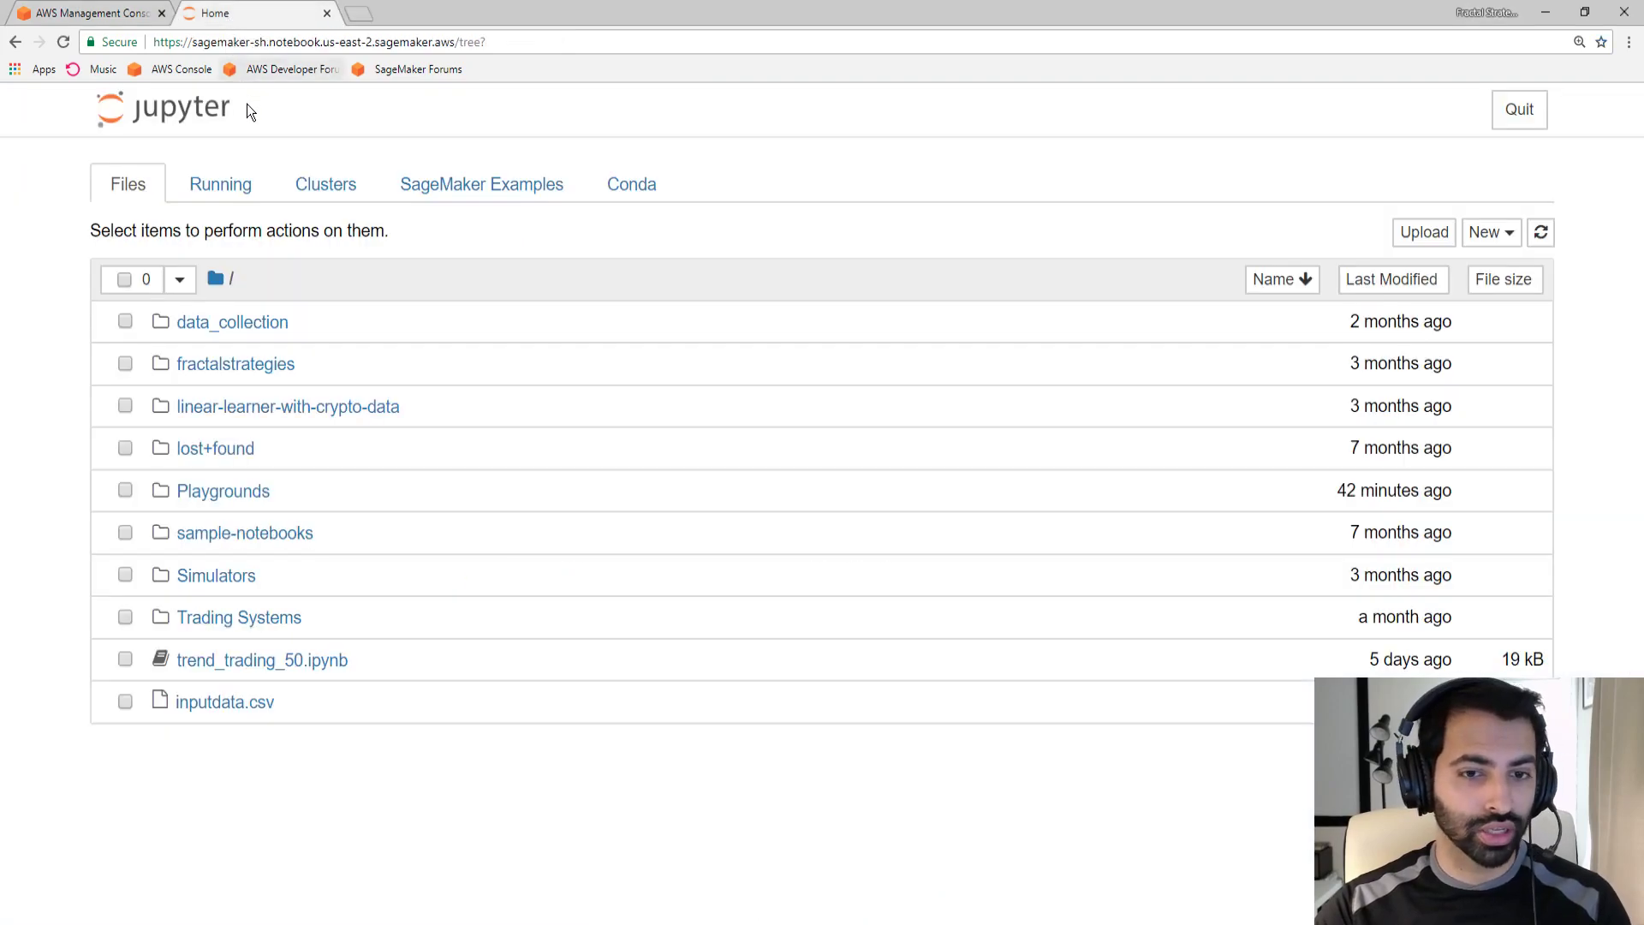
{"action": "mouse_move", "coordinate": [688, 144]}
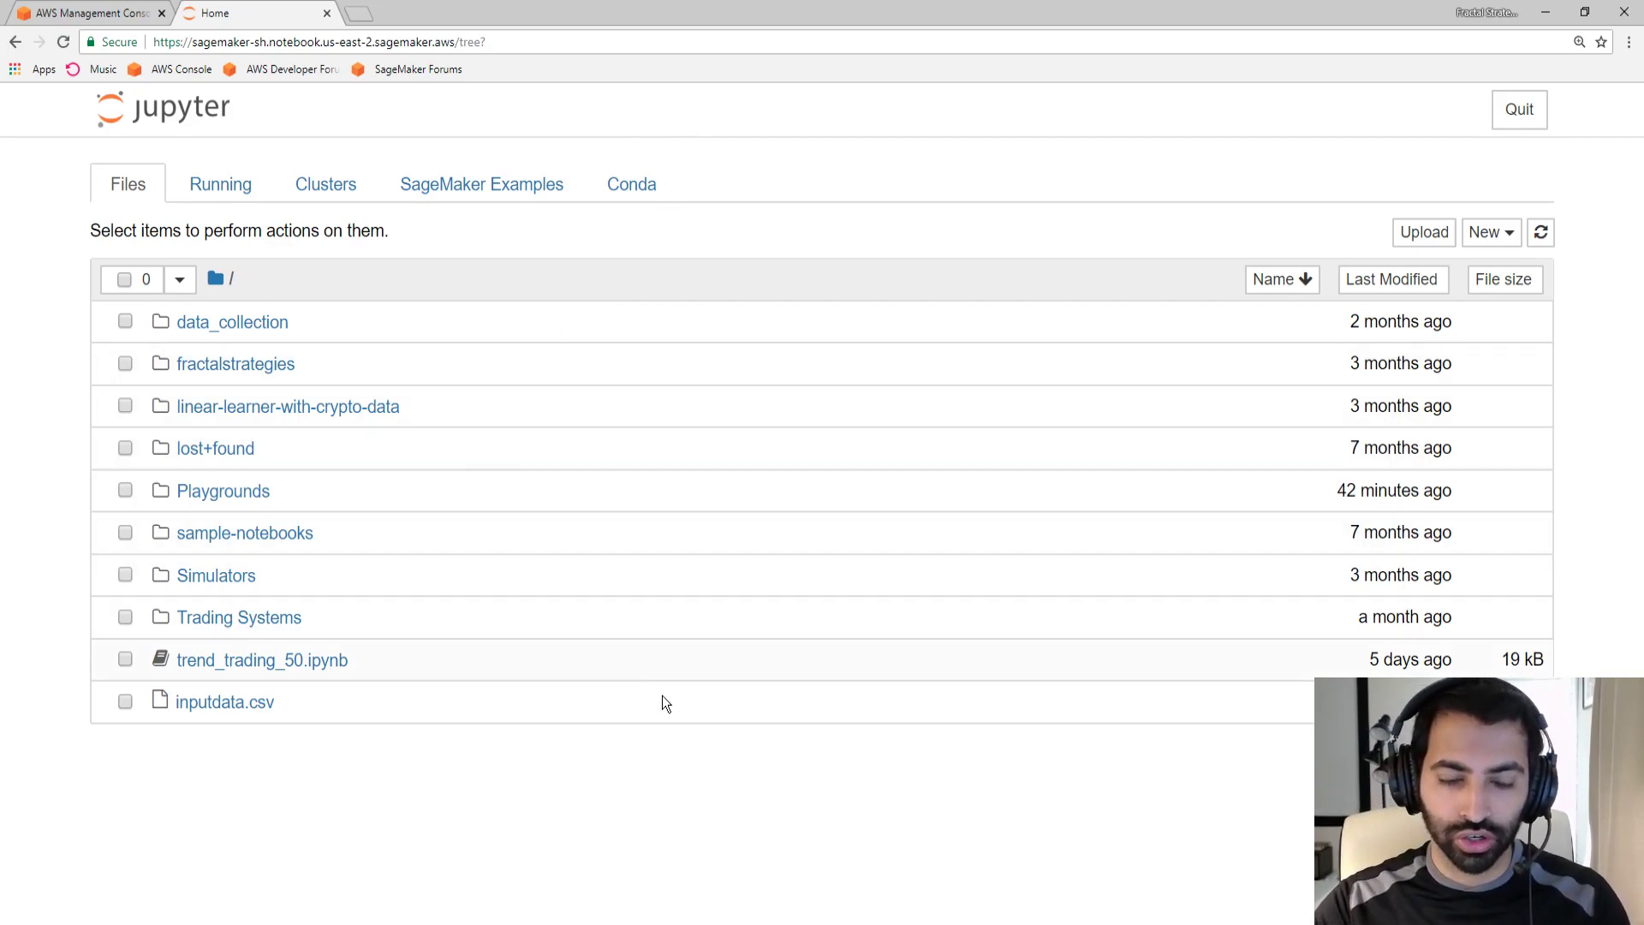
{"action": "mouse_move", "coordinate": [617, 668]}
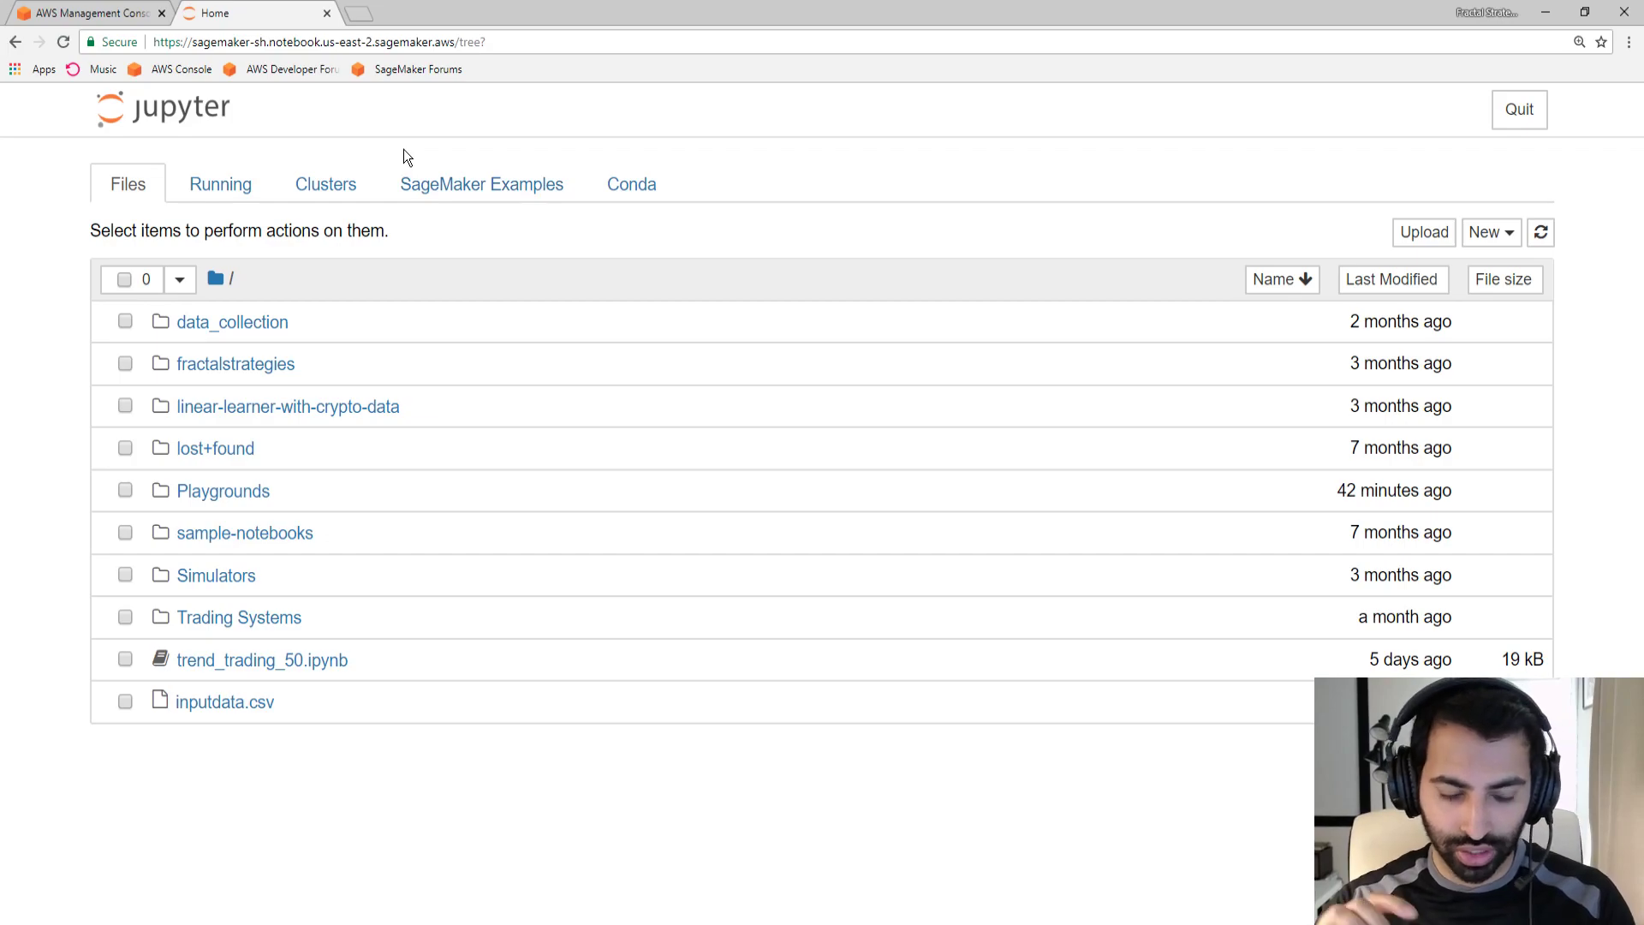
{"action": "mouse_move", "coordinate": [359, 146]}
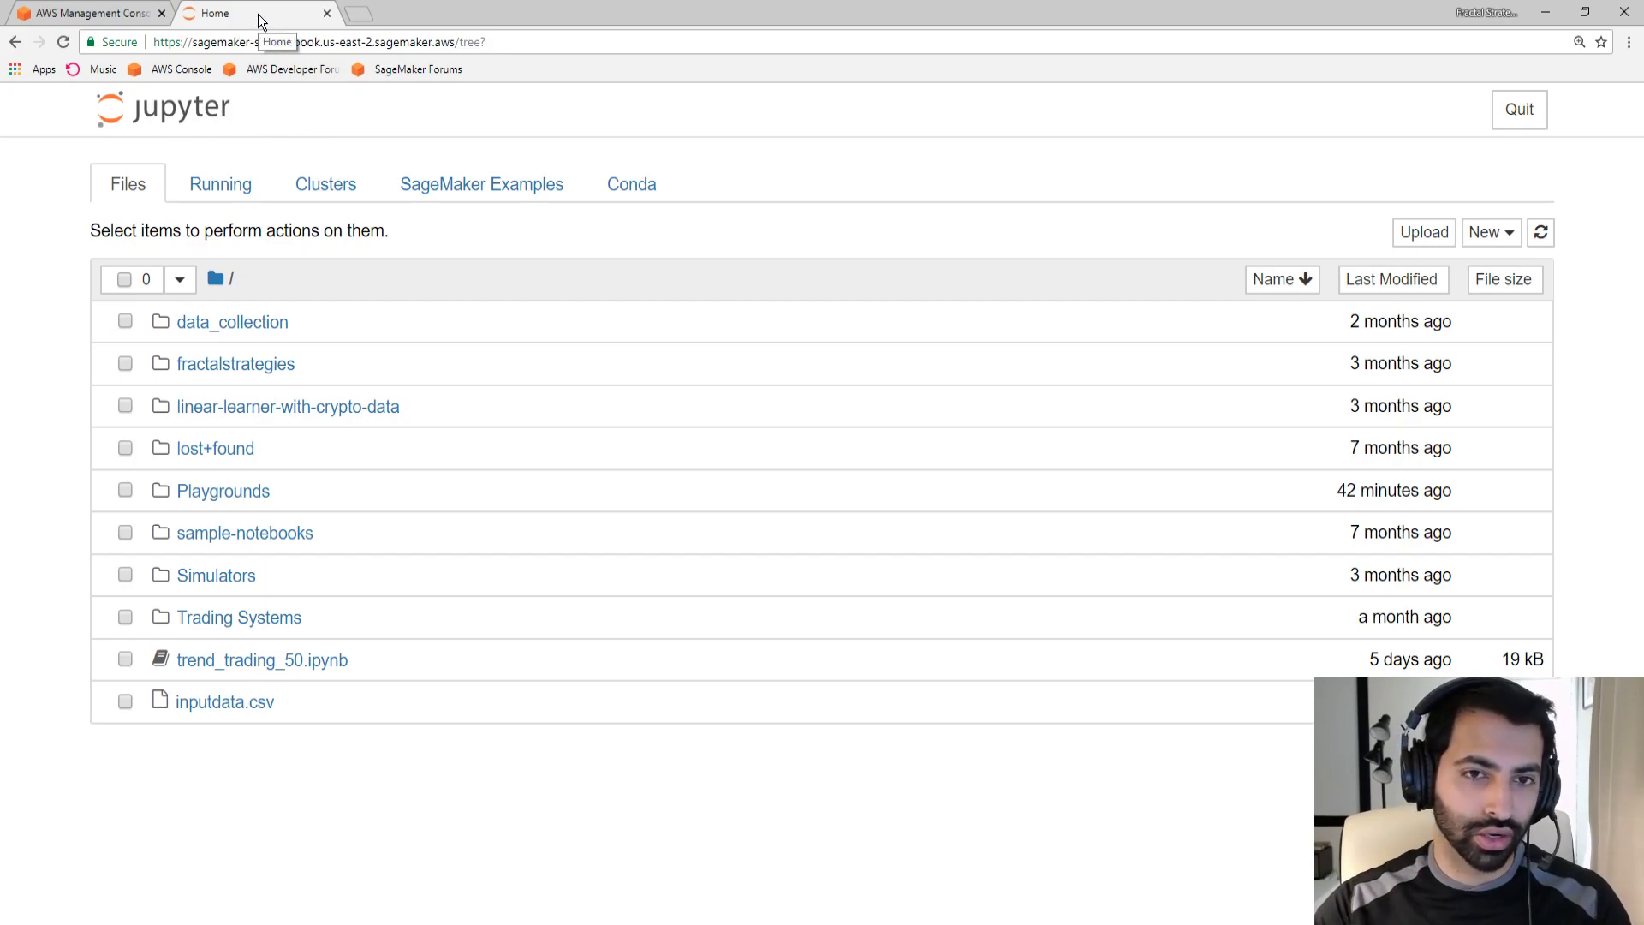
Go back to the AWS services home page and choose EC2 under Compute
{"action": "left_click", "coordinate": [94, 13]}
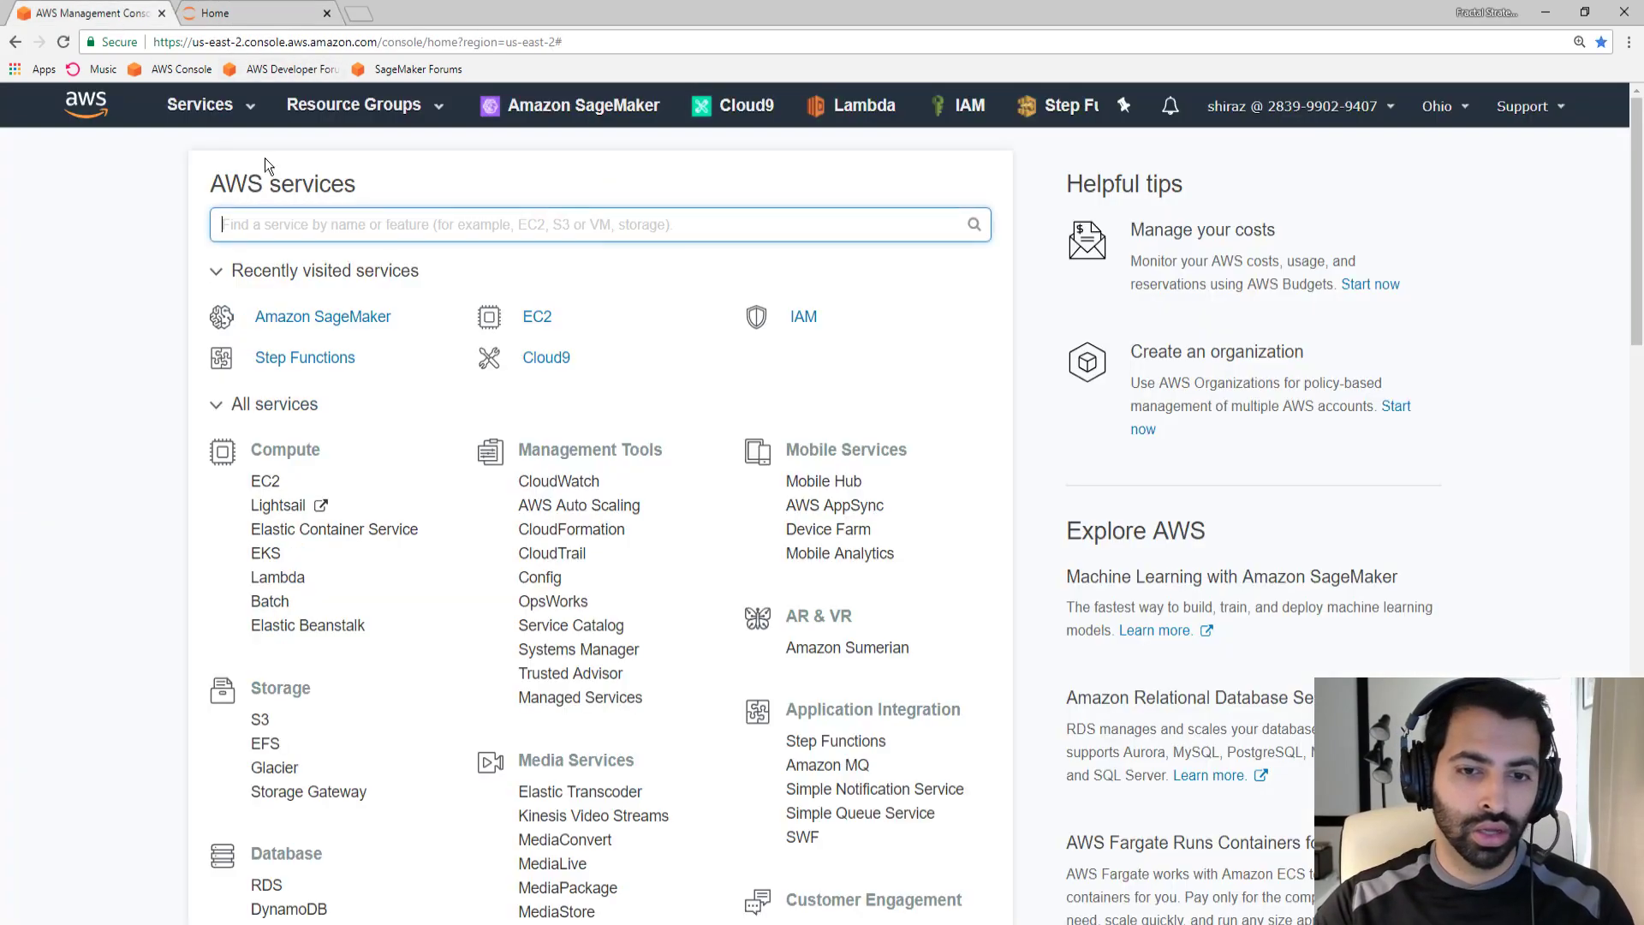
{"action": "scroll", "scroll_direction": "down", "scroll_amount": 3}
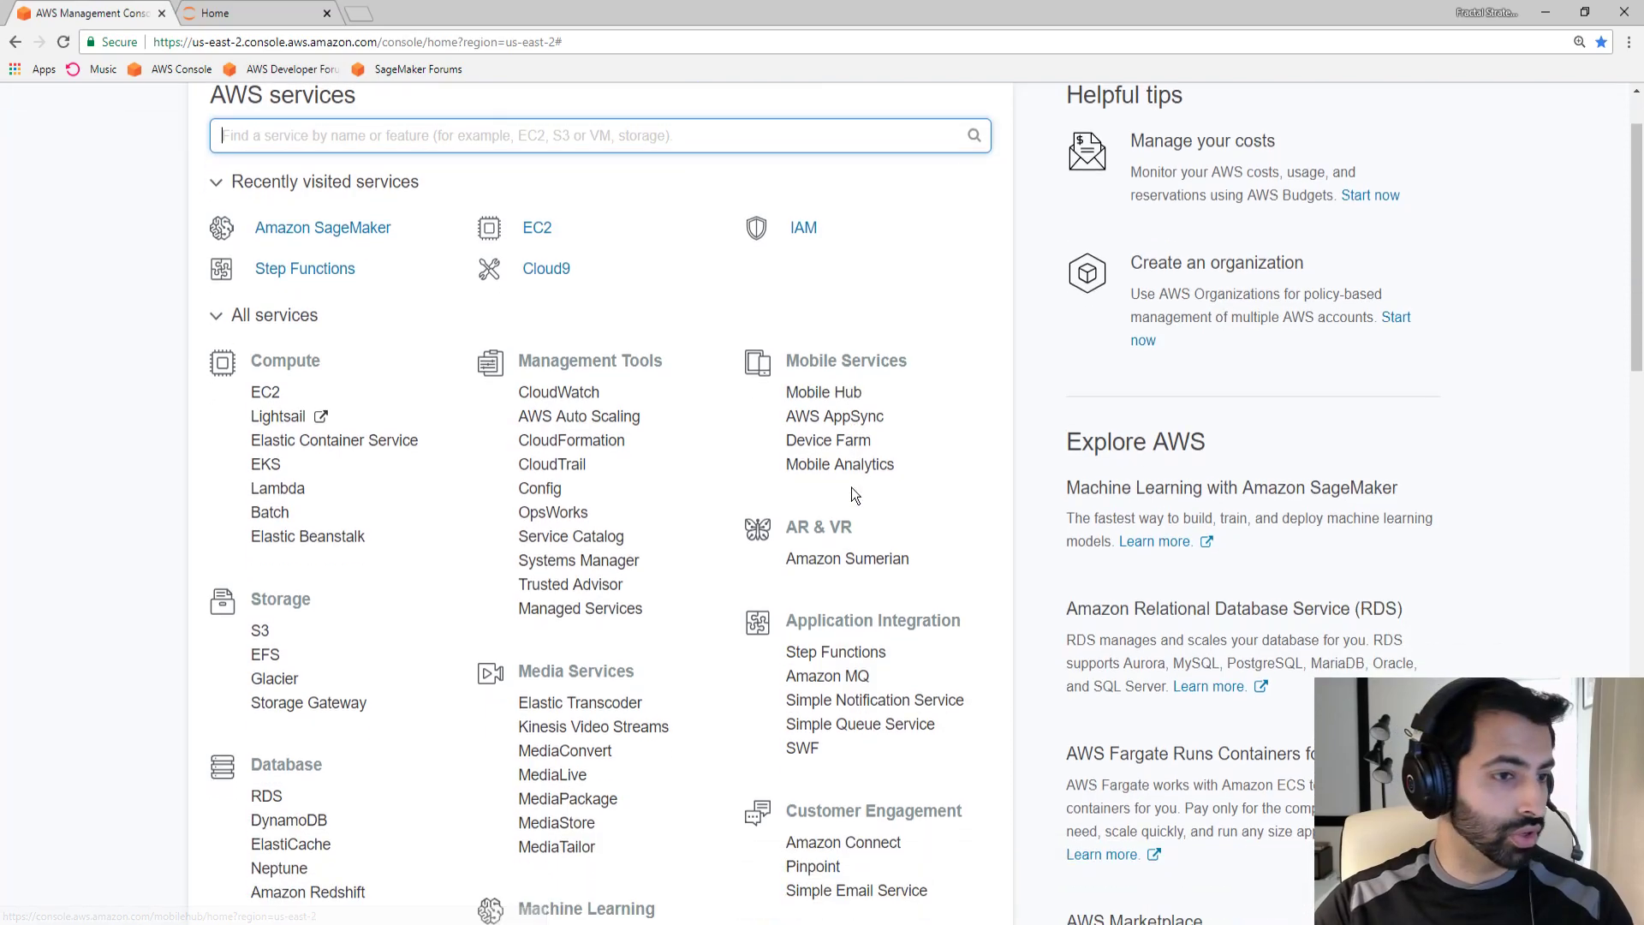
{"action": "scroll", "scroll_direction": "down", "scroll_amount": 3}
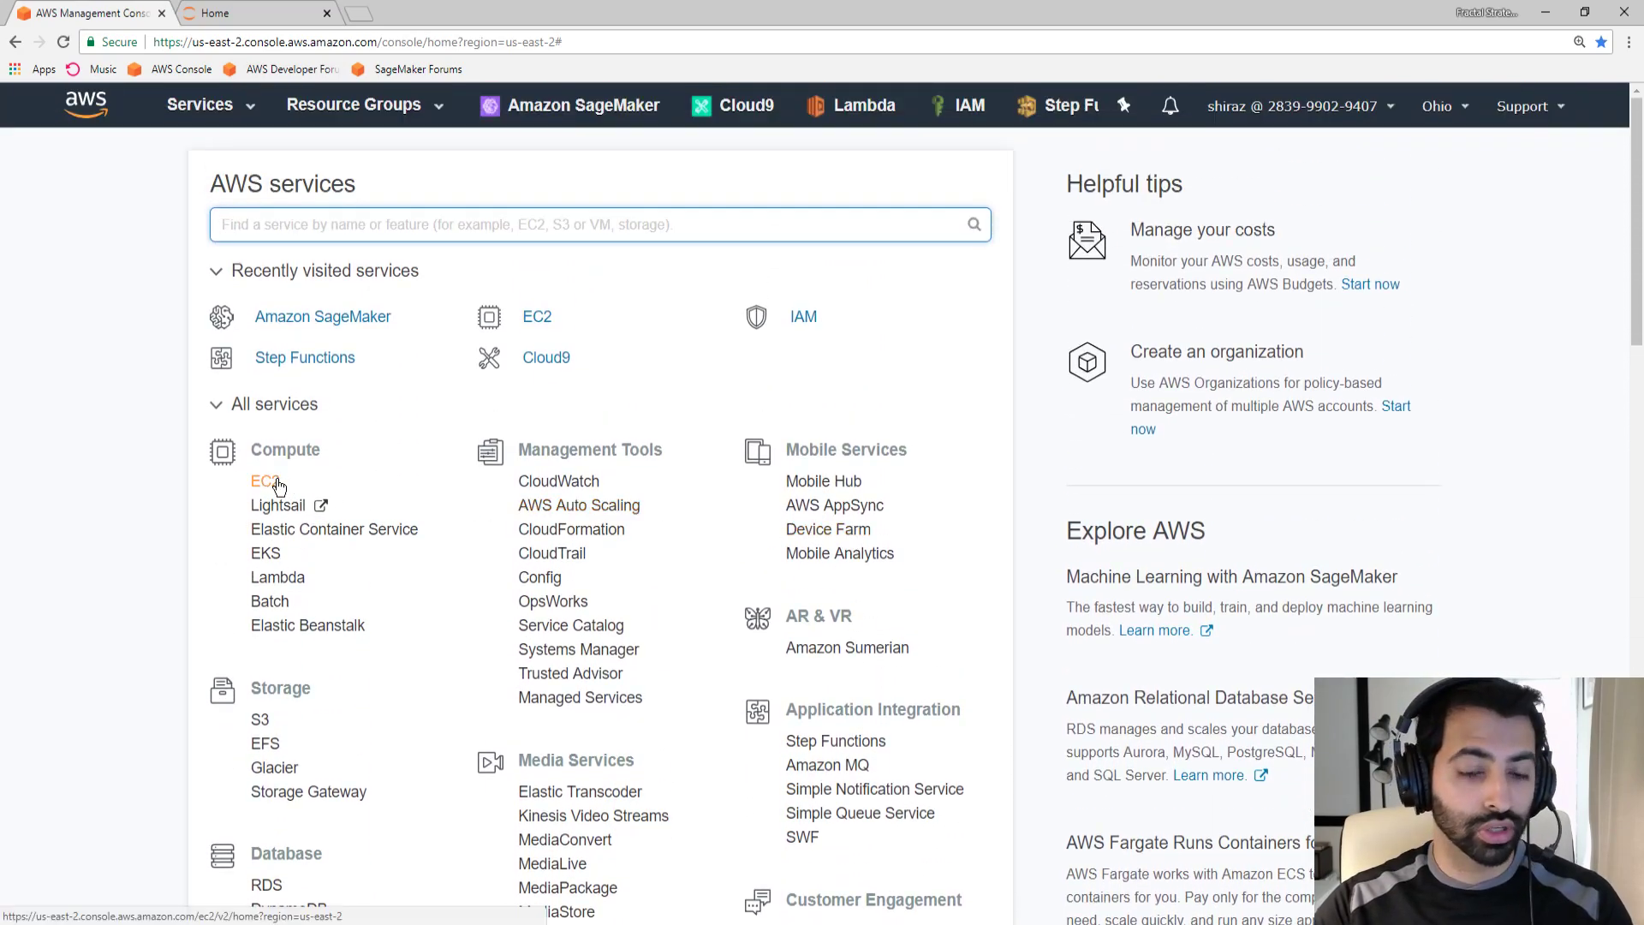
{"action": "mouse_move", "coordinate": [300, 493]}
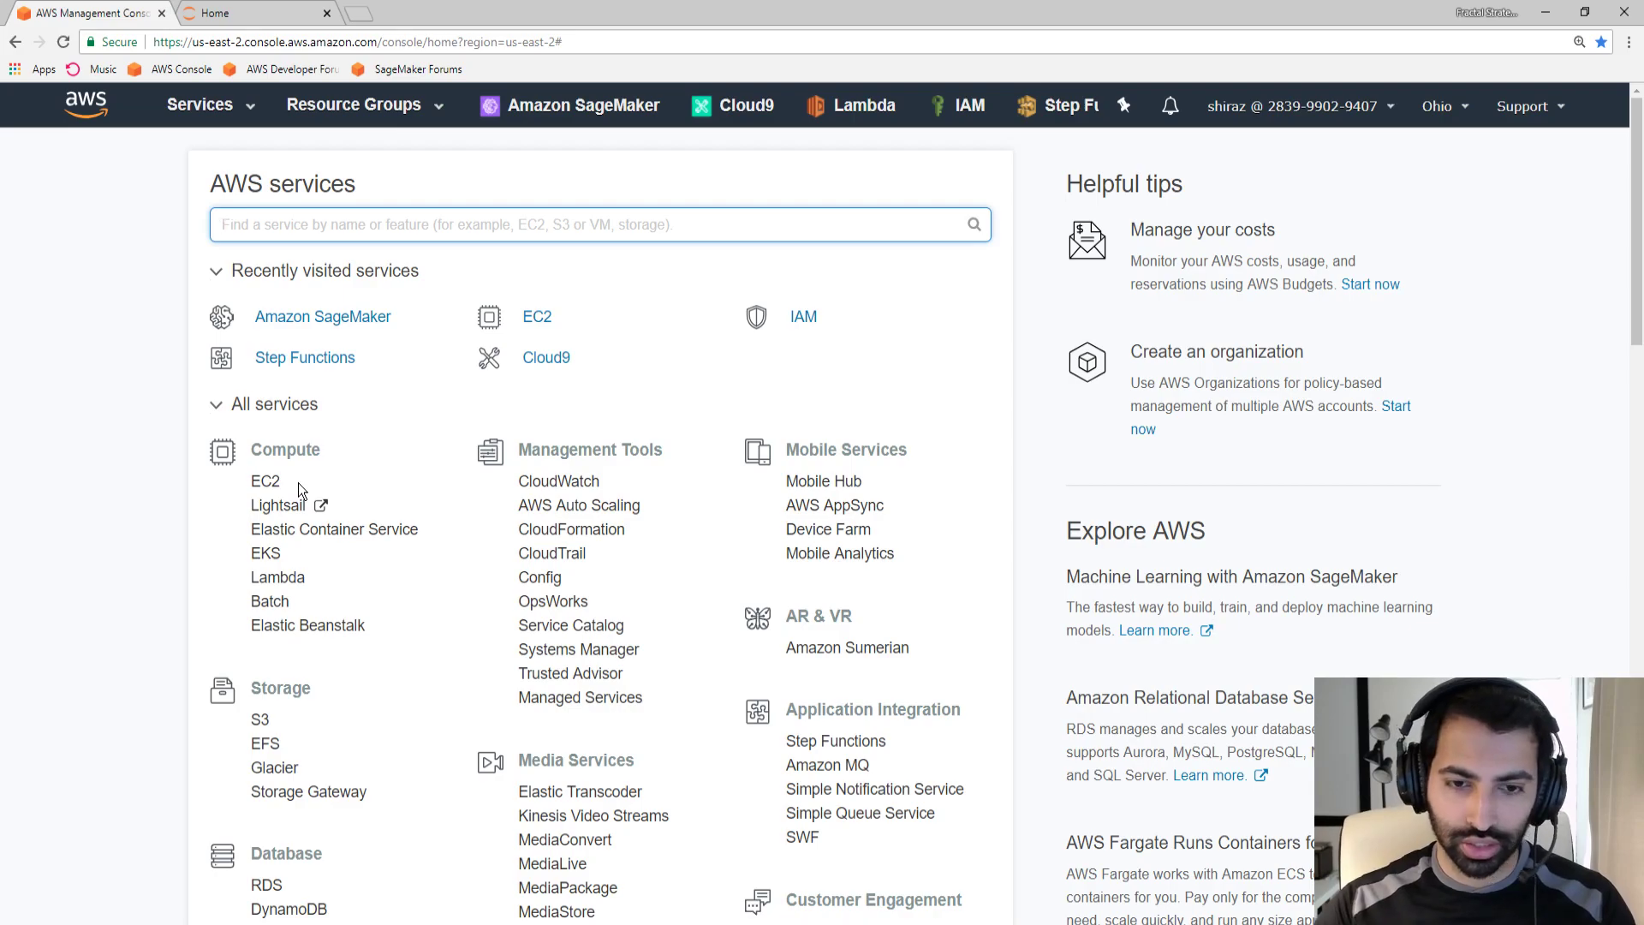
{"action": "mouse_move", "coordinate": [288, 485]}
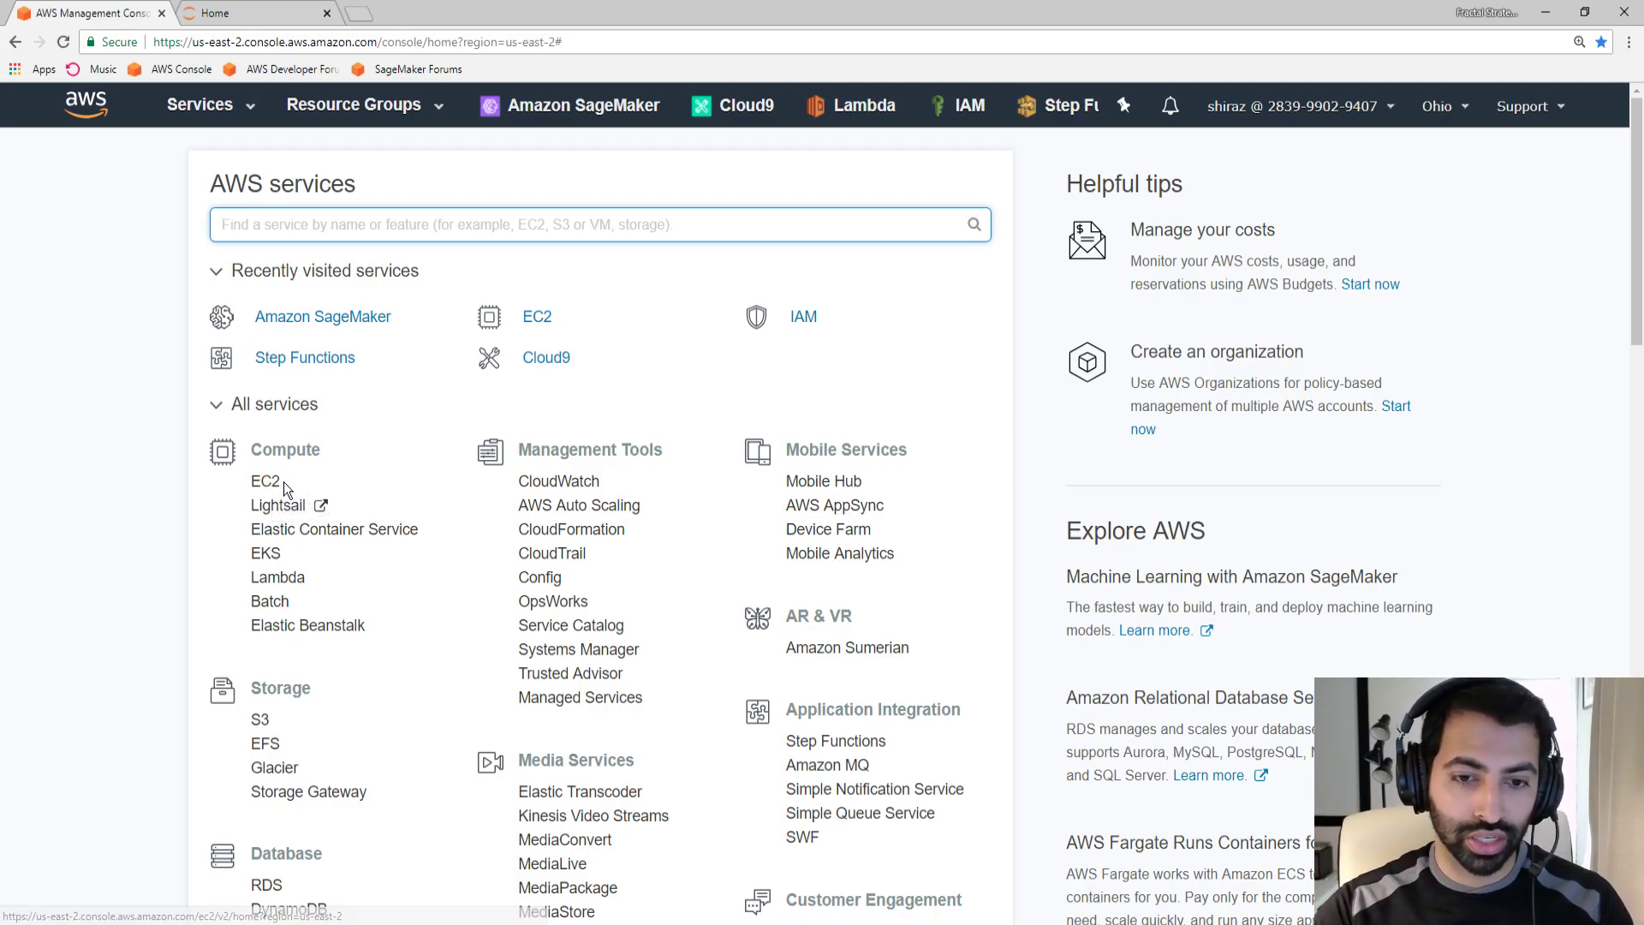
{"action": "left_click", "coordinate": [264, 481]}
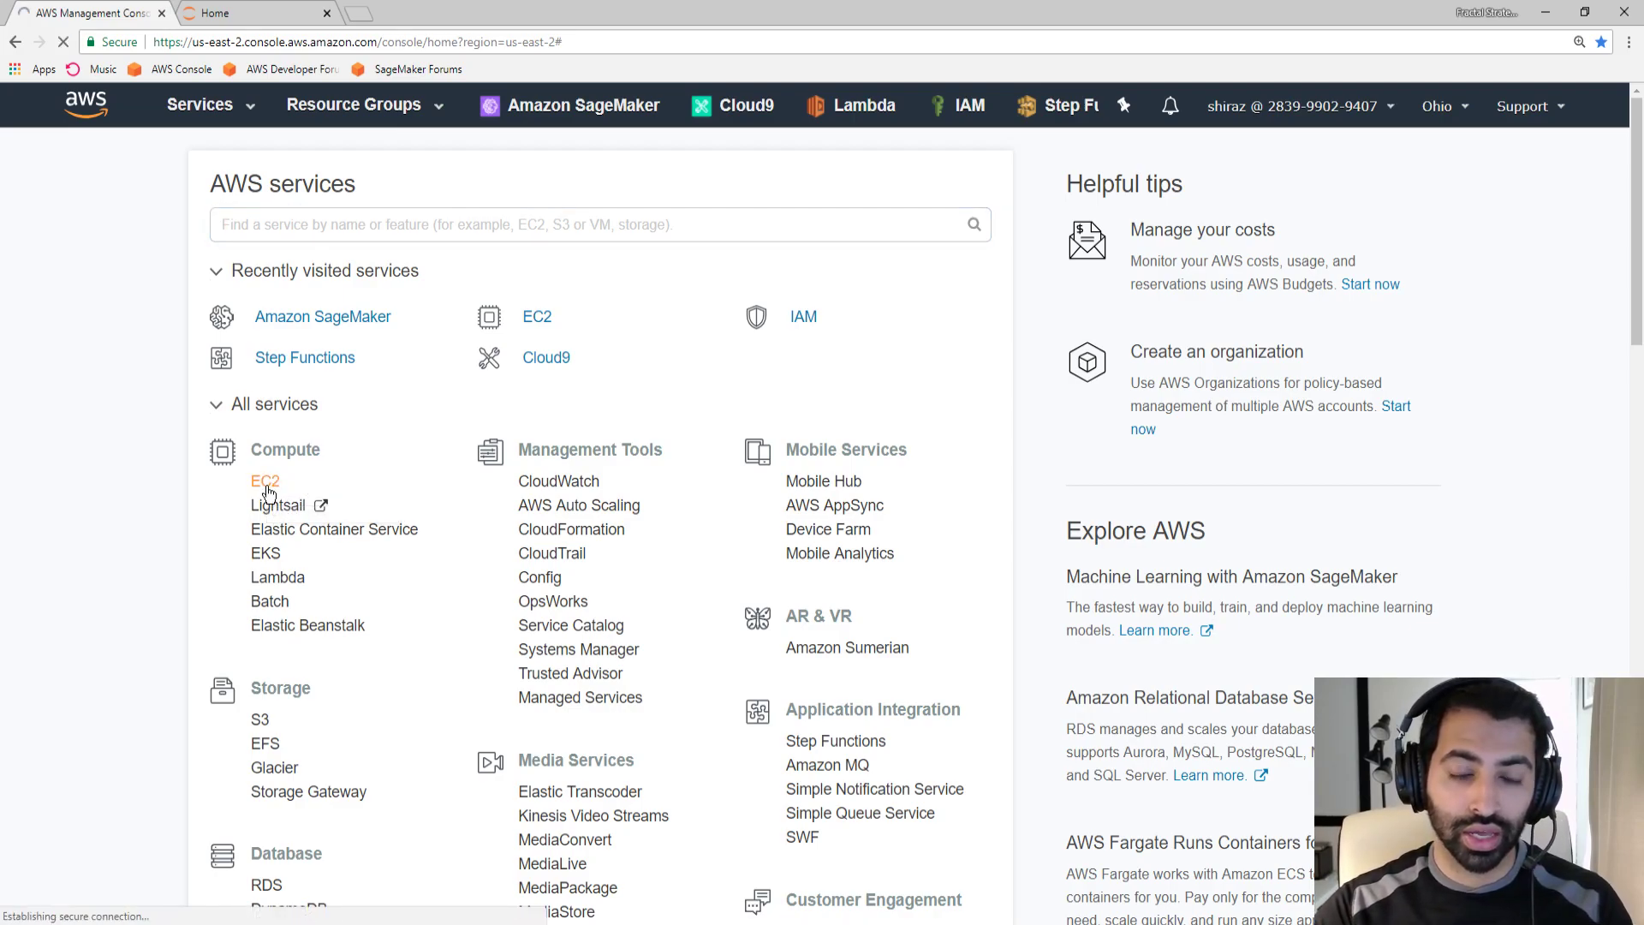
Load the EC2 dashboard with the account's resource counts
{"action": "left_click", "coordinate": [265, 480]}
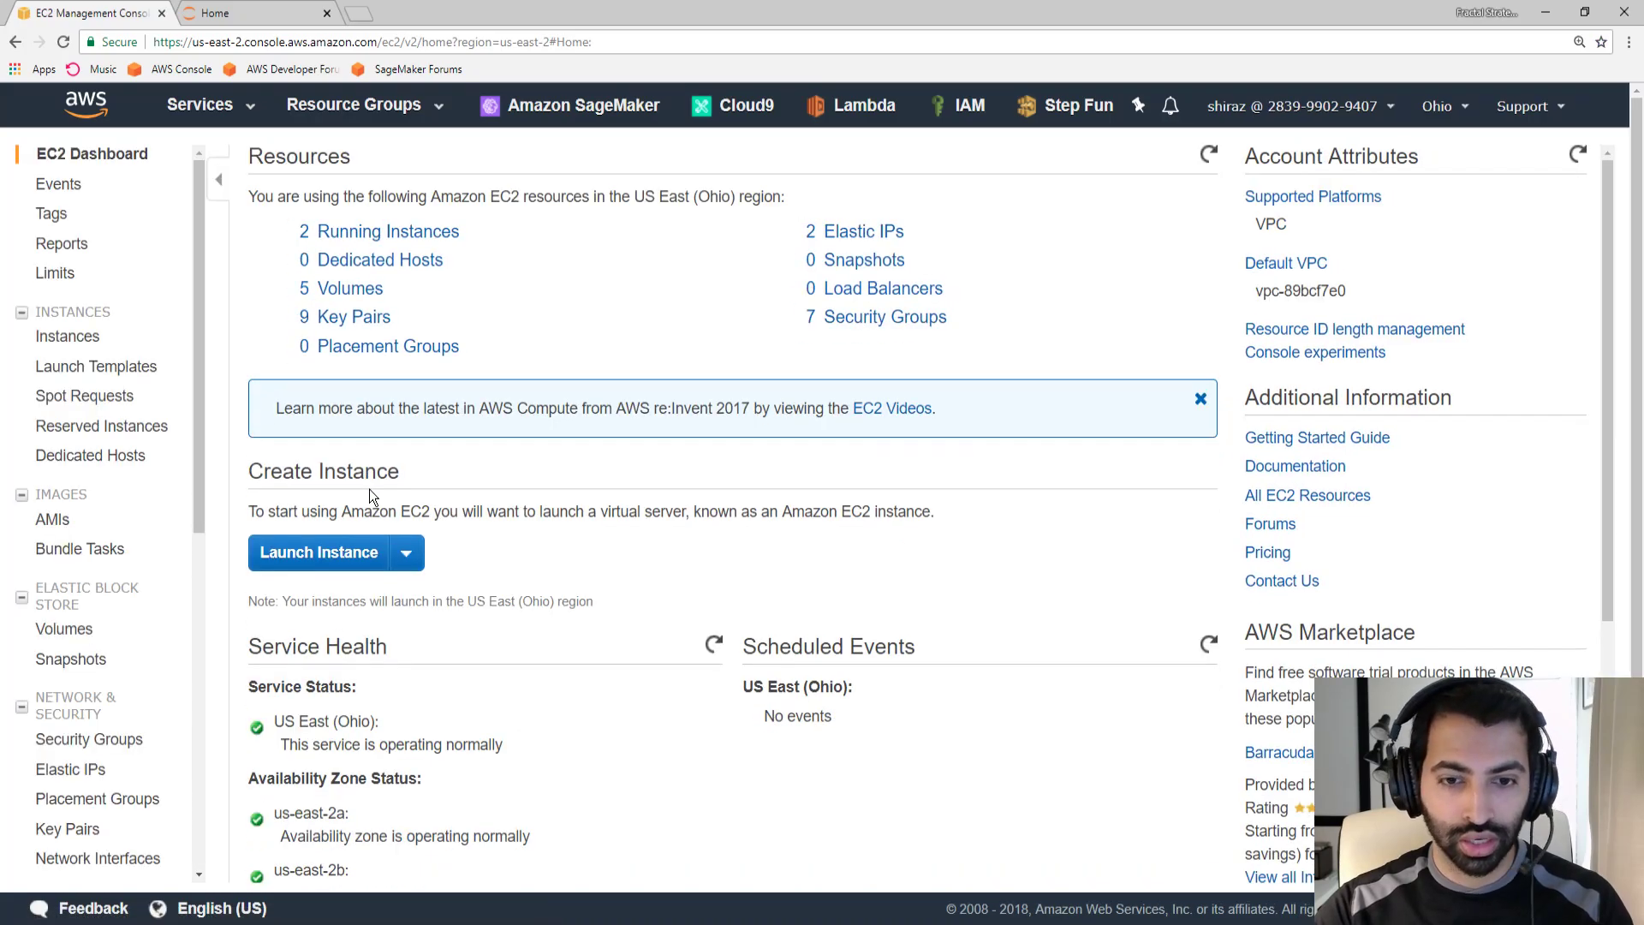
{"action": "mouse_move", "coordinate": [360, 496]}
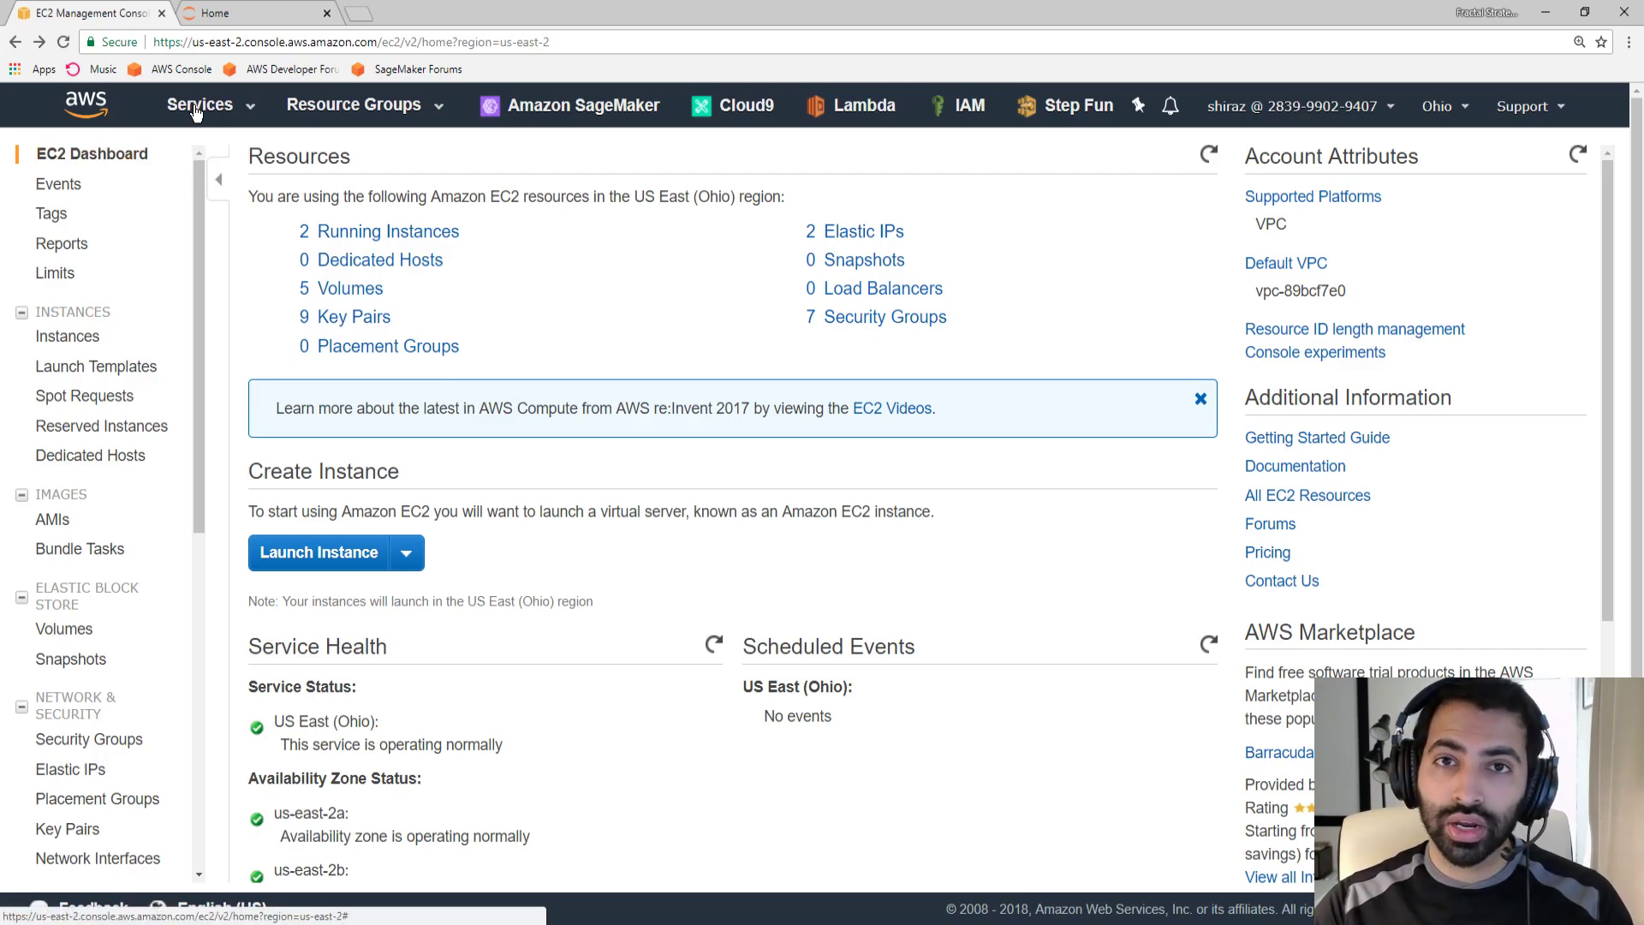
Use the Services menu to reach Amazon SageMaker under Machine Learning
{"action": "left_click", "coordinate": [198, 105]}
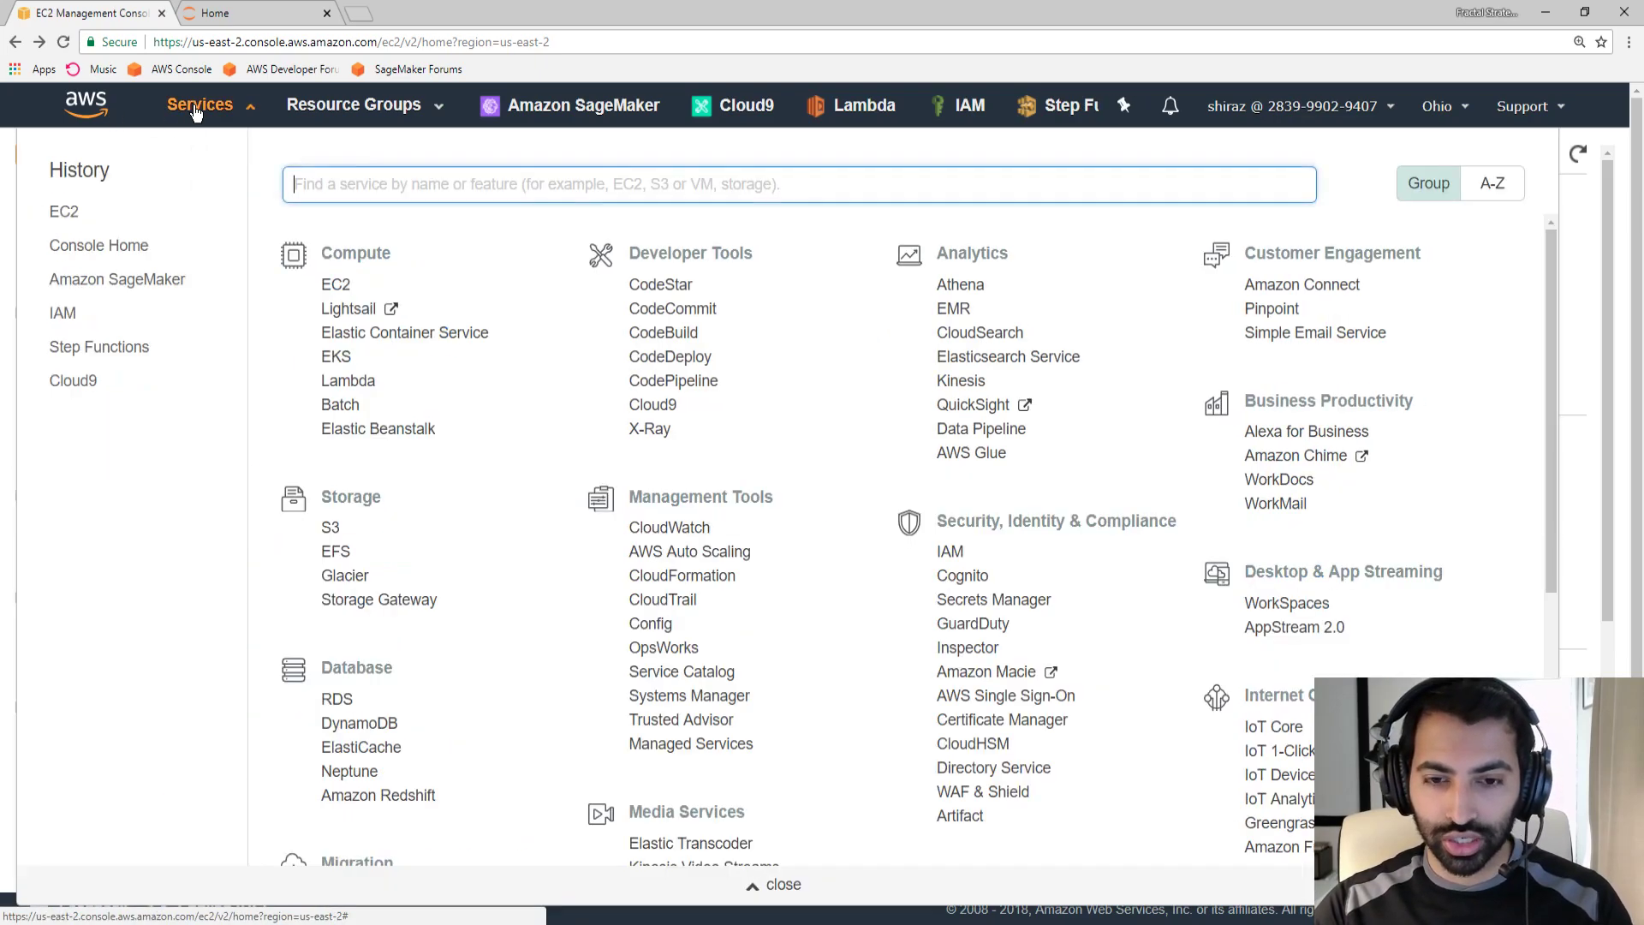
{"action": "scroll", "scroll_direction": "down", "scroll_amount": 3}
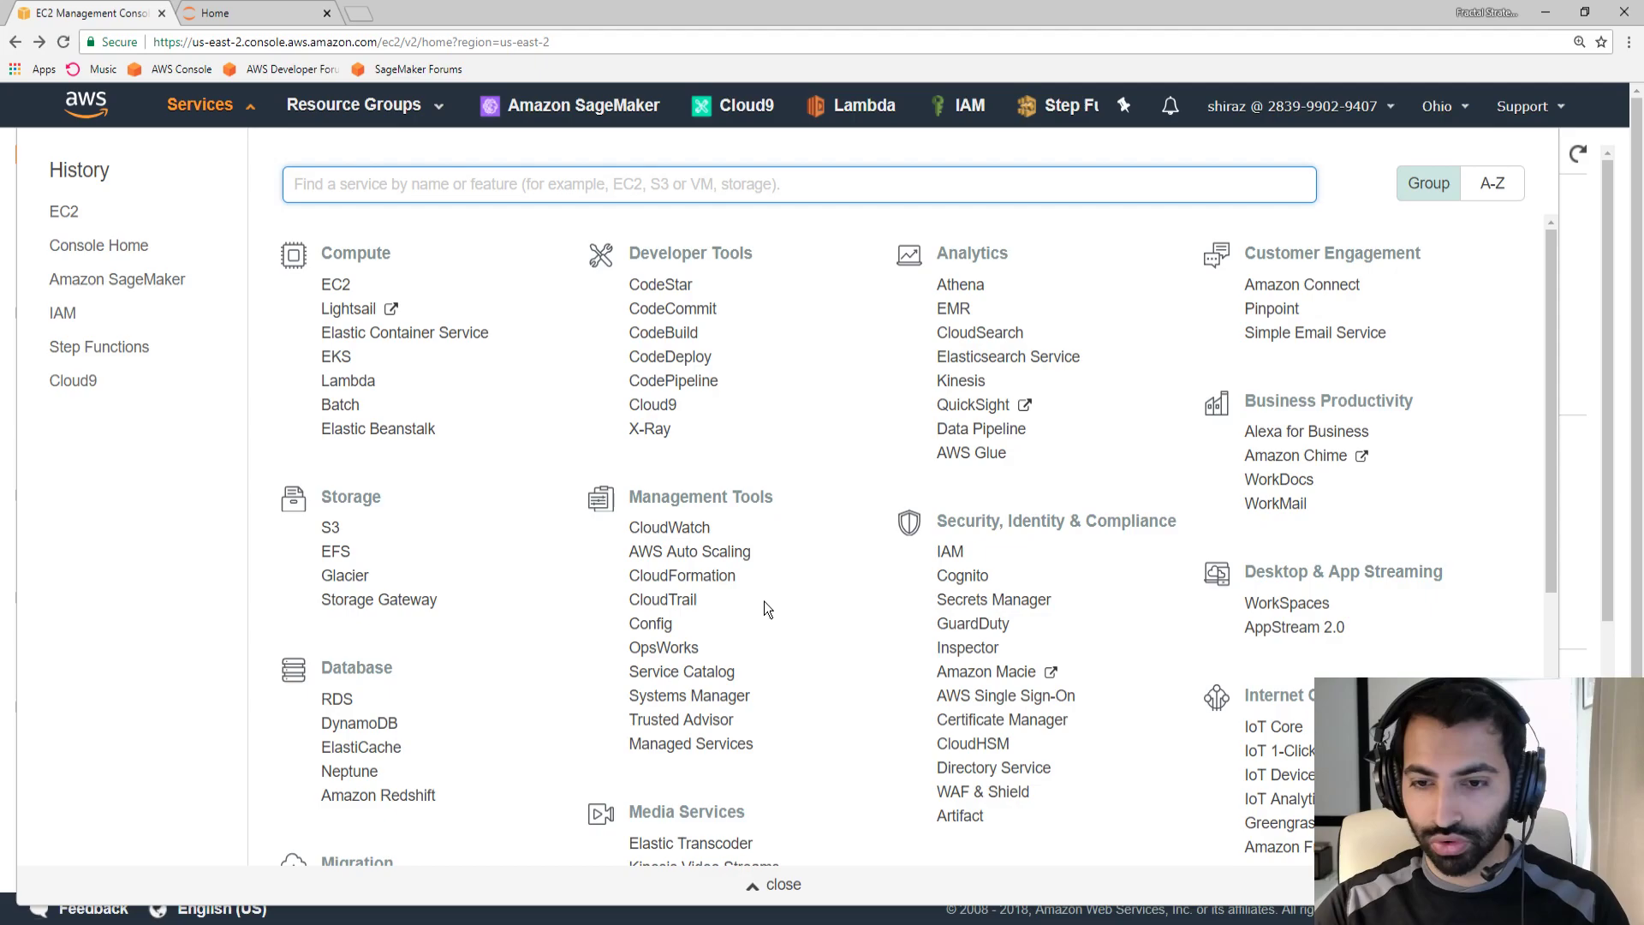
{"action": "scroll", "scroll_direction": "down", "scroll_amount": 3}
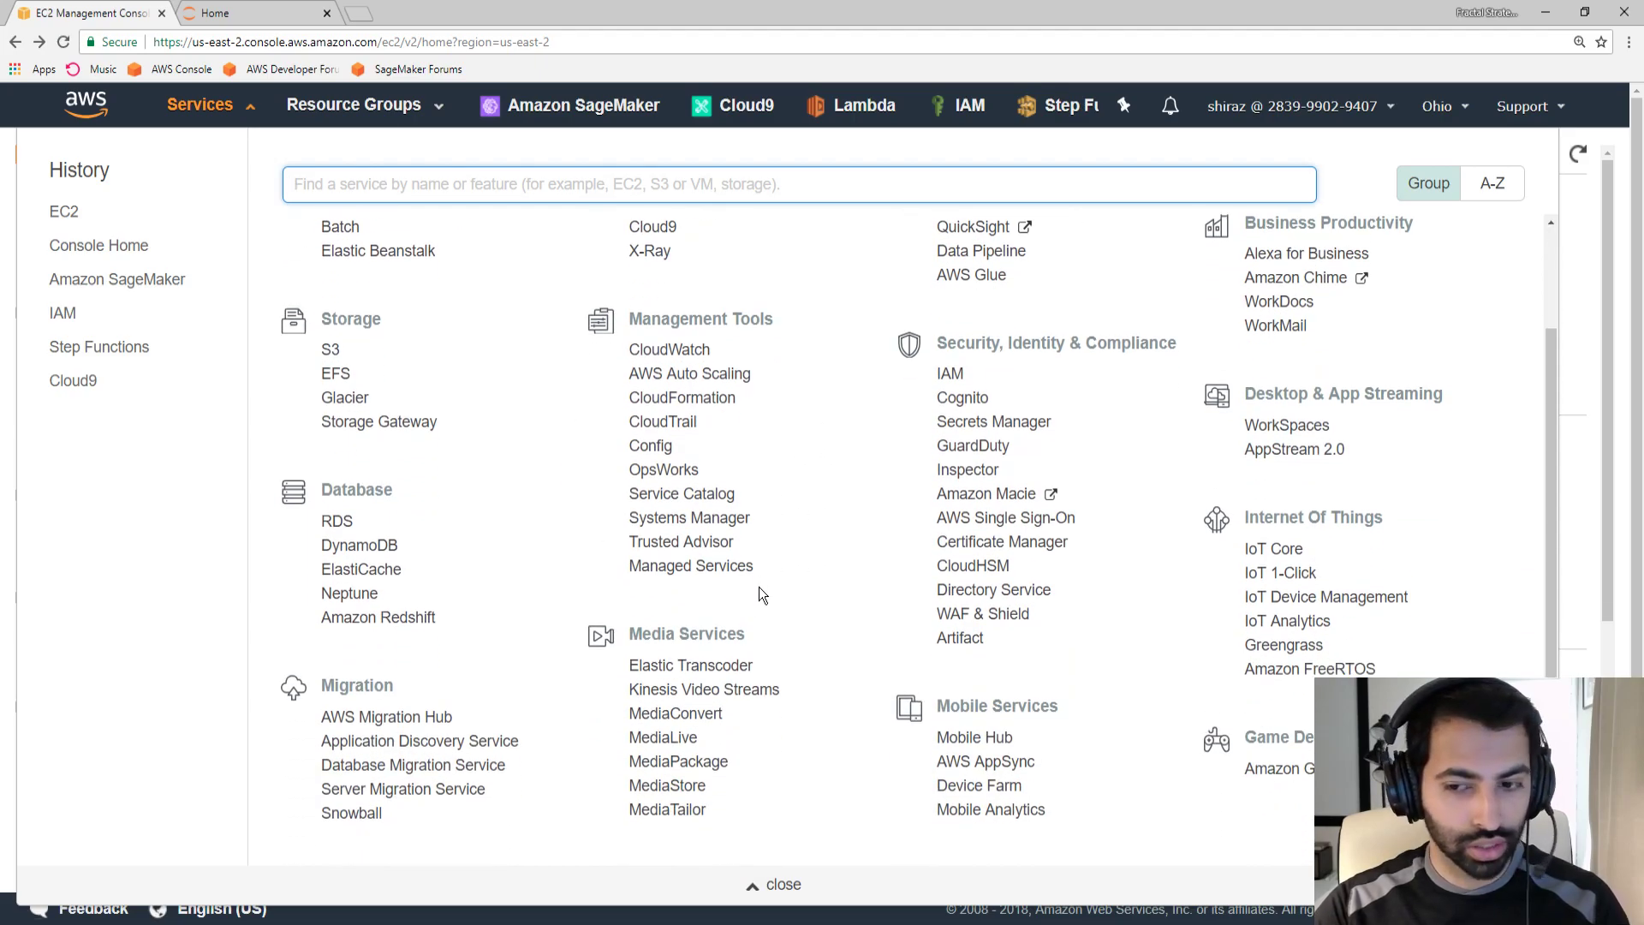
{"action": "scroll", "scroll_direction": "down", "scroll_amount": 3}
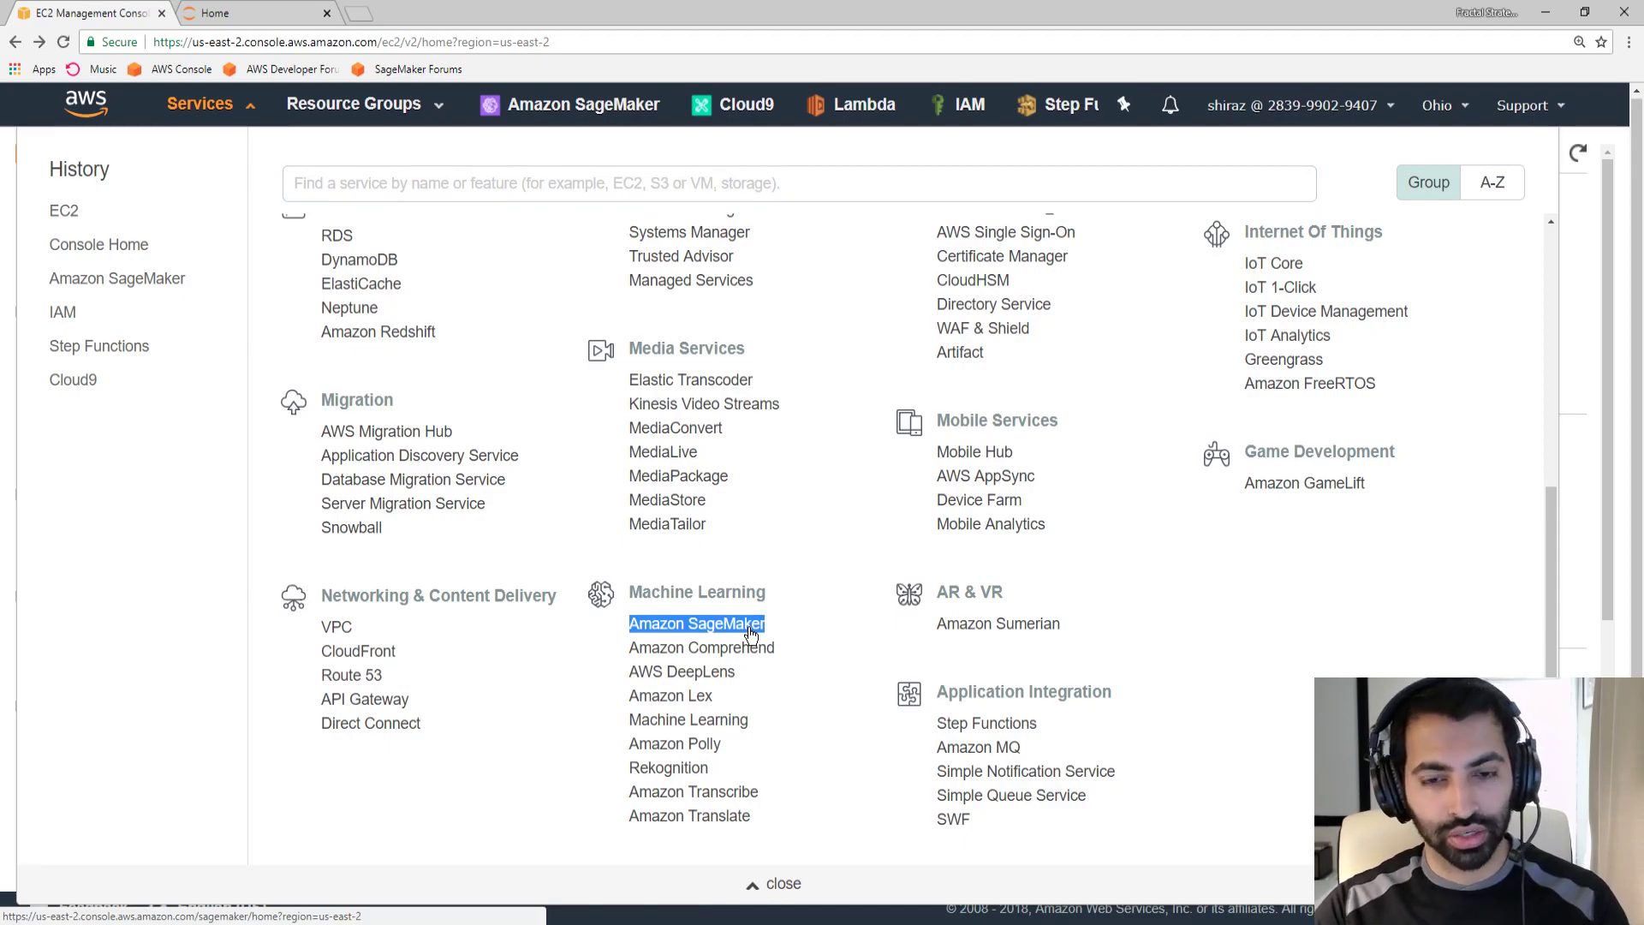
{"action": "left_click", "coordinate": [697, 623]}
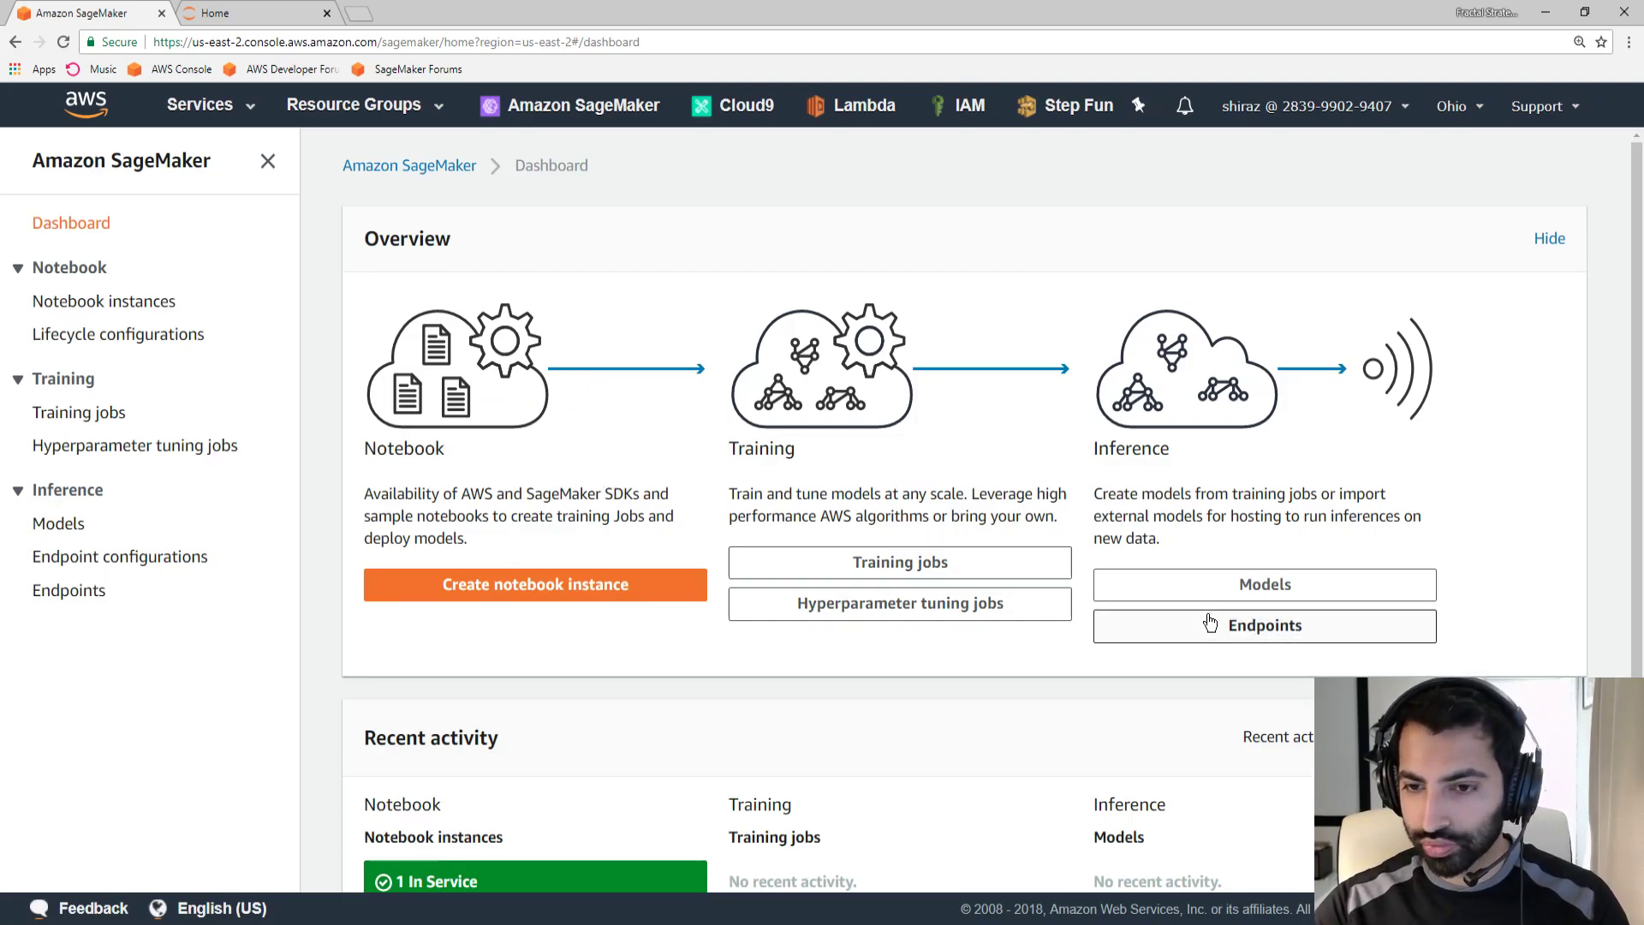
{"action": "mouse_move", "coordinate": [1356, 579]}
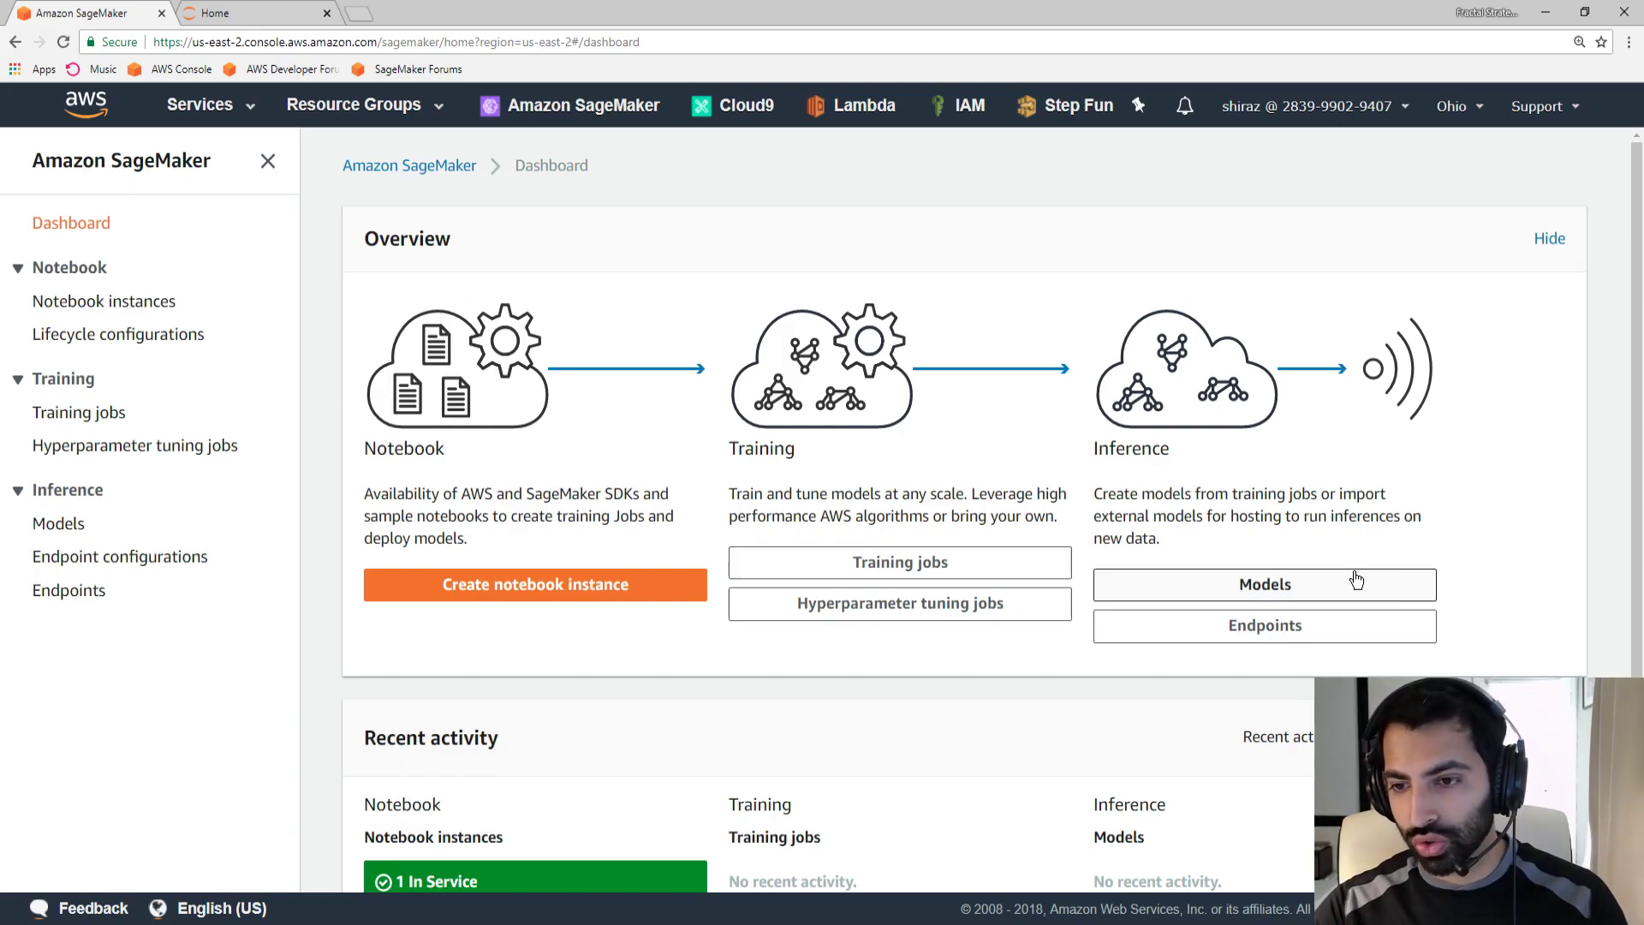
{"action": "mouse_move", "coordinate": [764, 442]}
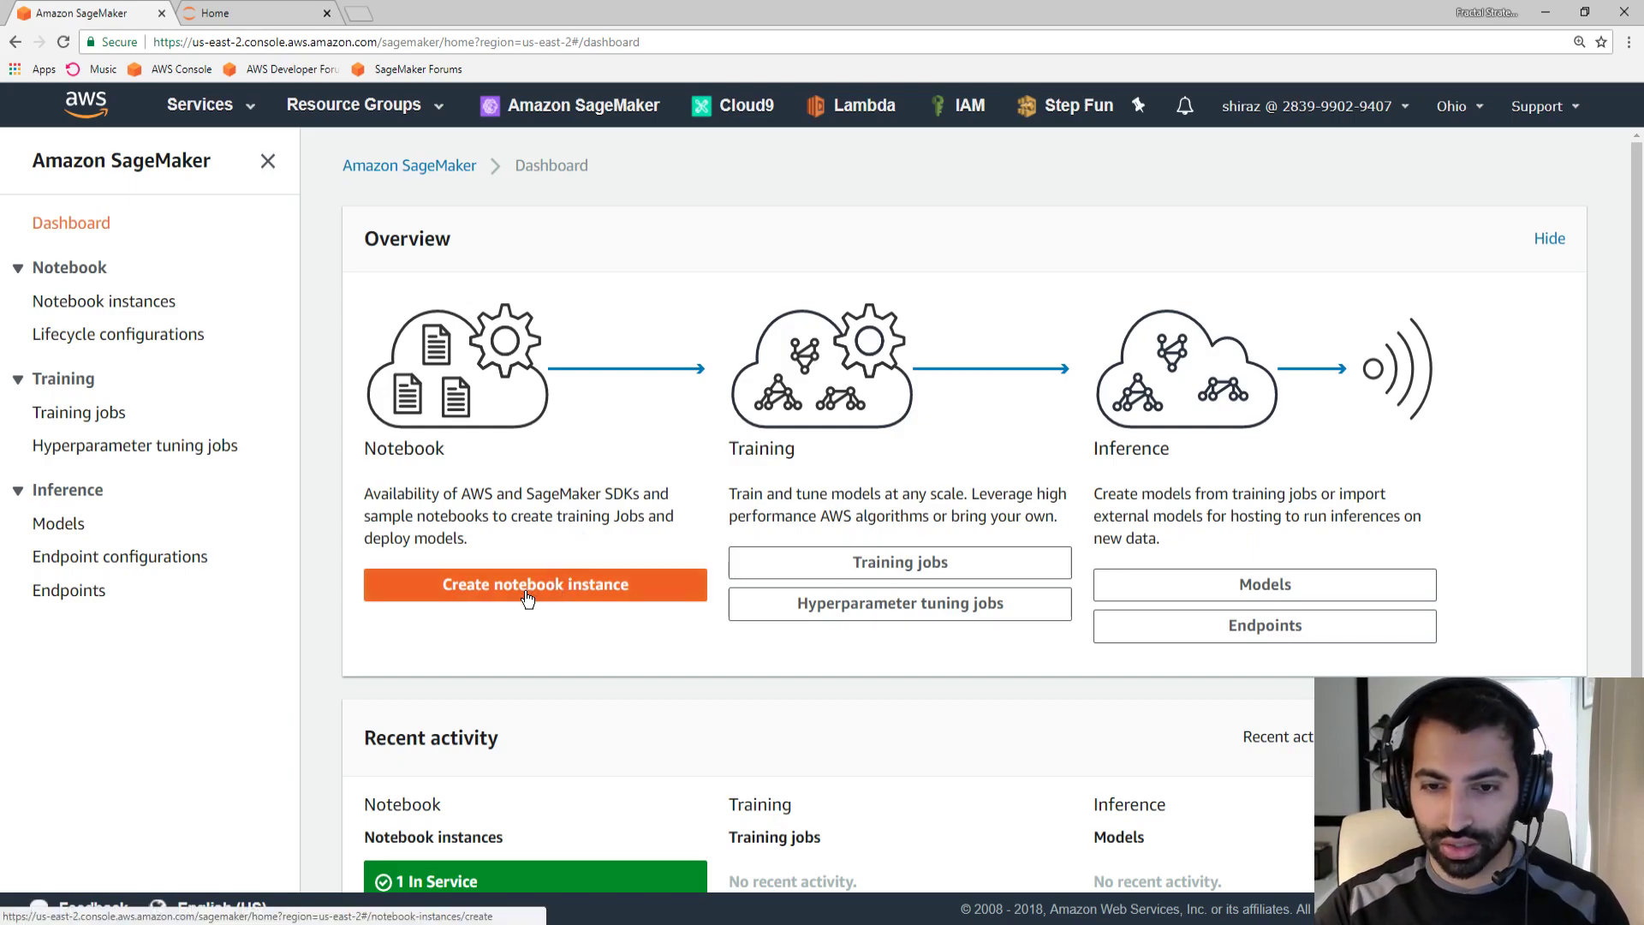
{"action": "mouse_move", "coordinate": [521, 592]}
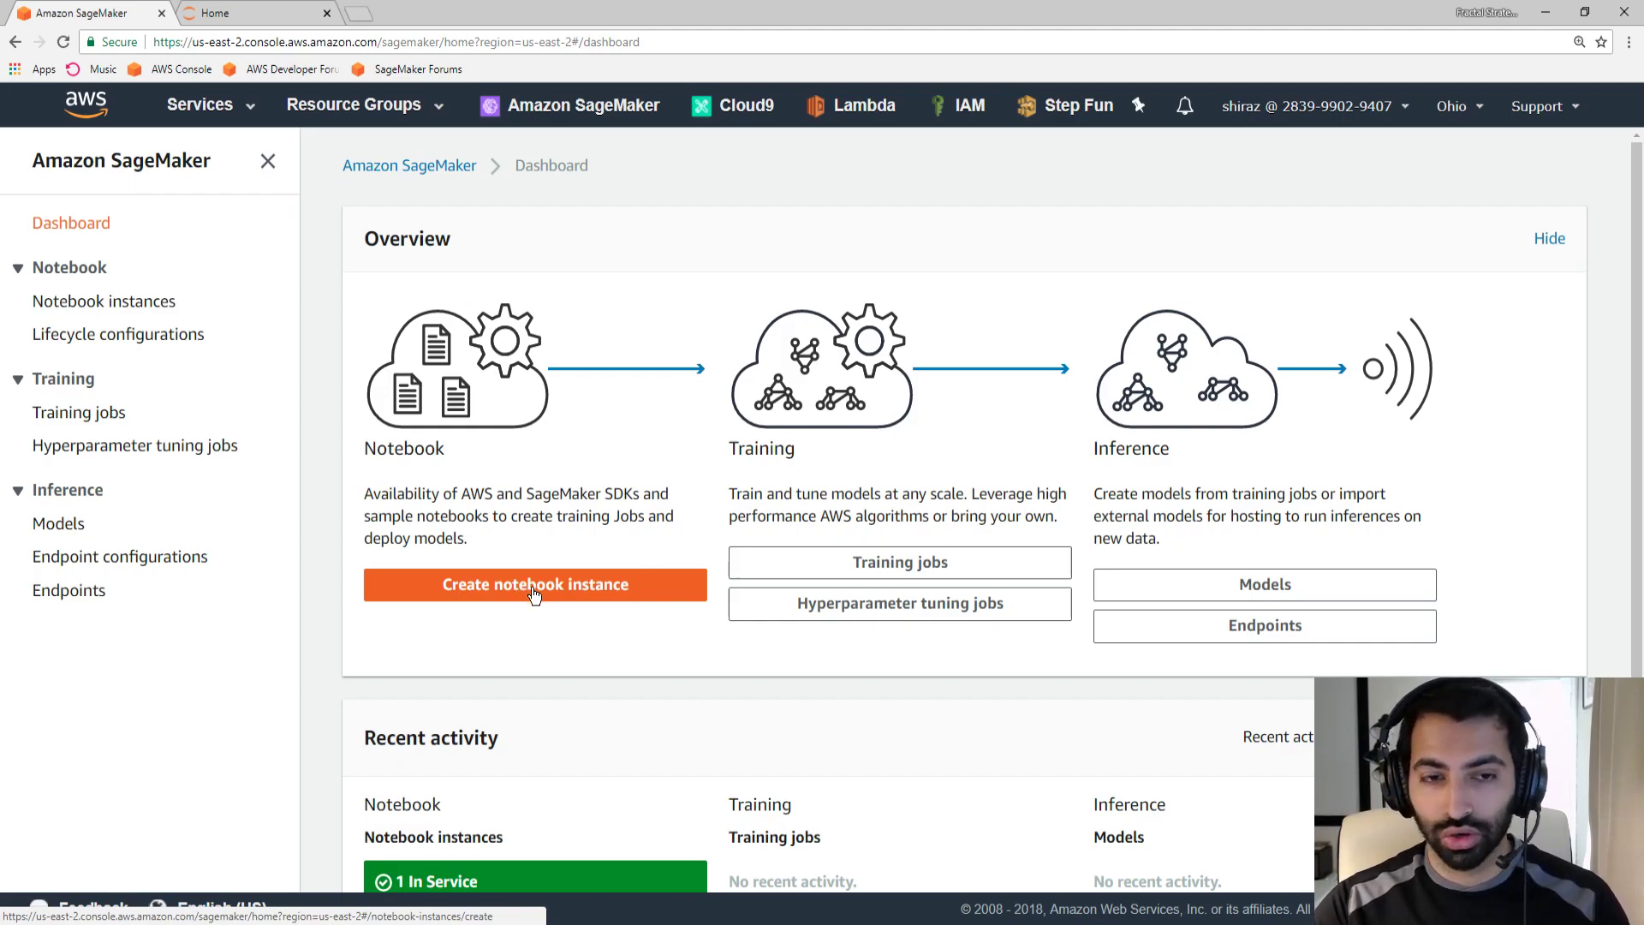
Begin a new notebook instance from the SageMaker dashboard's Create notebook instance button
{"action": "left_click", "coordinate": [534, 584]}
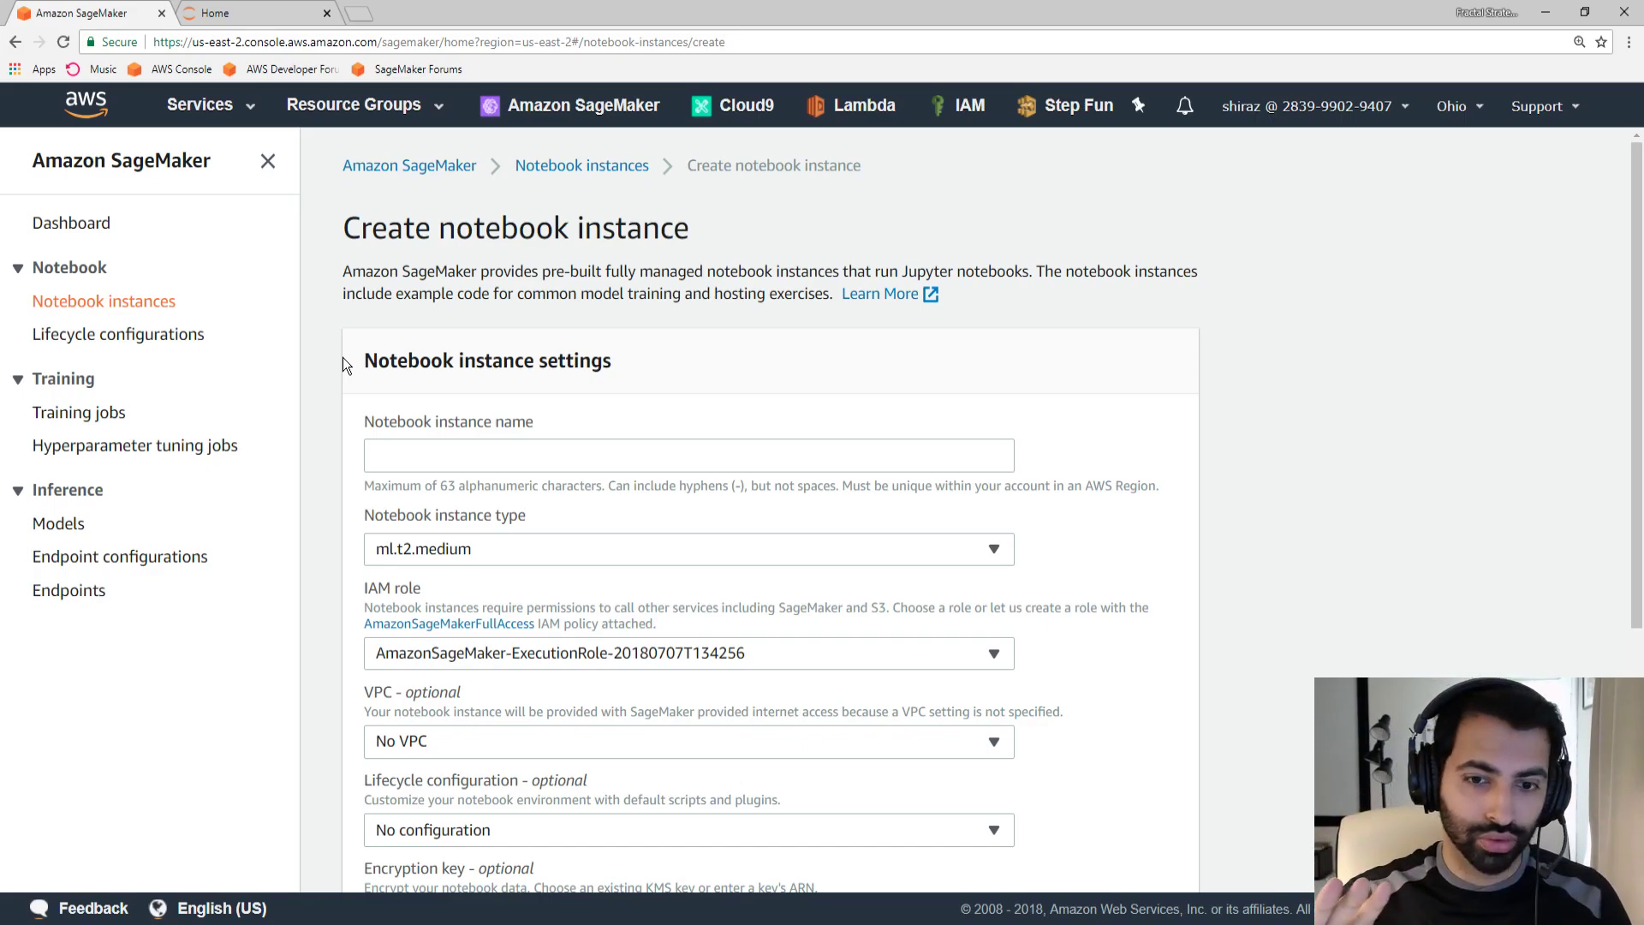
Leave the notebook instance type at ml.t2.medium and move to the EC2 dashboard tab
{"action": "scroll", "scroll_direction": "down", "scroll_amount": 3}
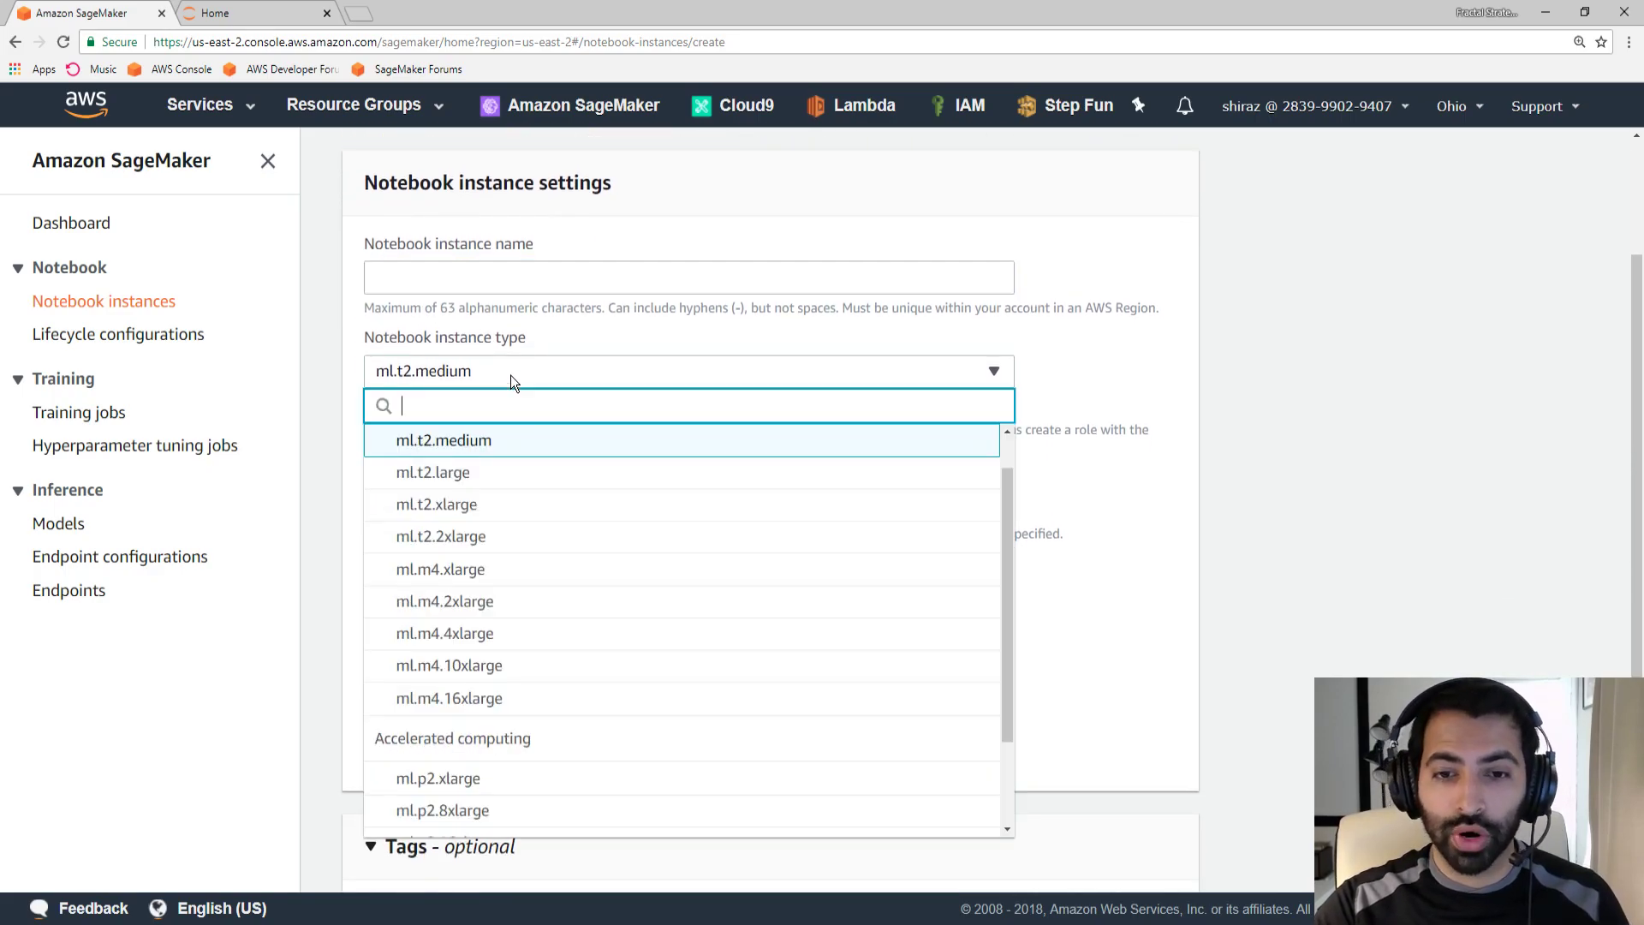
{"action": "mouse_move", "coordinate": [473, 440]}
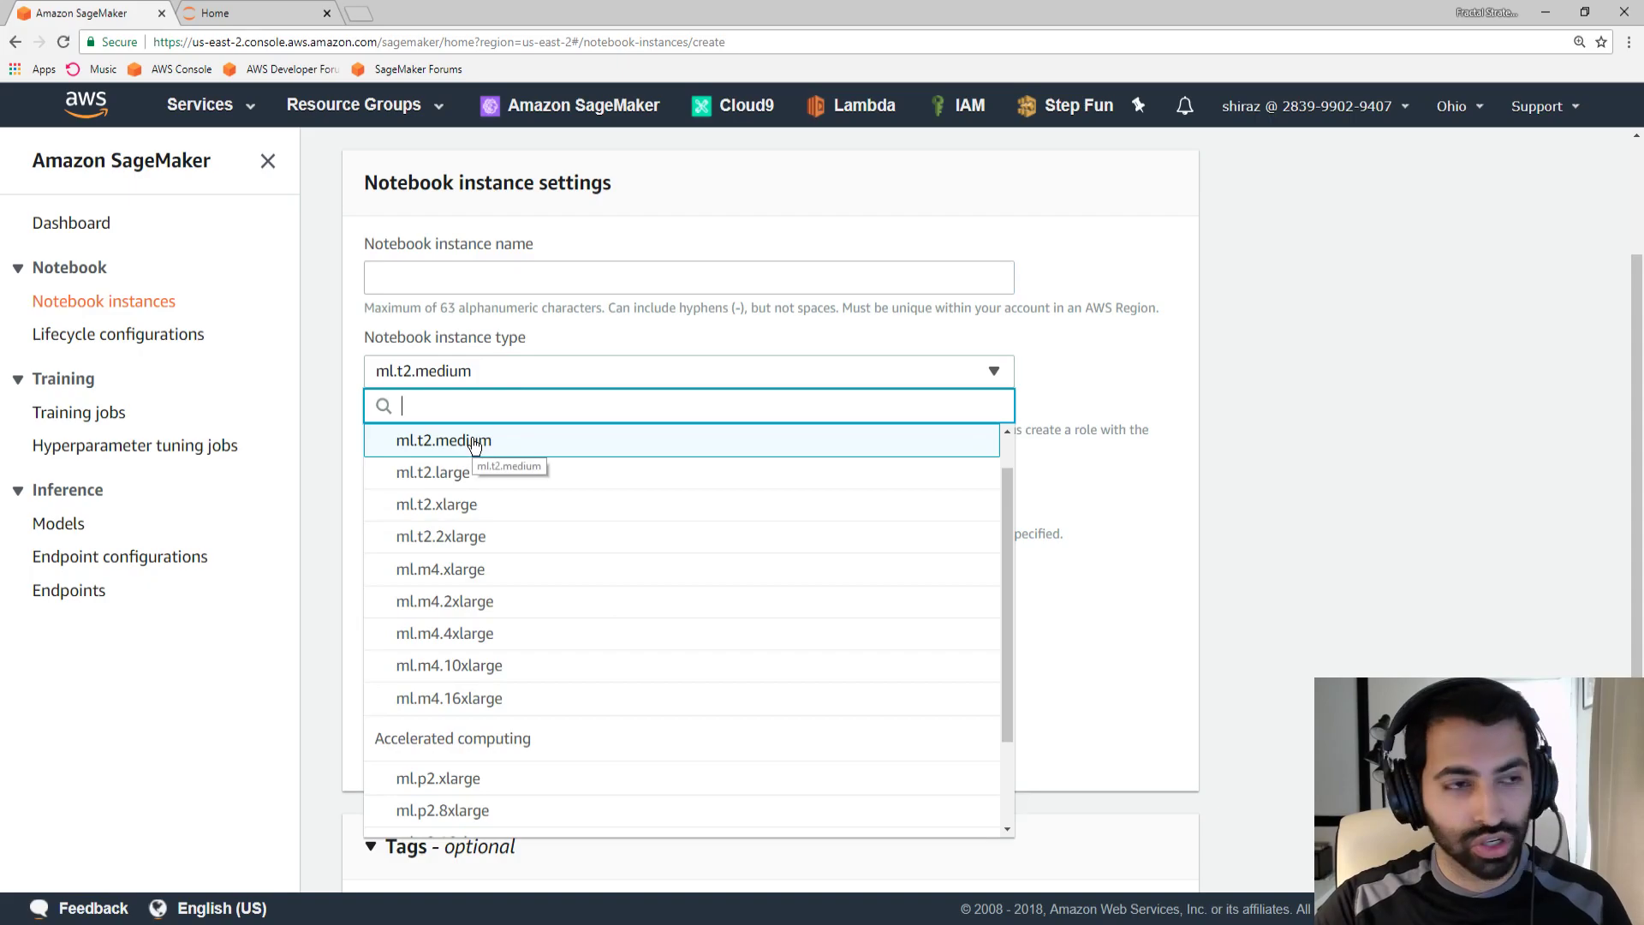
{"action": "left_click", "coordinate": [442, 440]}
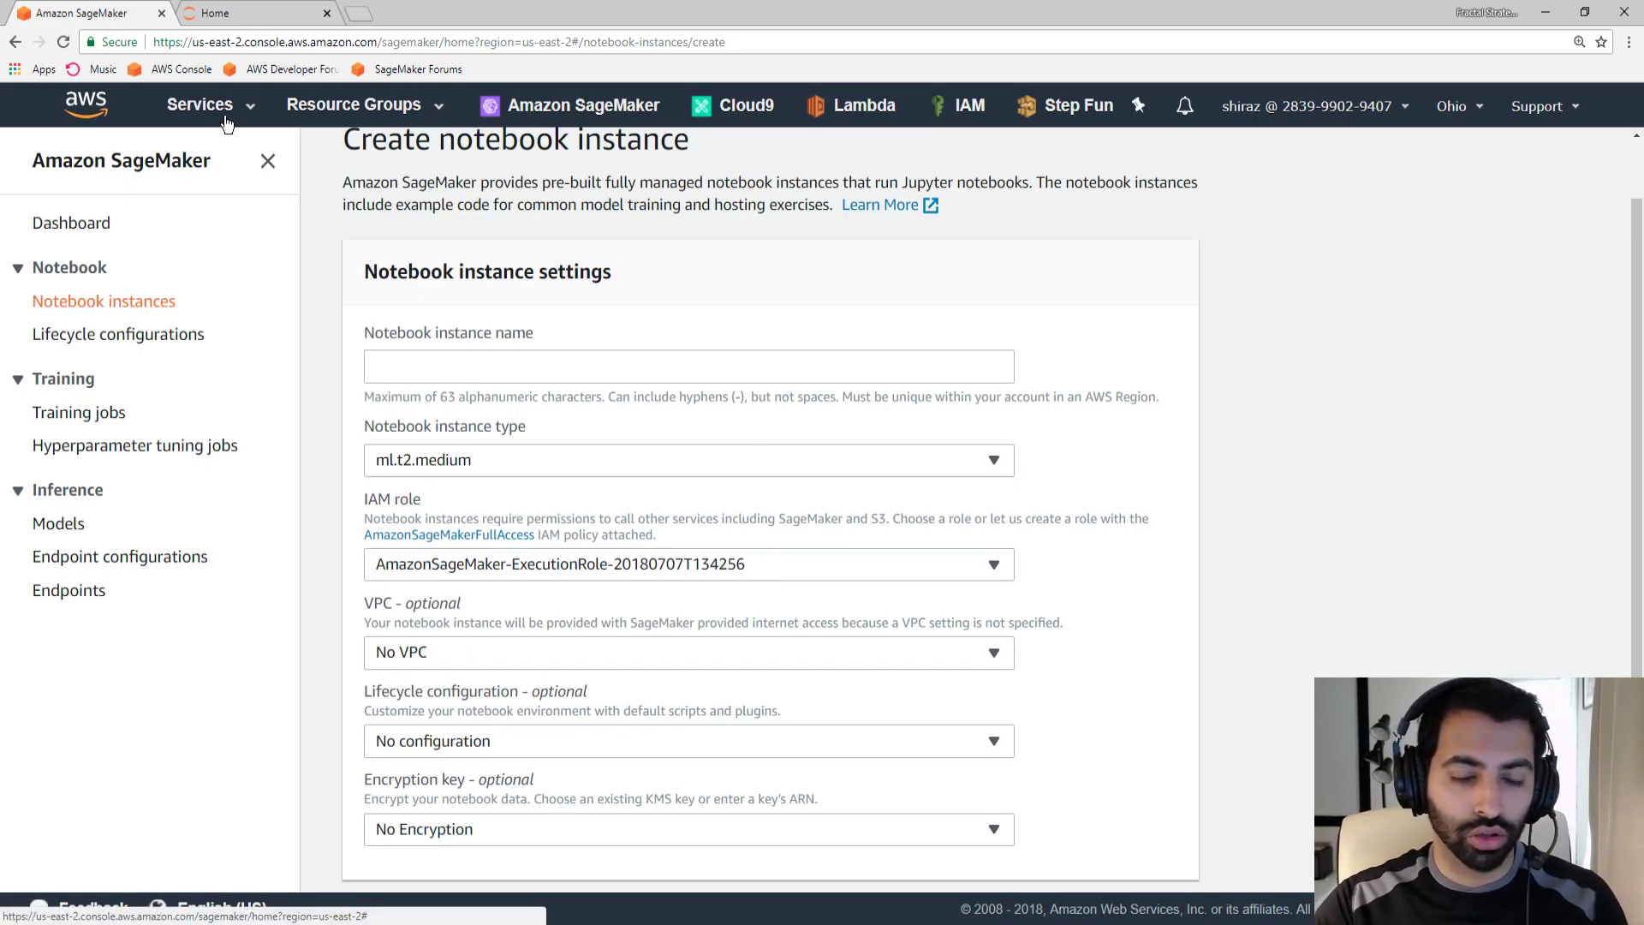
{"action": "left_click", "coordinate": [199, 104]}
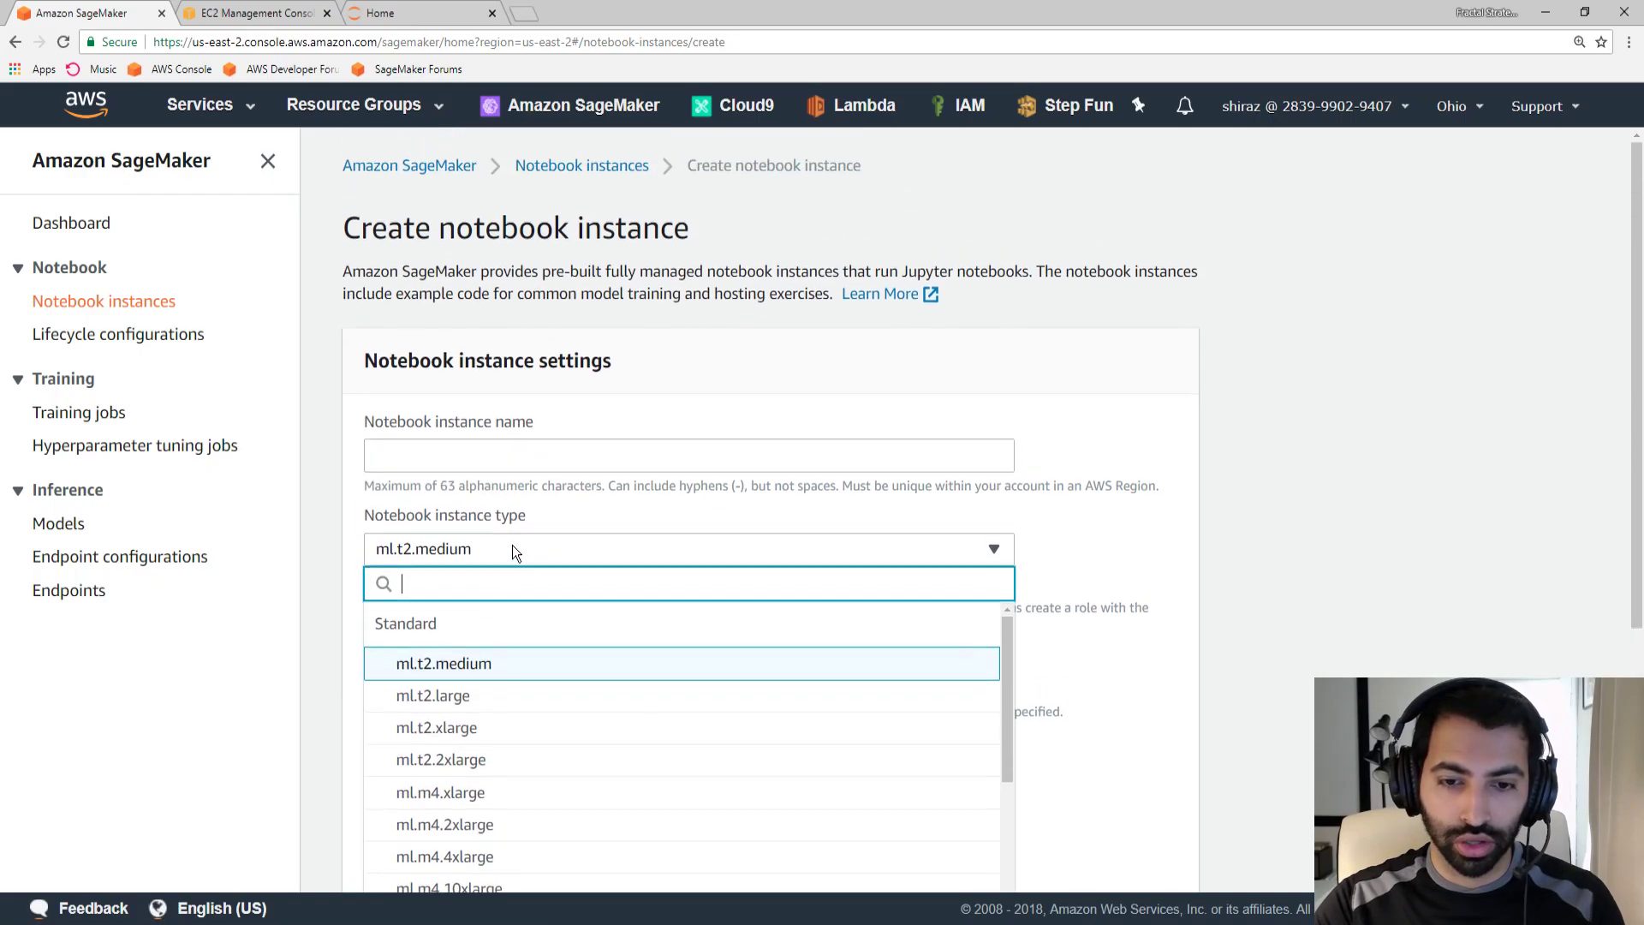
{"action": "left_click", "coordinate": [443, 665]}
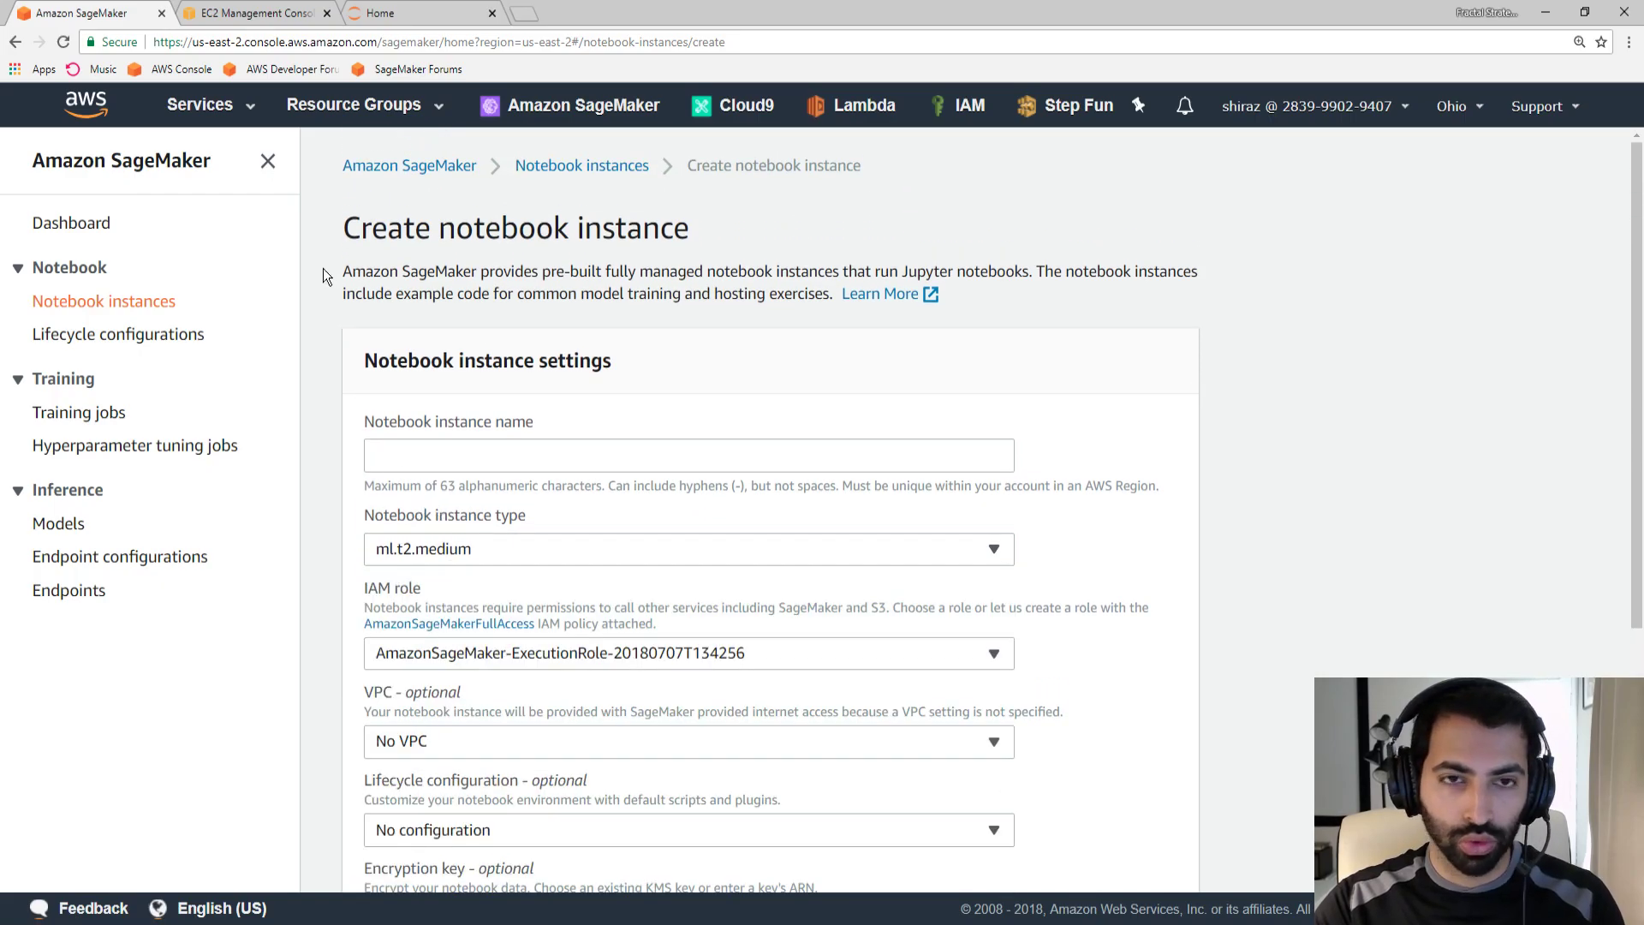
{"action": "left_click", "coordinate": [257, 14]}
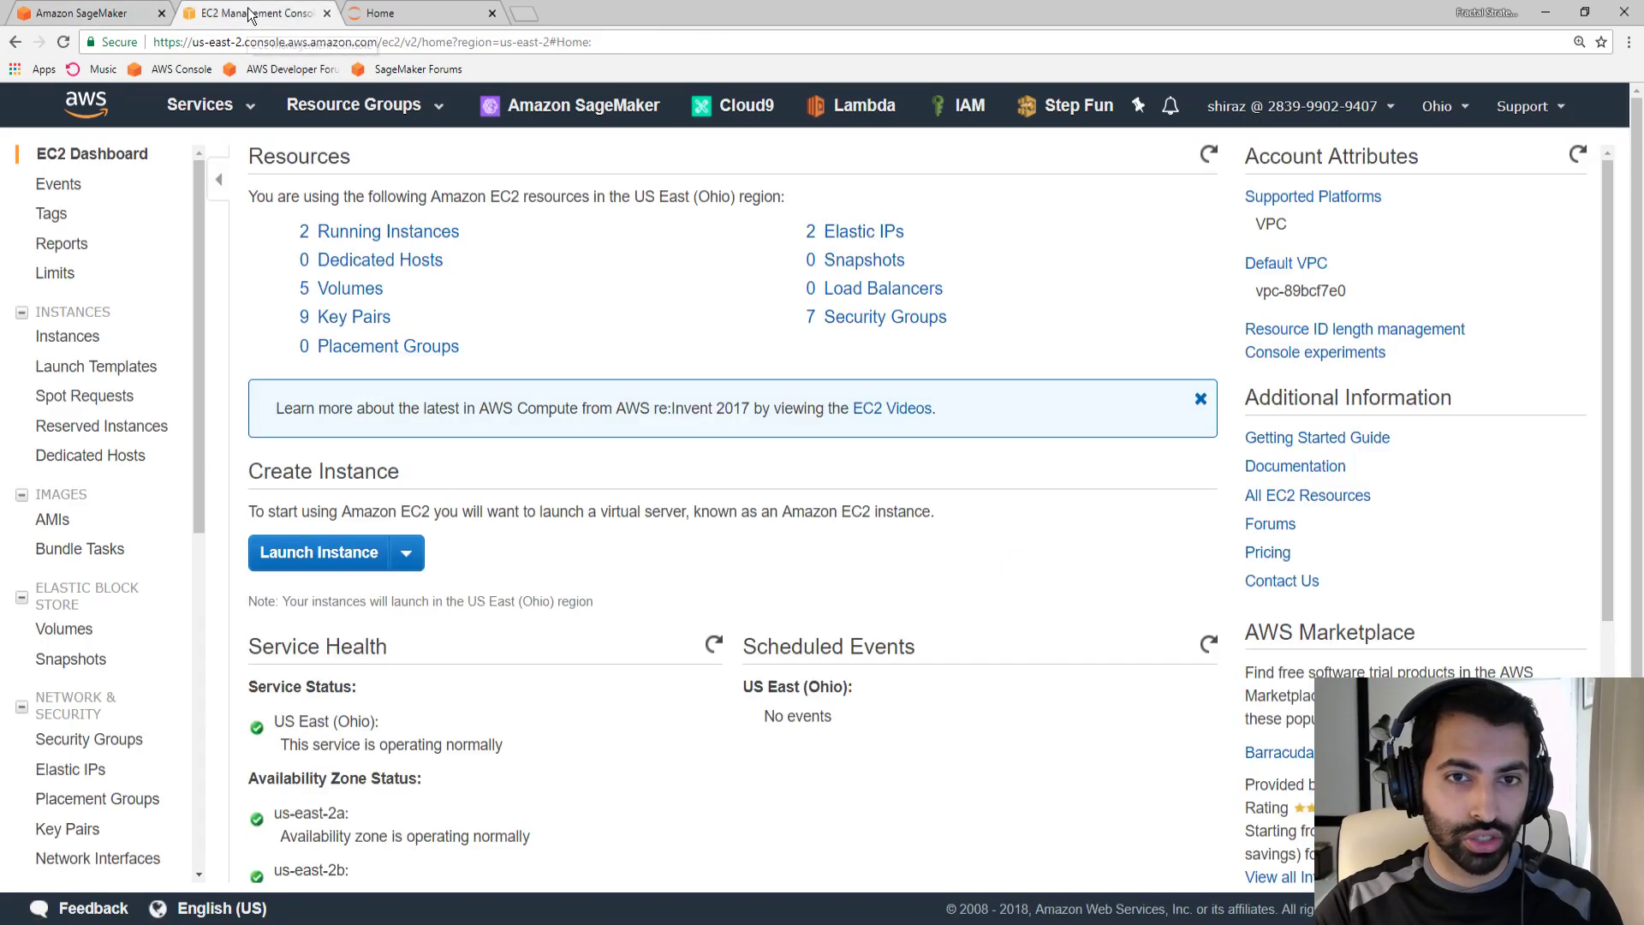
Launch an EC2 instance with the Amazon Linux 2 AMI to see instance types, then get a blank browser tab
{"action": "left_click", "coordinate": [319, 552]}
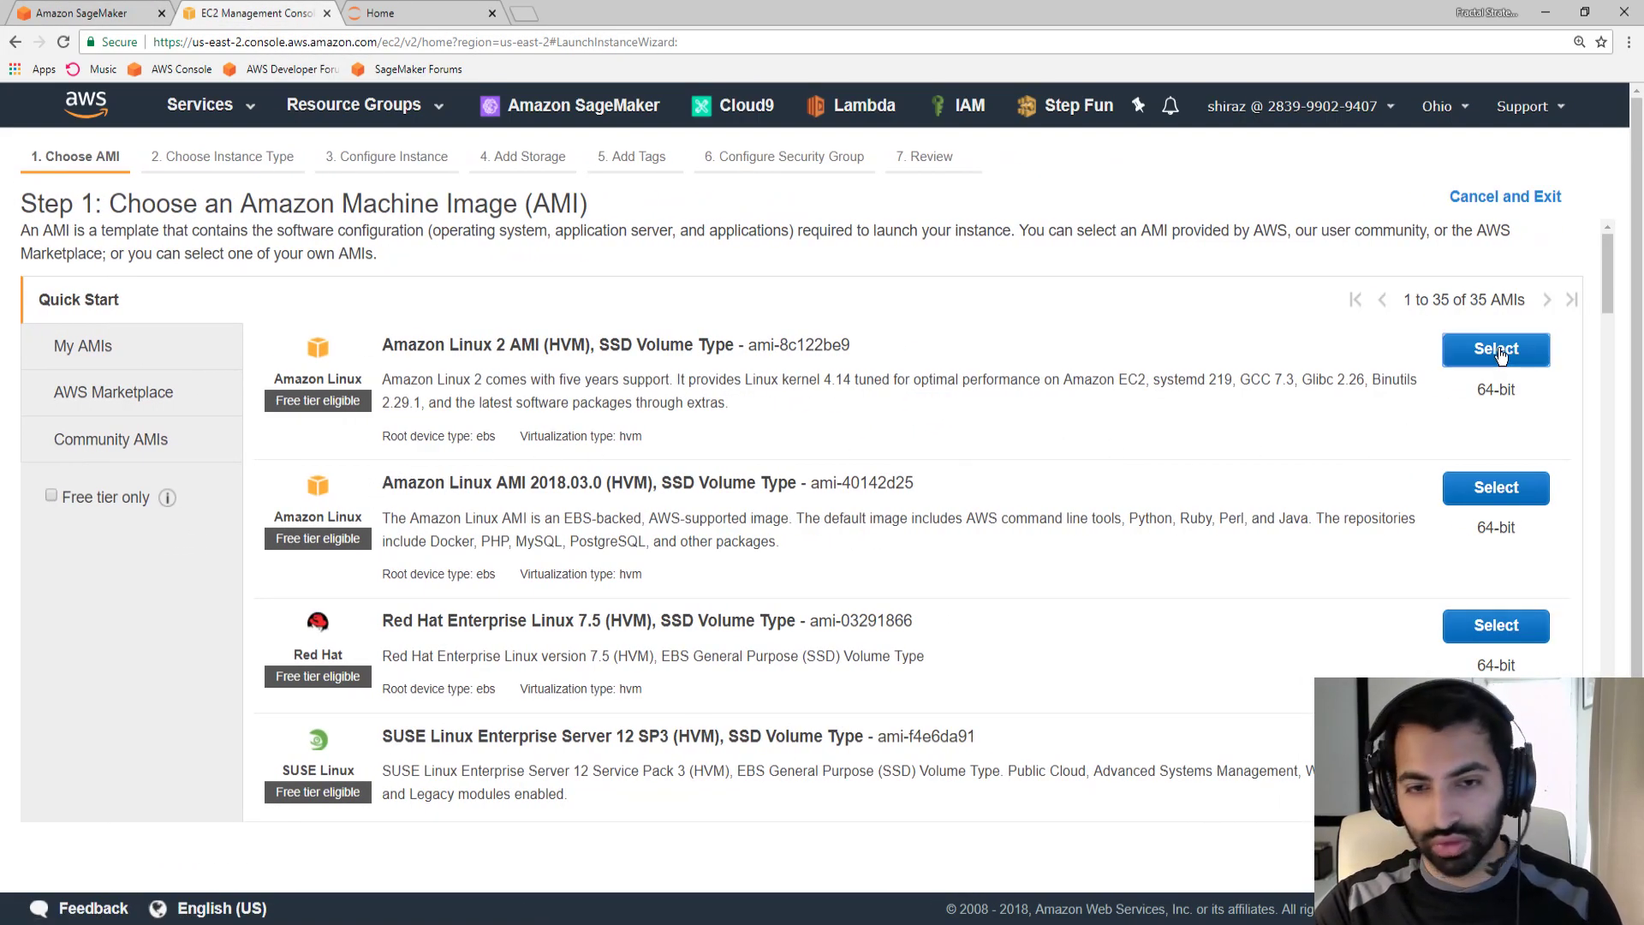
{"action": "left_click", "coordinate": [1496, 349]}
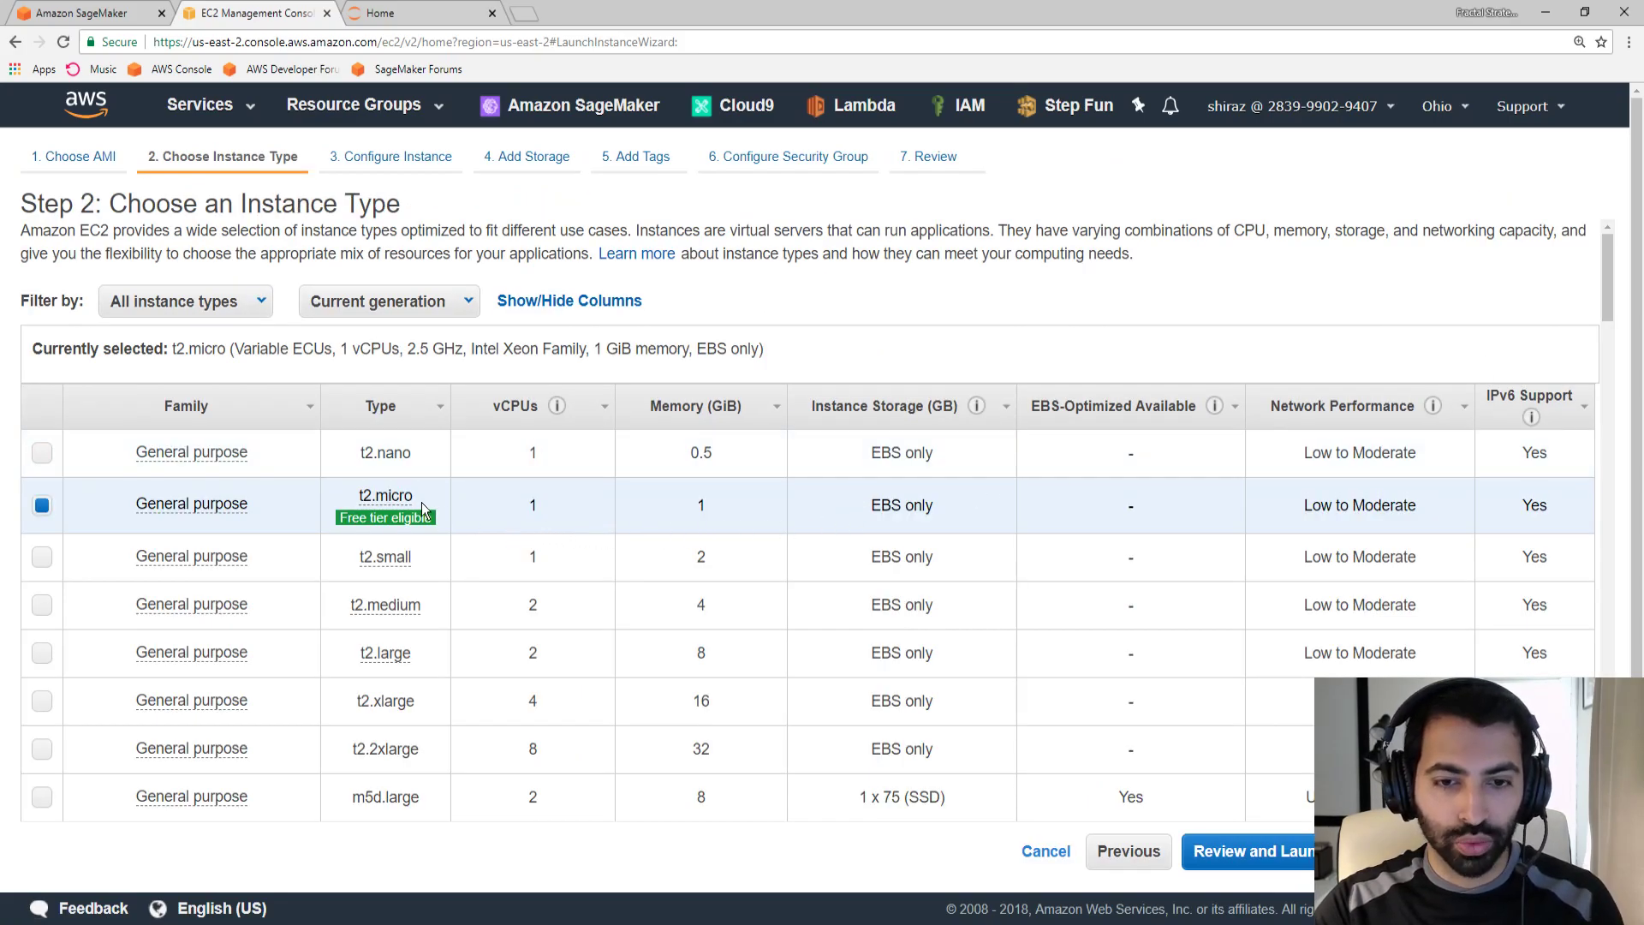
{"action": "mouse_move", "coordinate": [411, 452]}
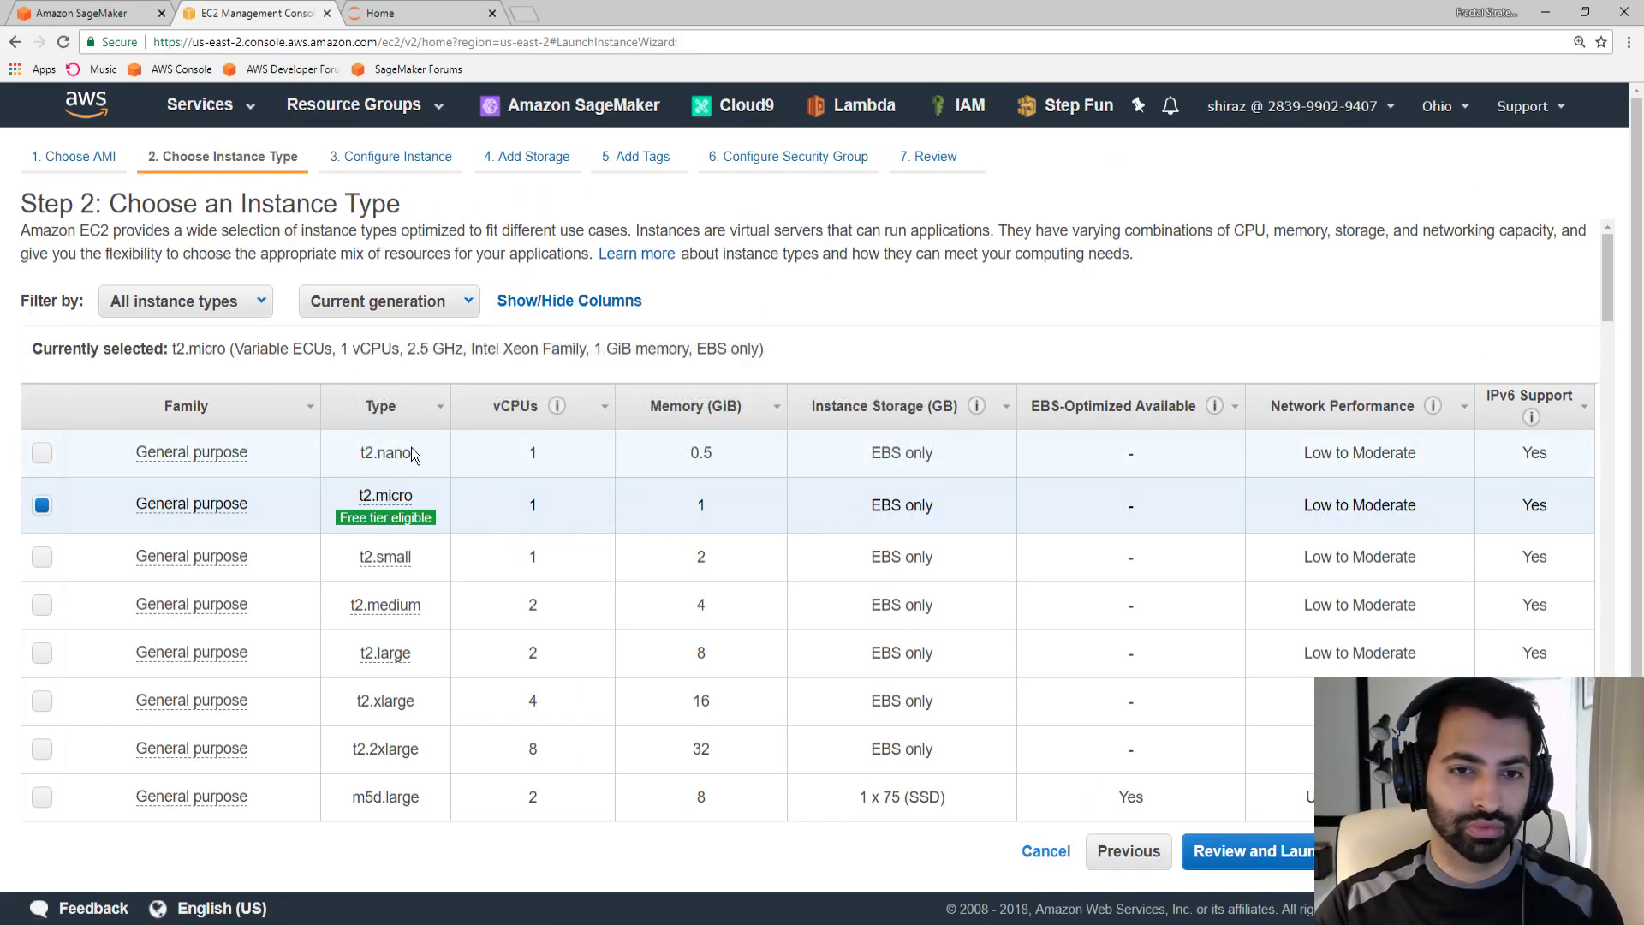
{"action": "mouse_move", "coordinate": [421, 503]}
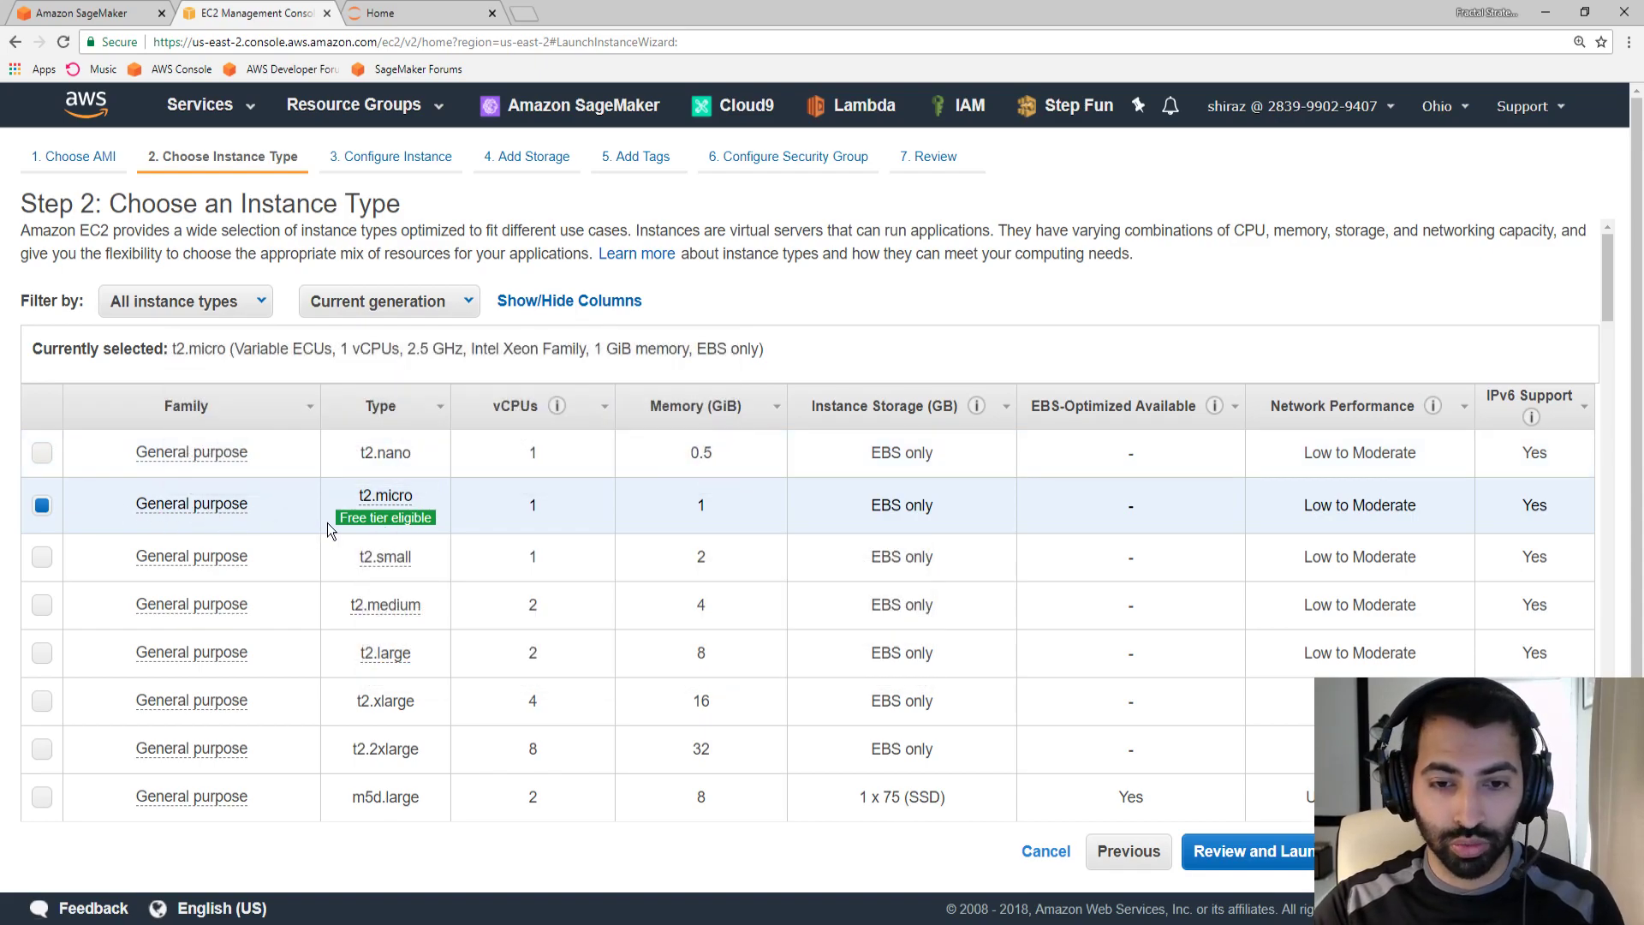
{"action": "mouse_move", "coordinate": [397, 526]}
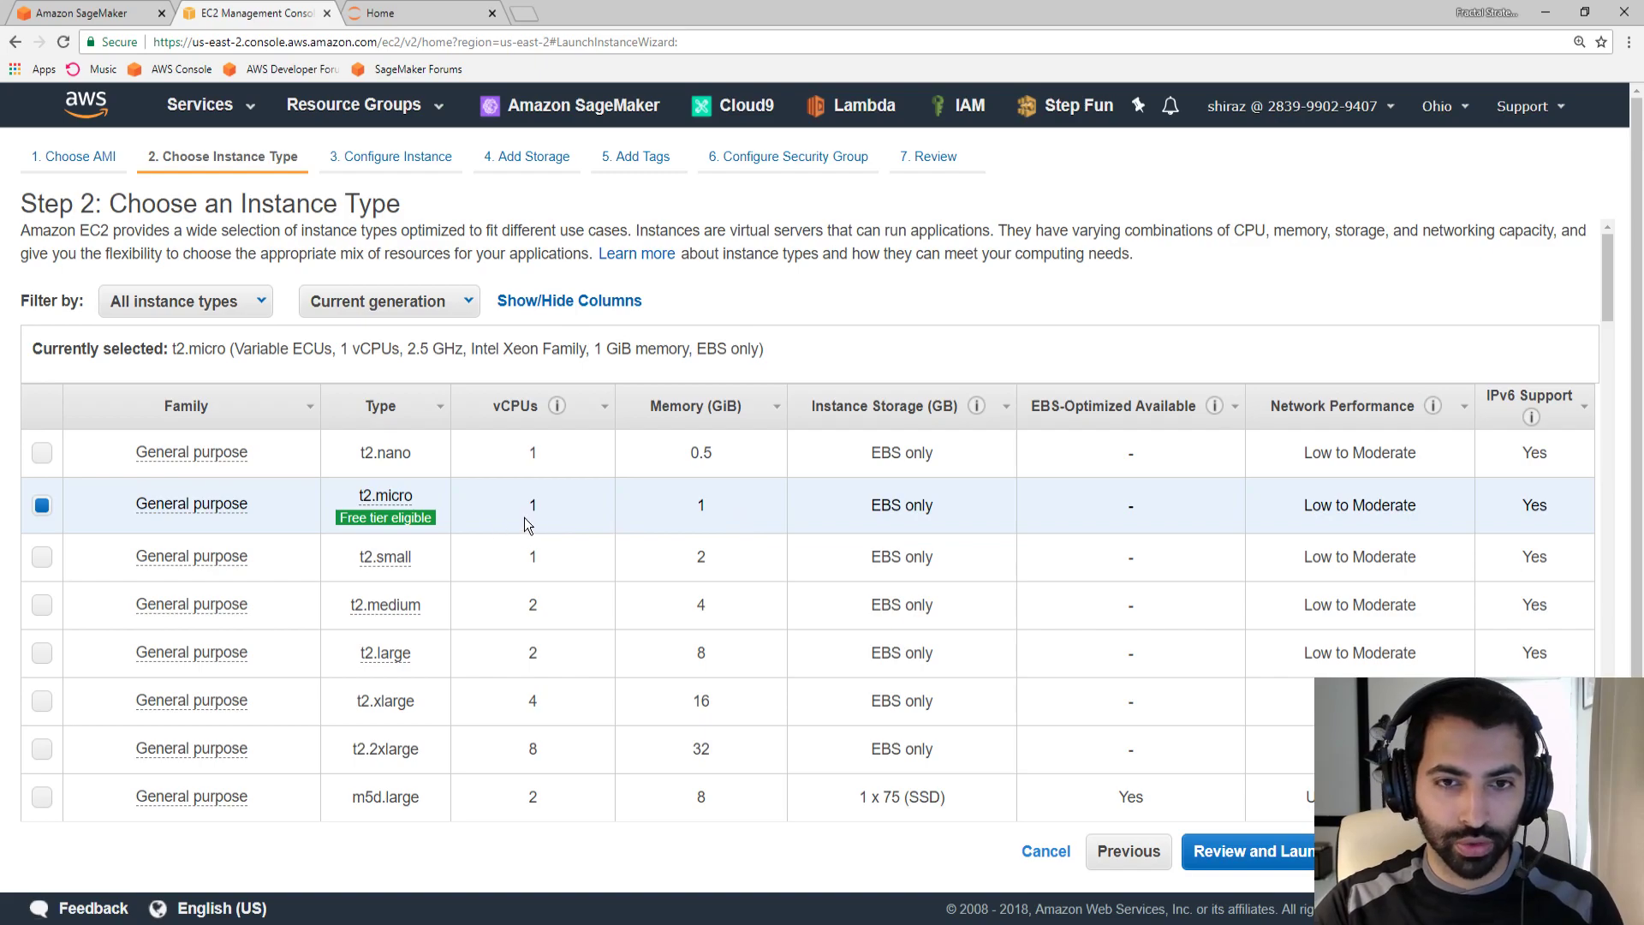
{"action": "mouse_move", "coordinate": [500, 531]}
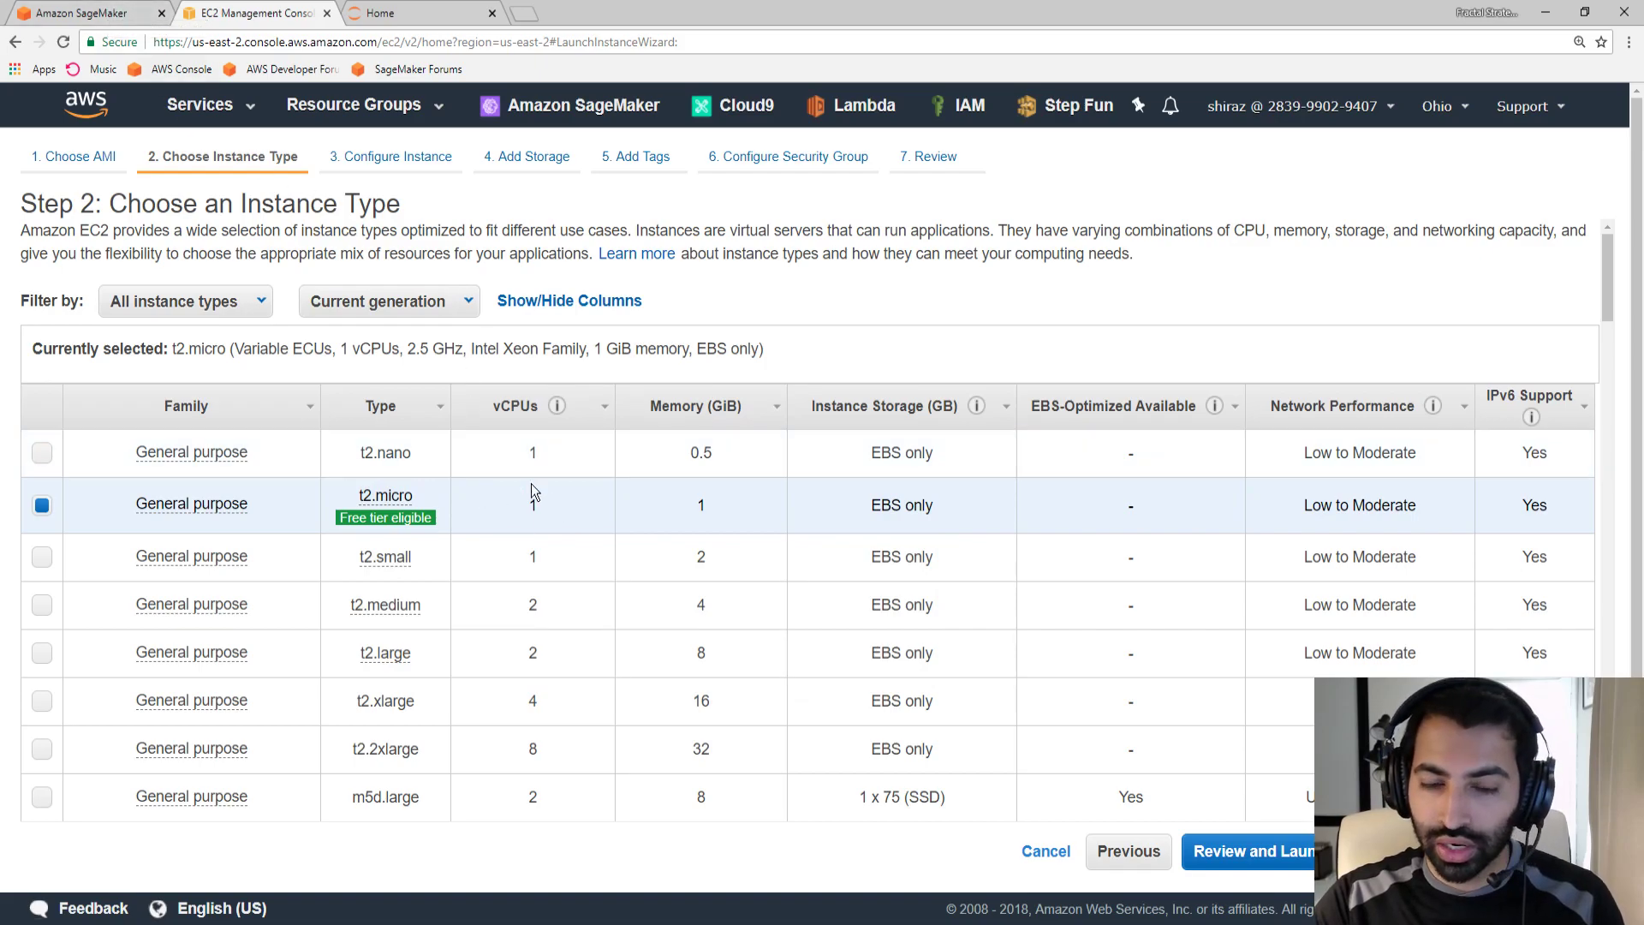
{"action": "left_click", "coordinate": [94, 16]}
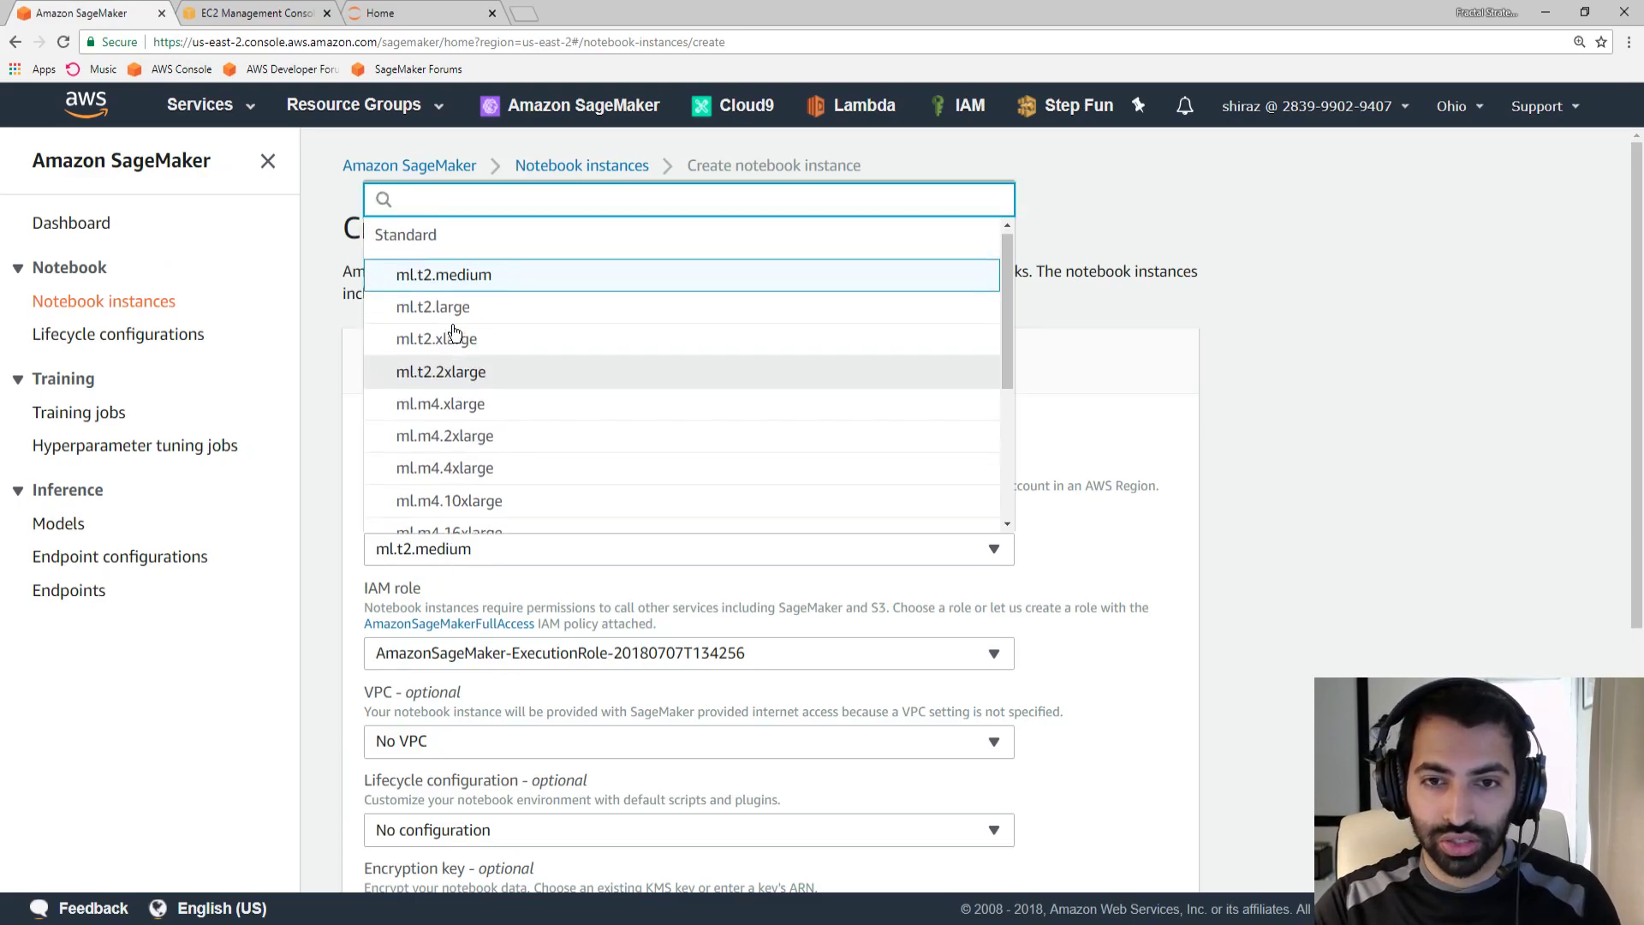
{"action": "left_click", "coordinate": [444, 274]}
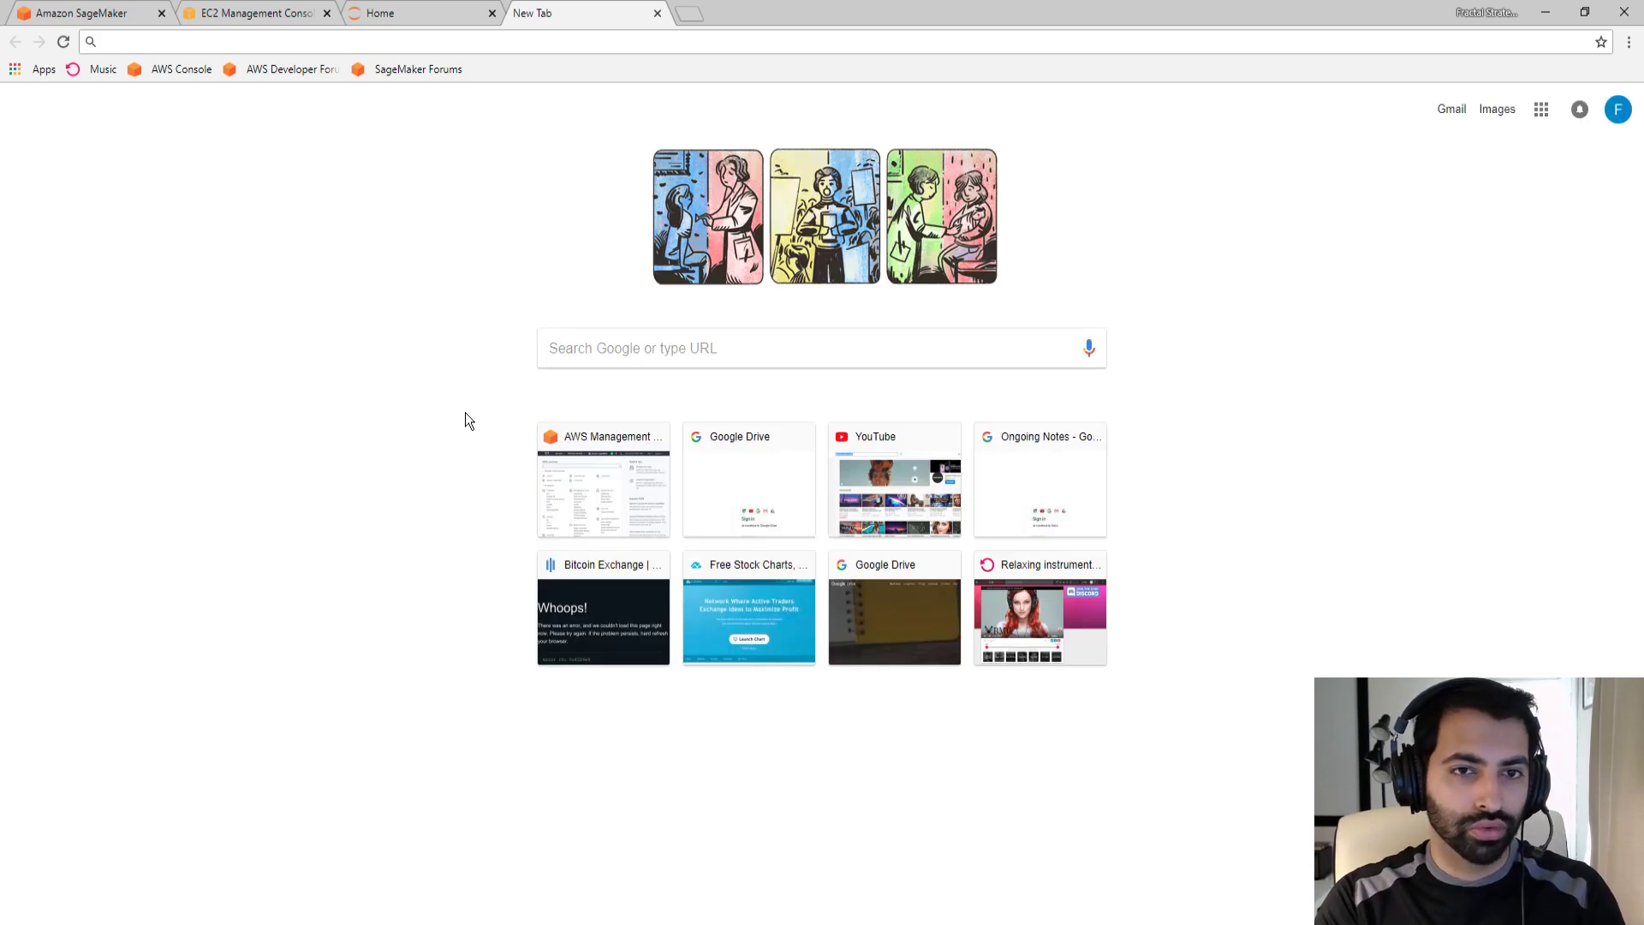
Search Google for 't2 medium pricing' and view the Amazon EC2 T2 price table (t2.medium $0.0464/hr)
{"action": "type", "text": "t2 medium pricing"}
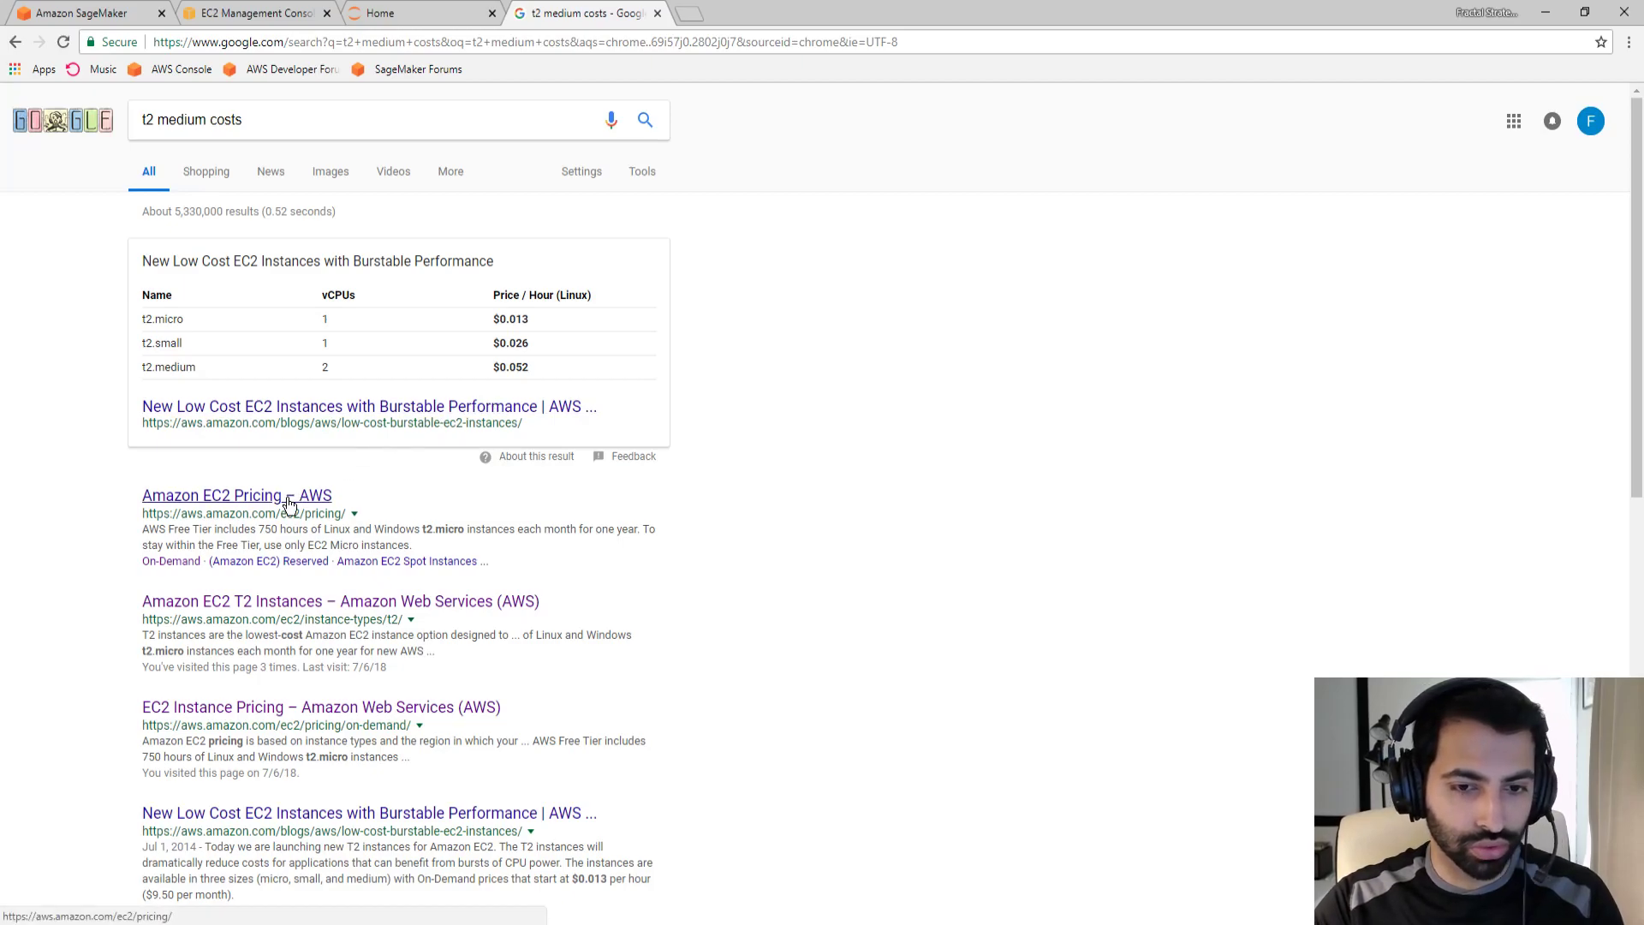
{"action": "left_click", "coordinate": [236, 497]}
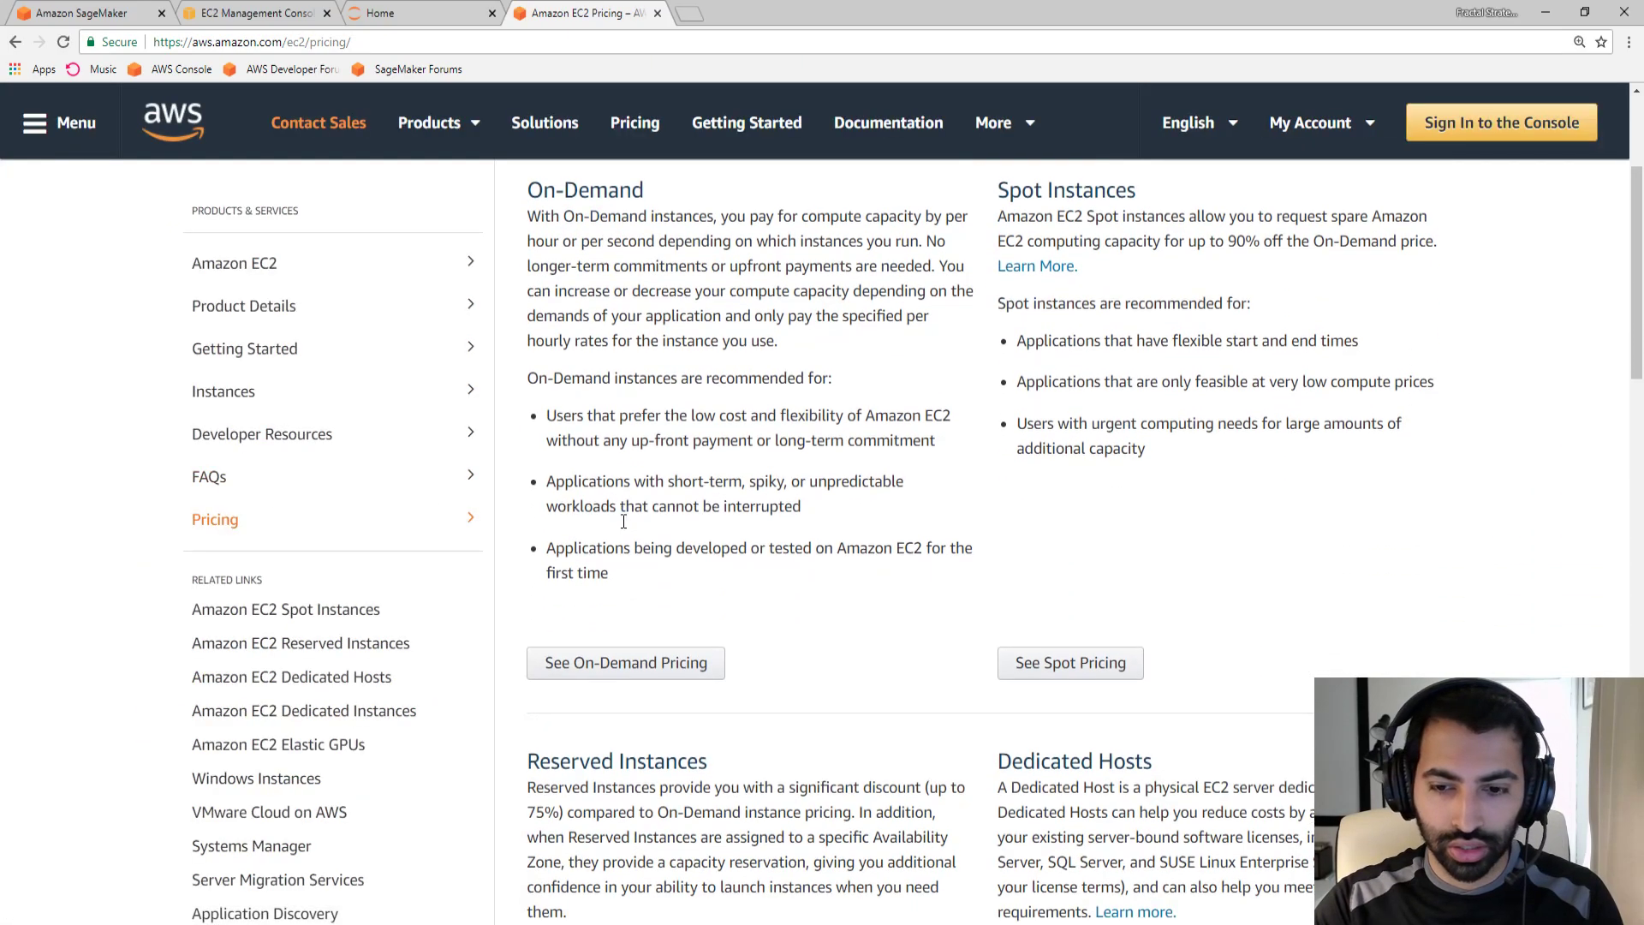
{"action": "scroll", "scroll_direction": "down", "scroll_amount": 3}
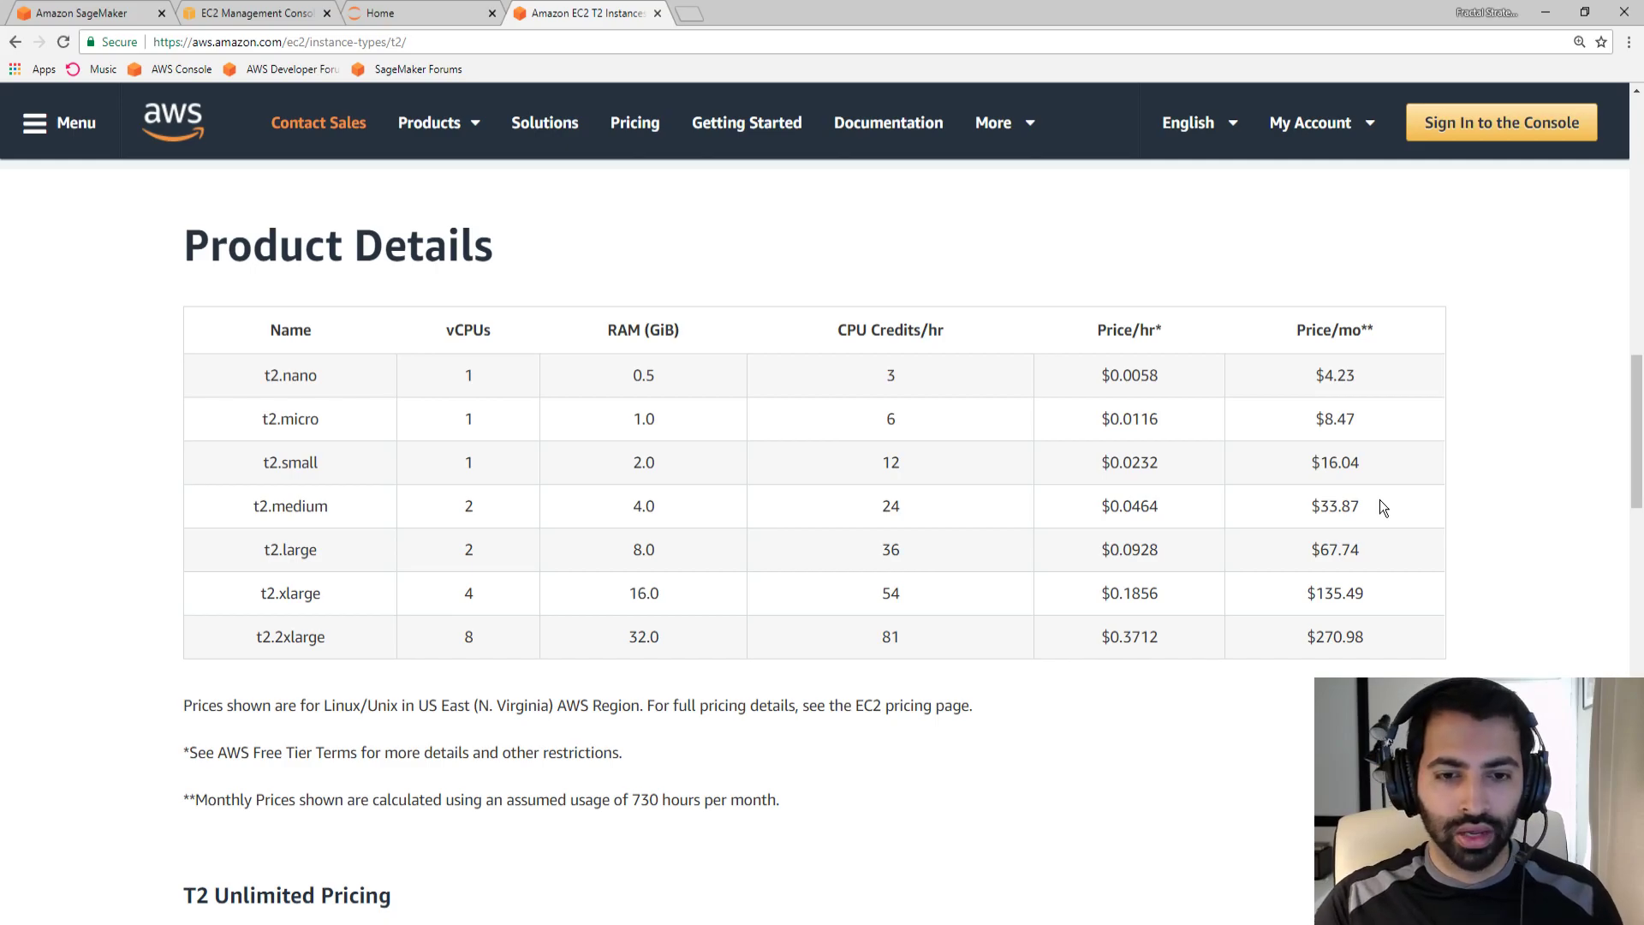
{"action": "mouse_move", "coordinate": [1200, 507]}
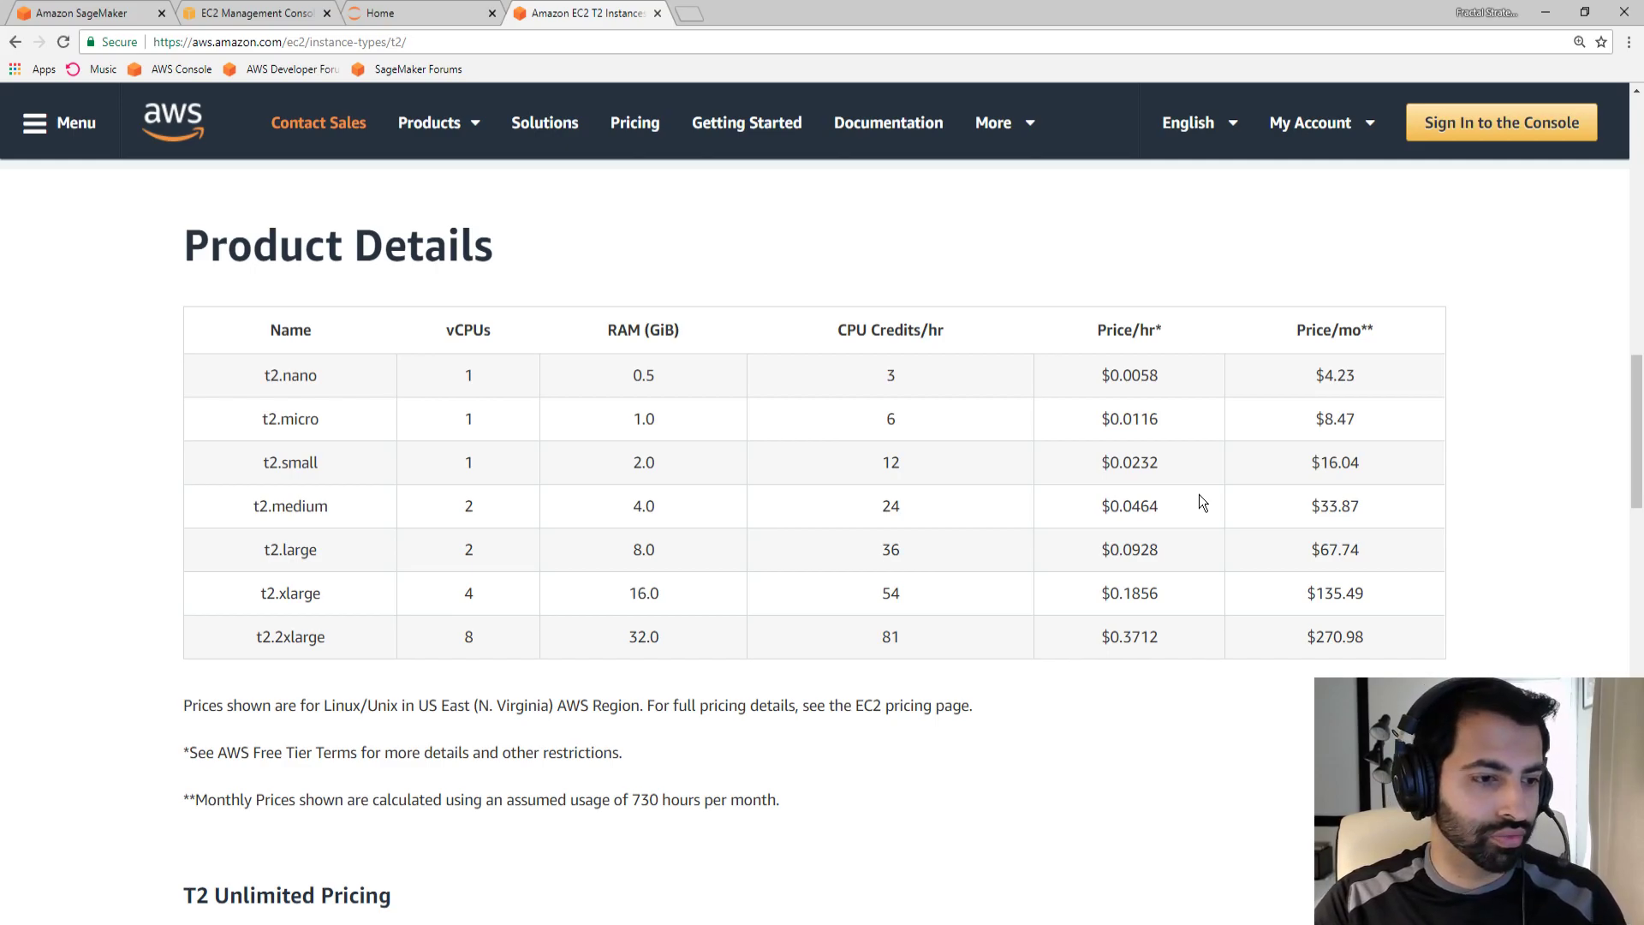
{"action": "double_click", "coordinate": [1150, 505]}
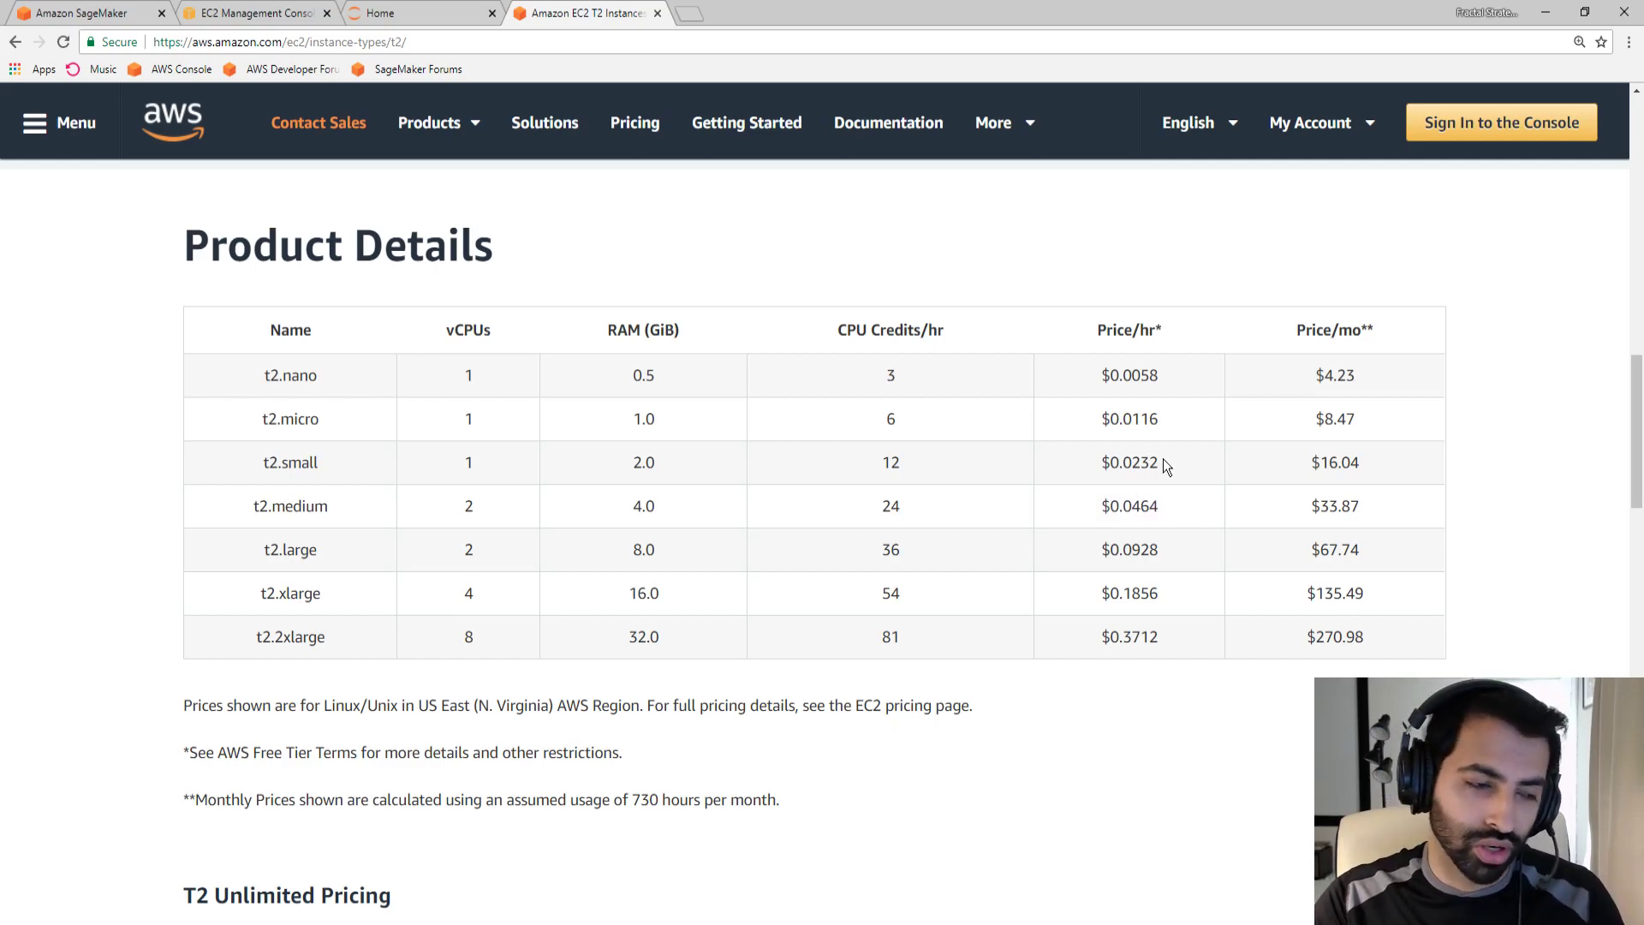
{"action": "double_click", "coordinate": [1130, 505]}
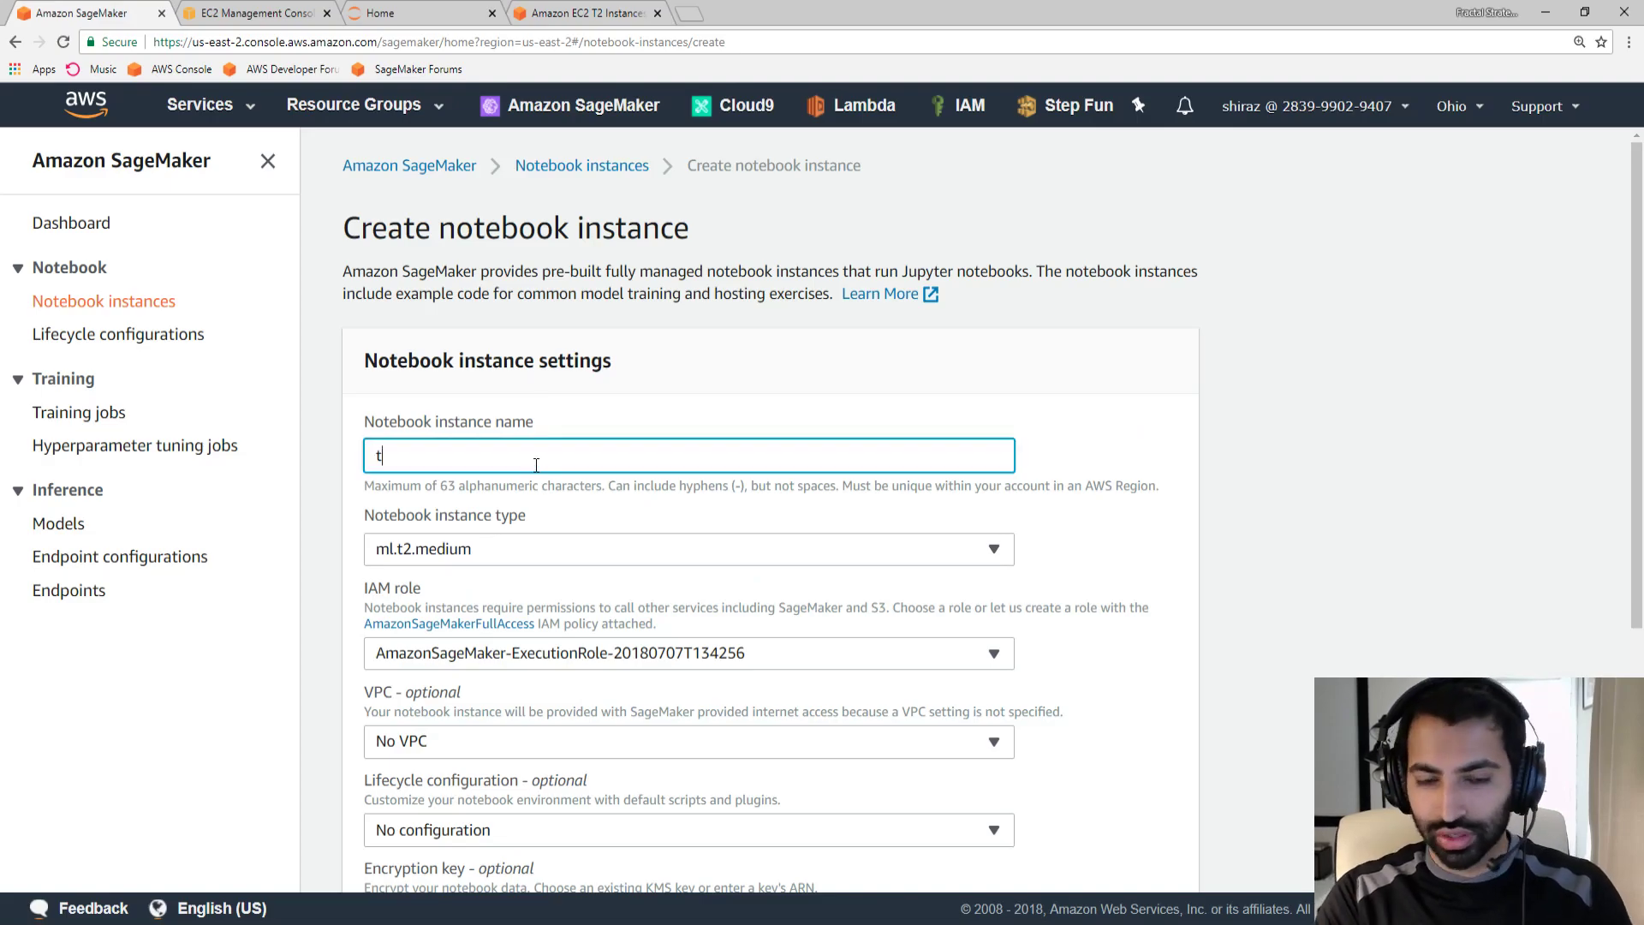
Name the notebook instance 'tutorial' and choose Create a new role for its IAM role
{"action": "type", "text": "utorial"}
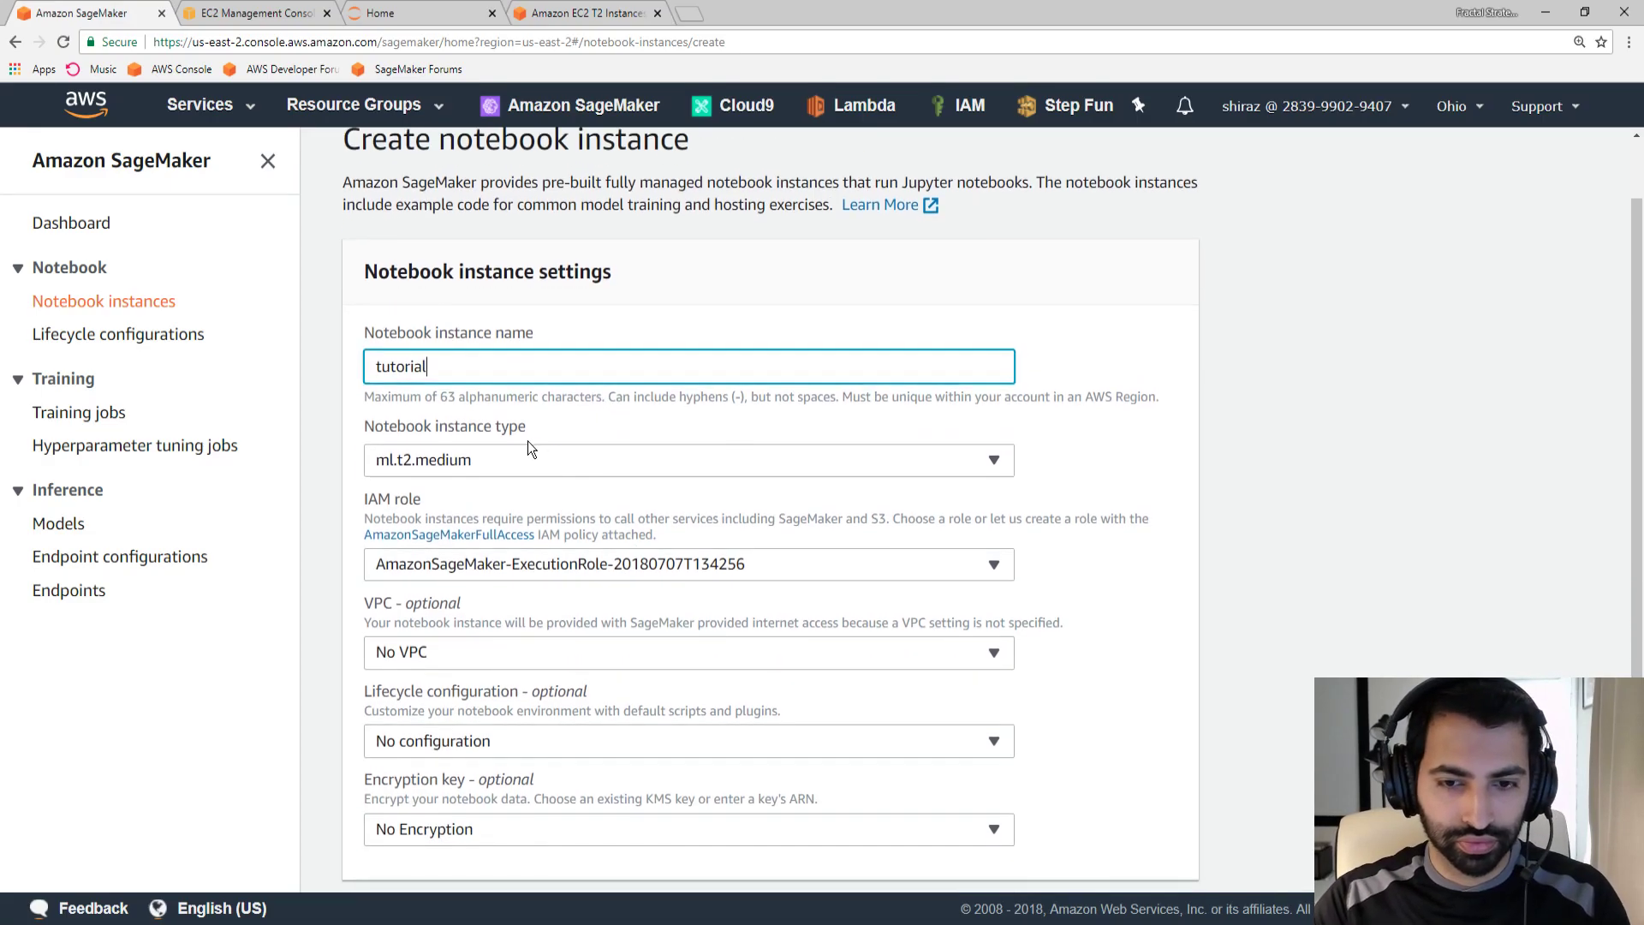
{"action": "scroll", "scroll_direction": "down", "scroll_amount": 3}
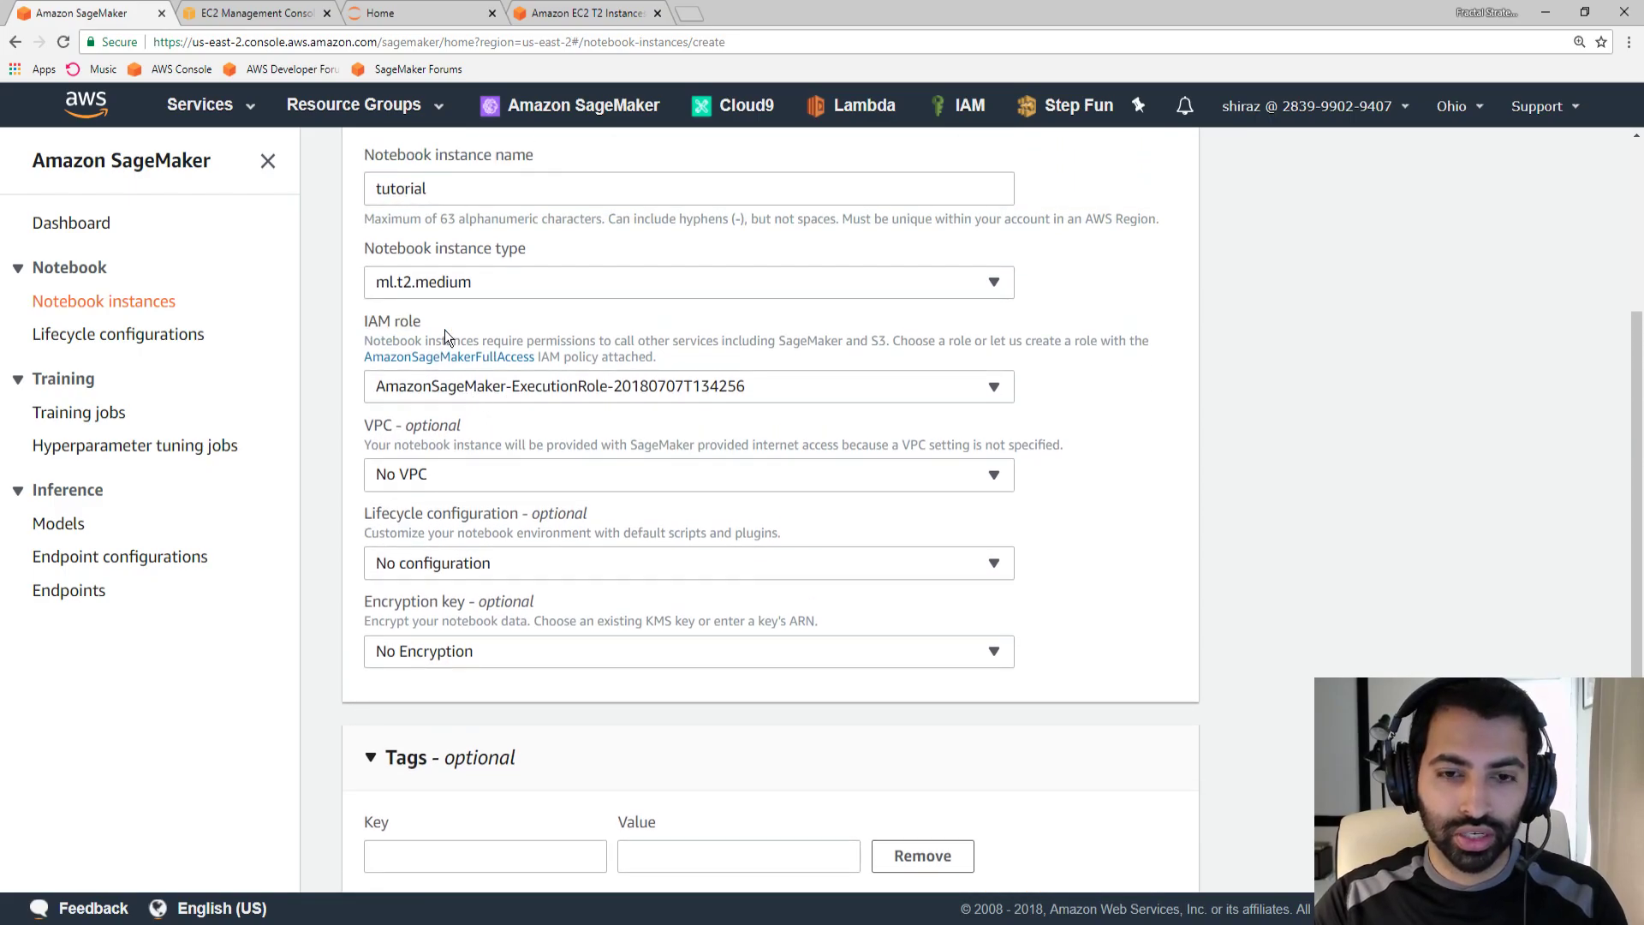
{"action": "left_click", "coordinate": [688, 386]}
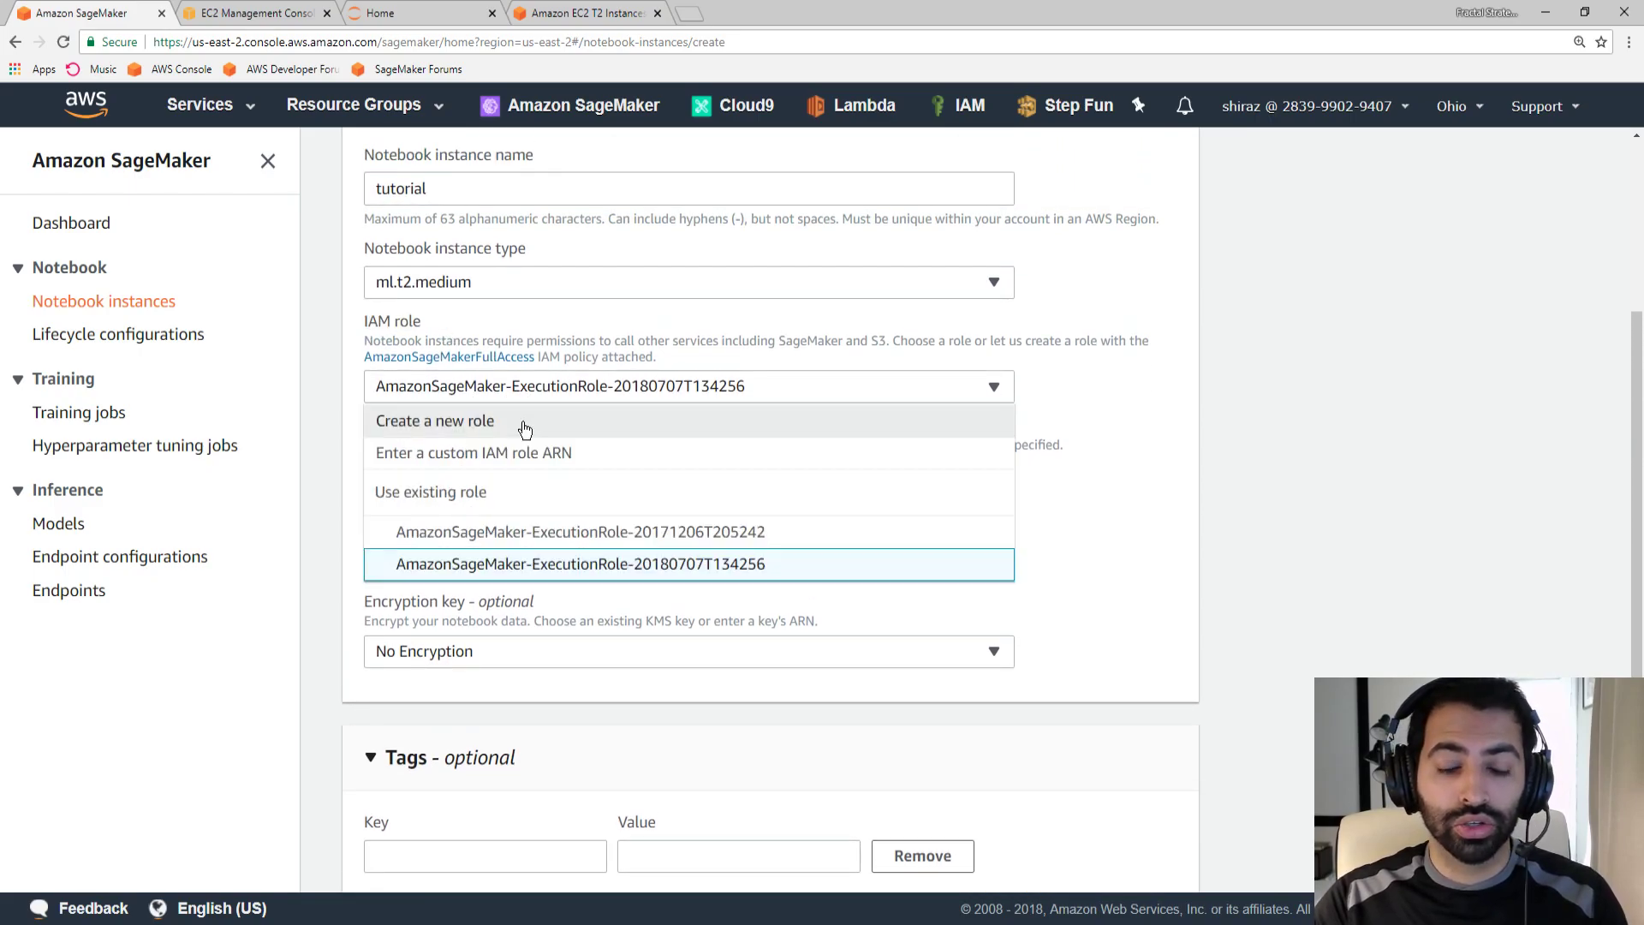
{"action": "left_click", "coordinate": [435, 421]}
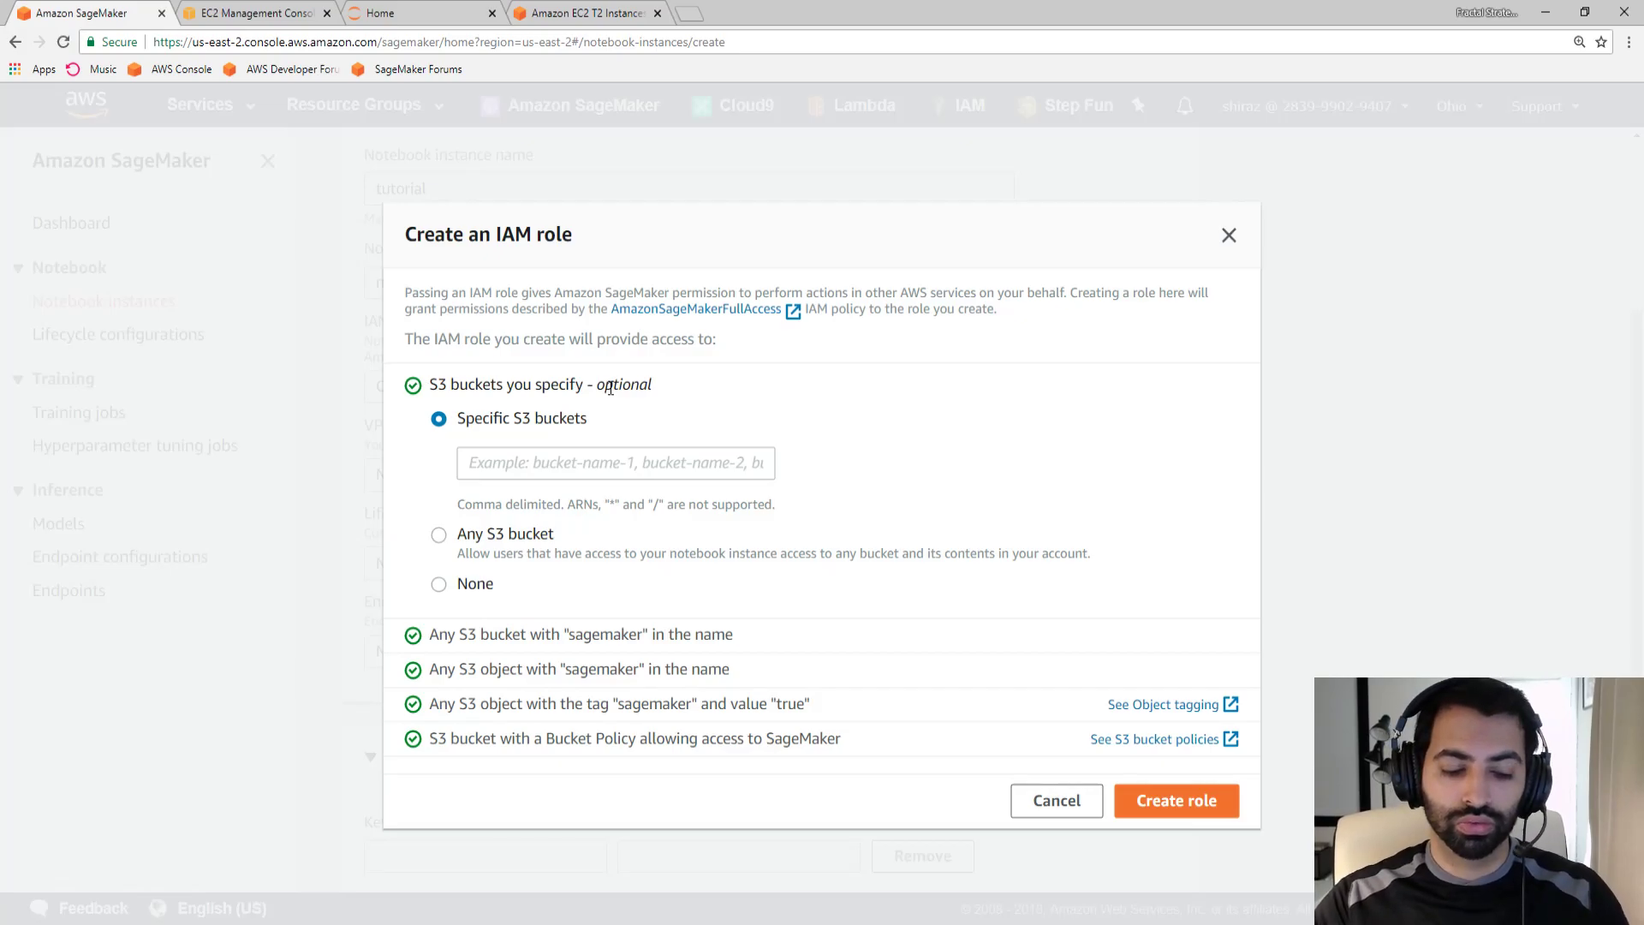
Reopen the Create an IAM role dialog with specific S3 buckets selected
{"action": "left_click", "coordinate": [1176, 801]}
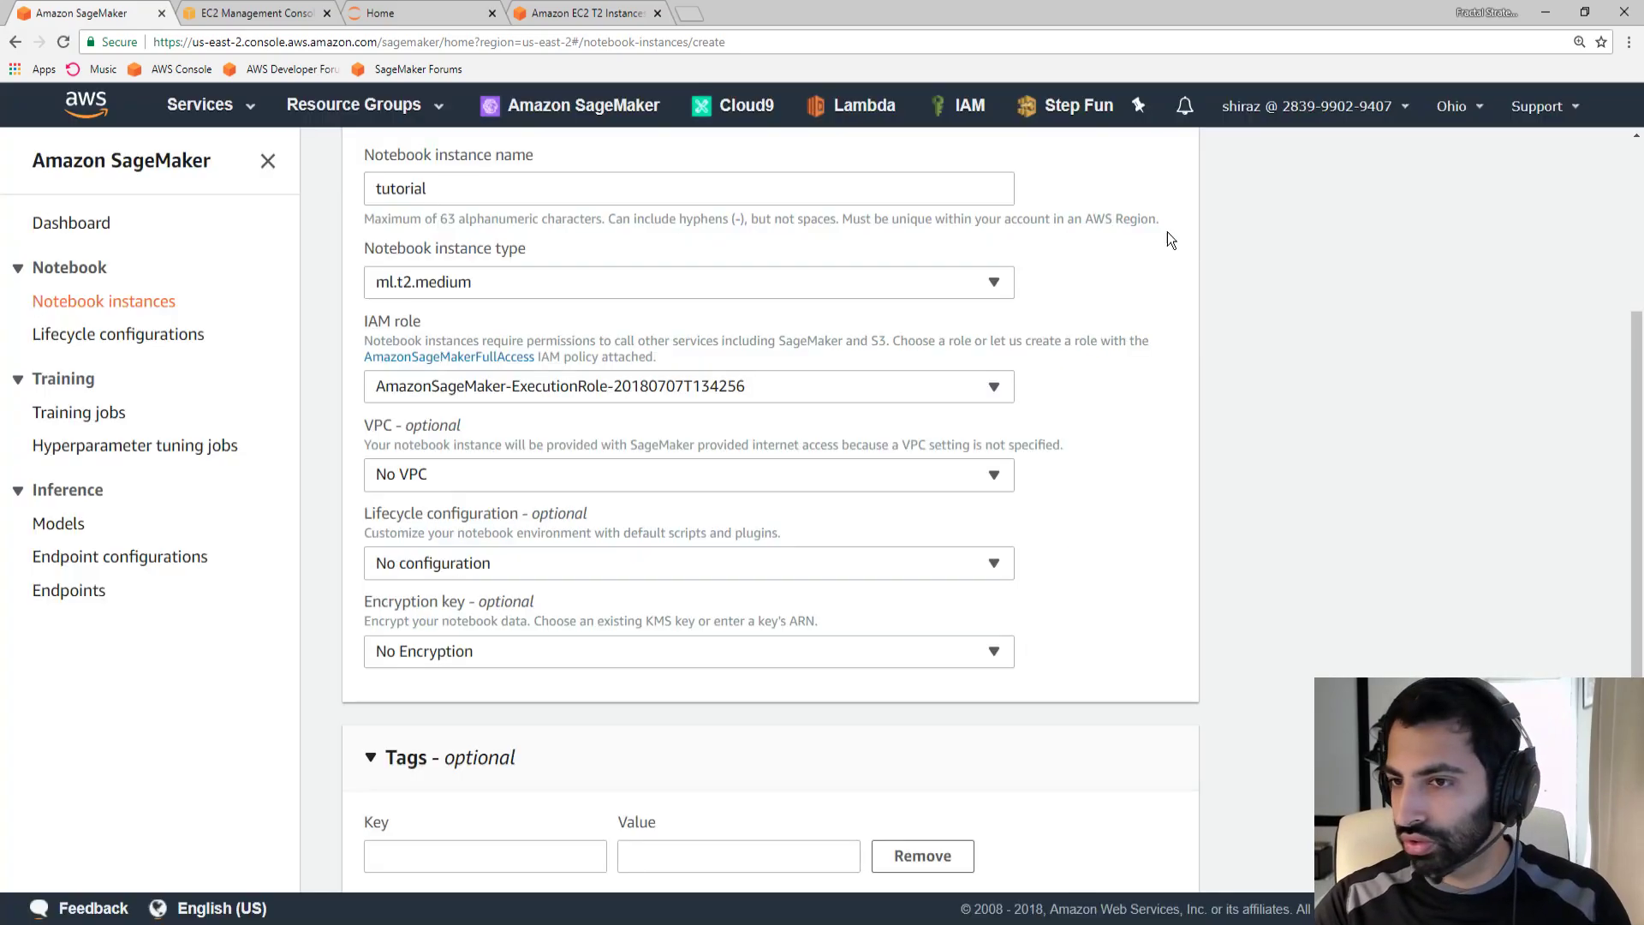
{"action": "left_click", "coordinate": [200, 103]}
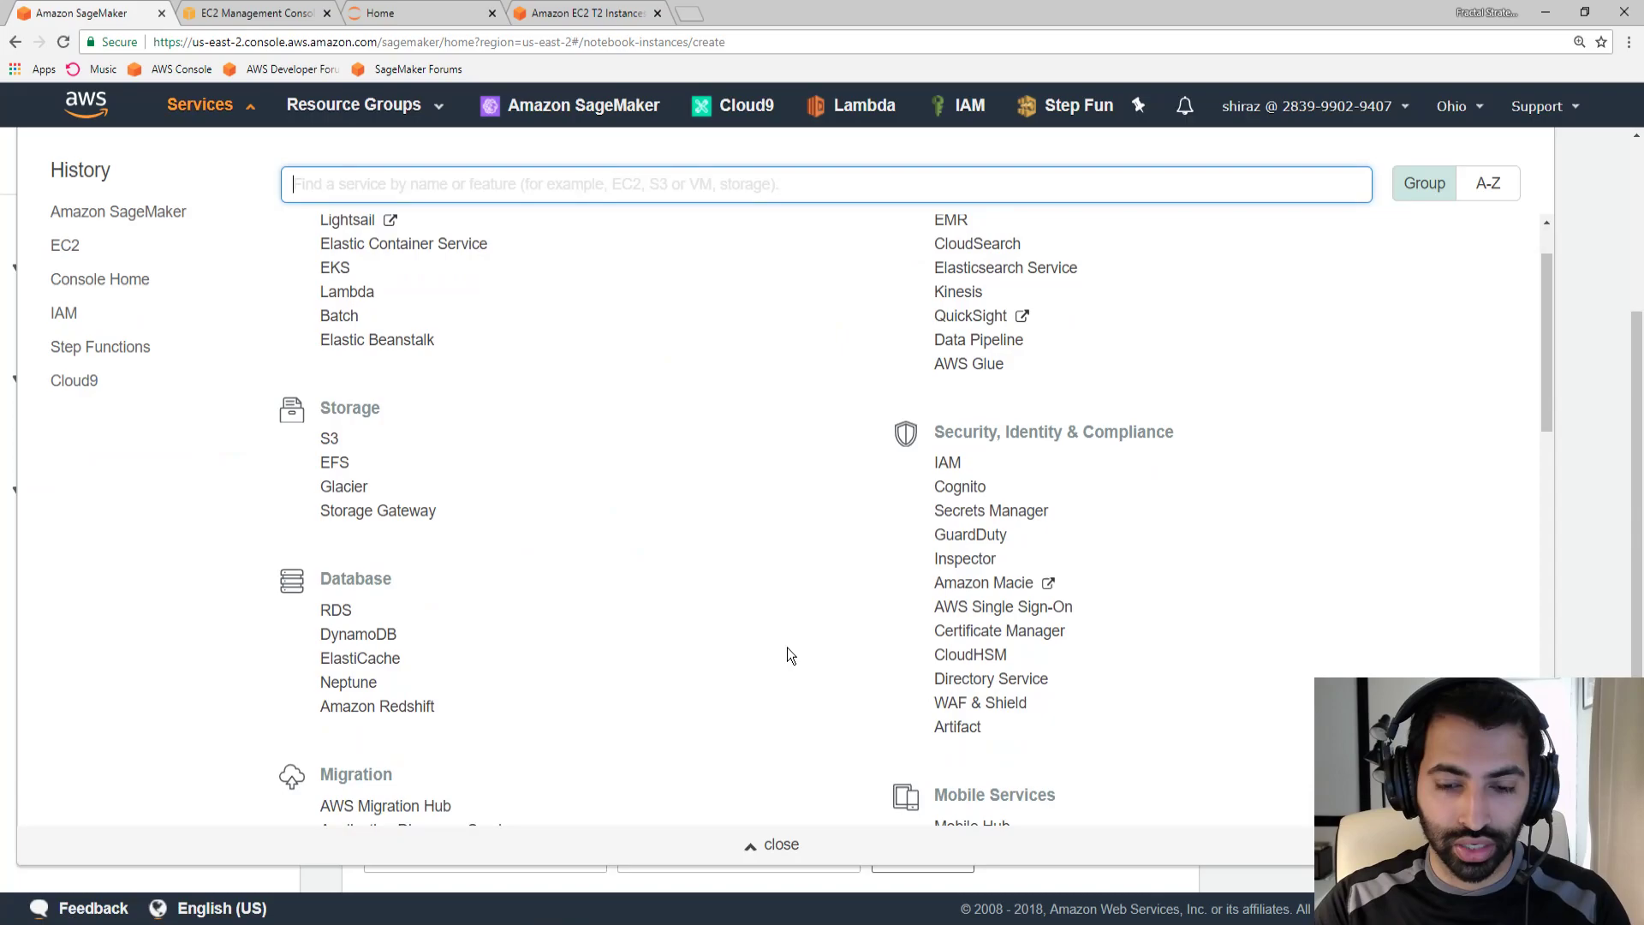
{"action": "scroll", "scroll_direction": "down", "scroll_amount": 3}
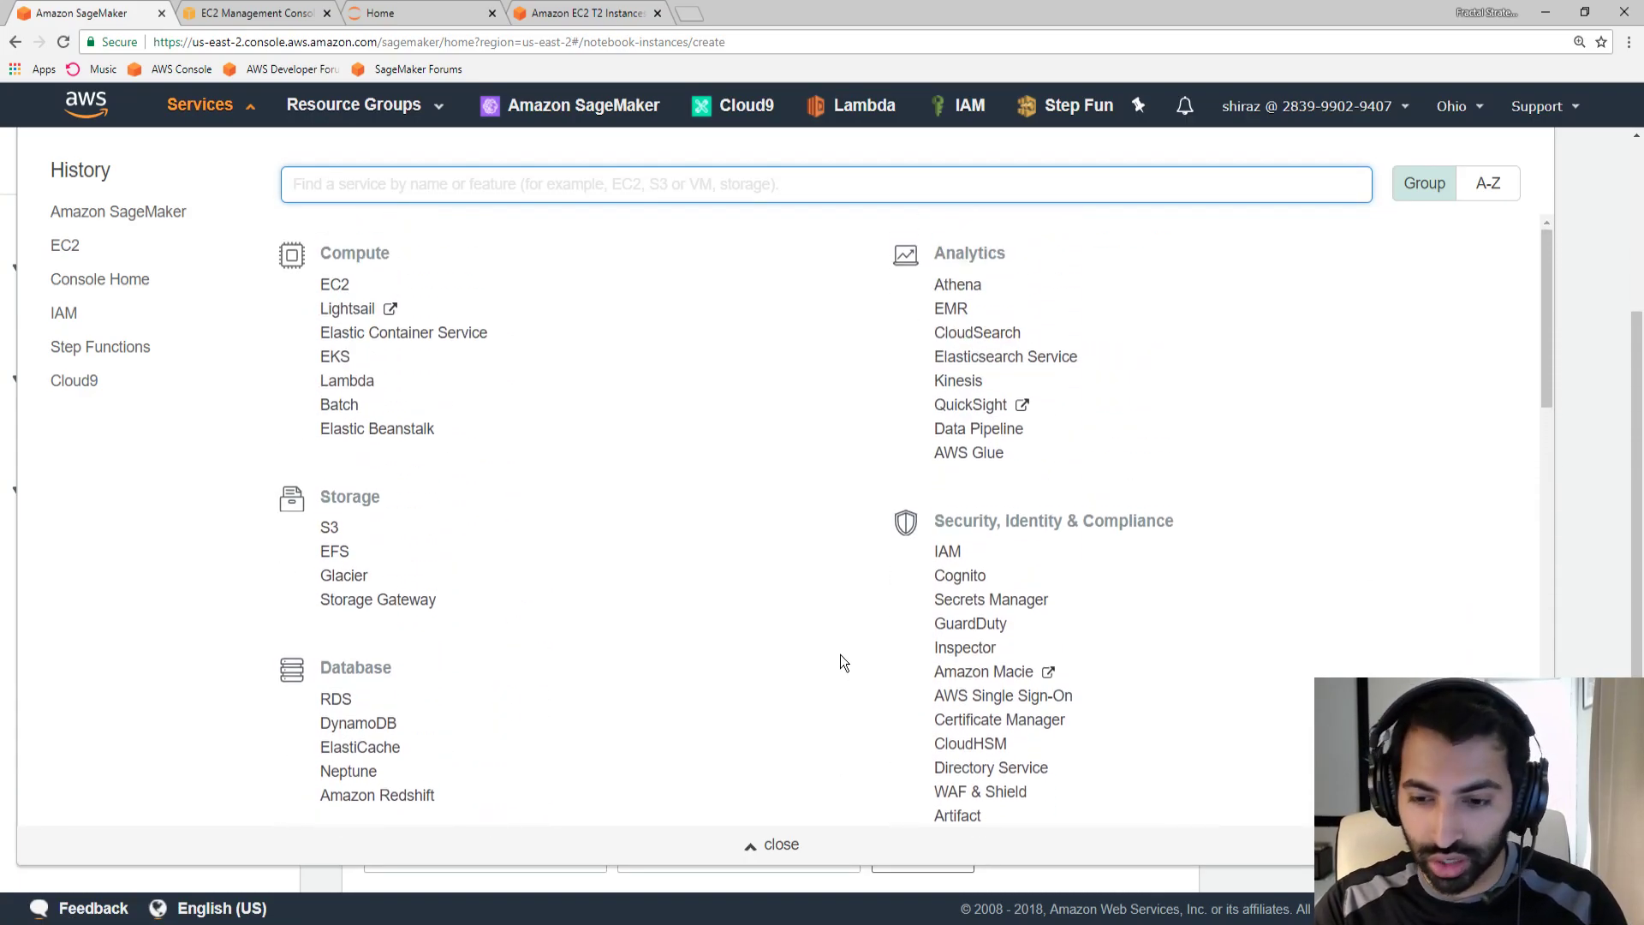
{"action": "mouse_move", "coordinate": [749, 609]}
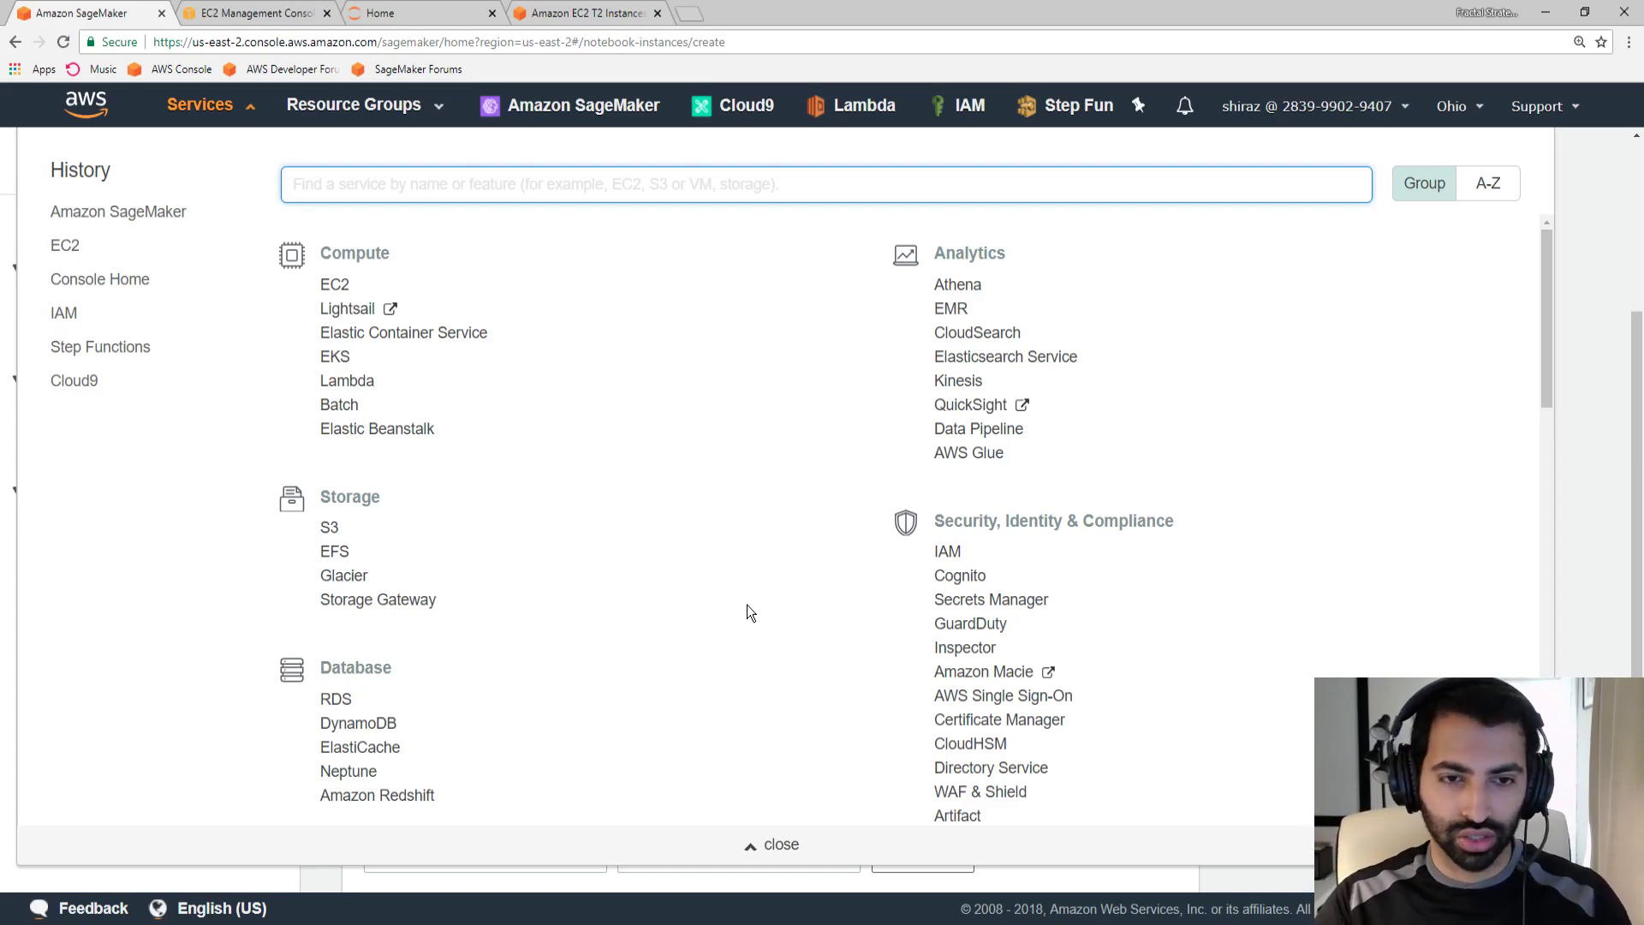
{"action": "mouse_move", "coordinate": [654, 586]}
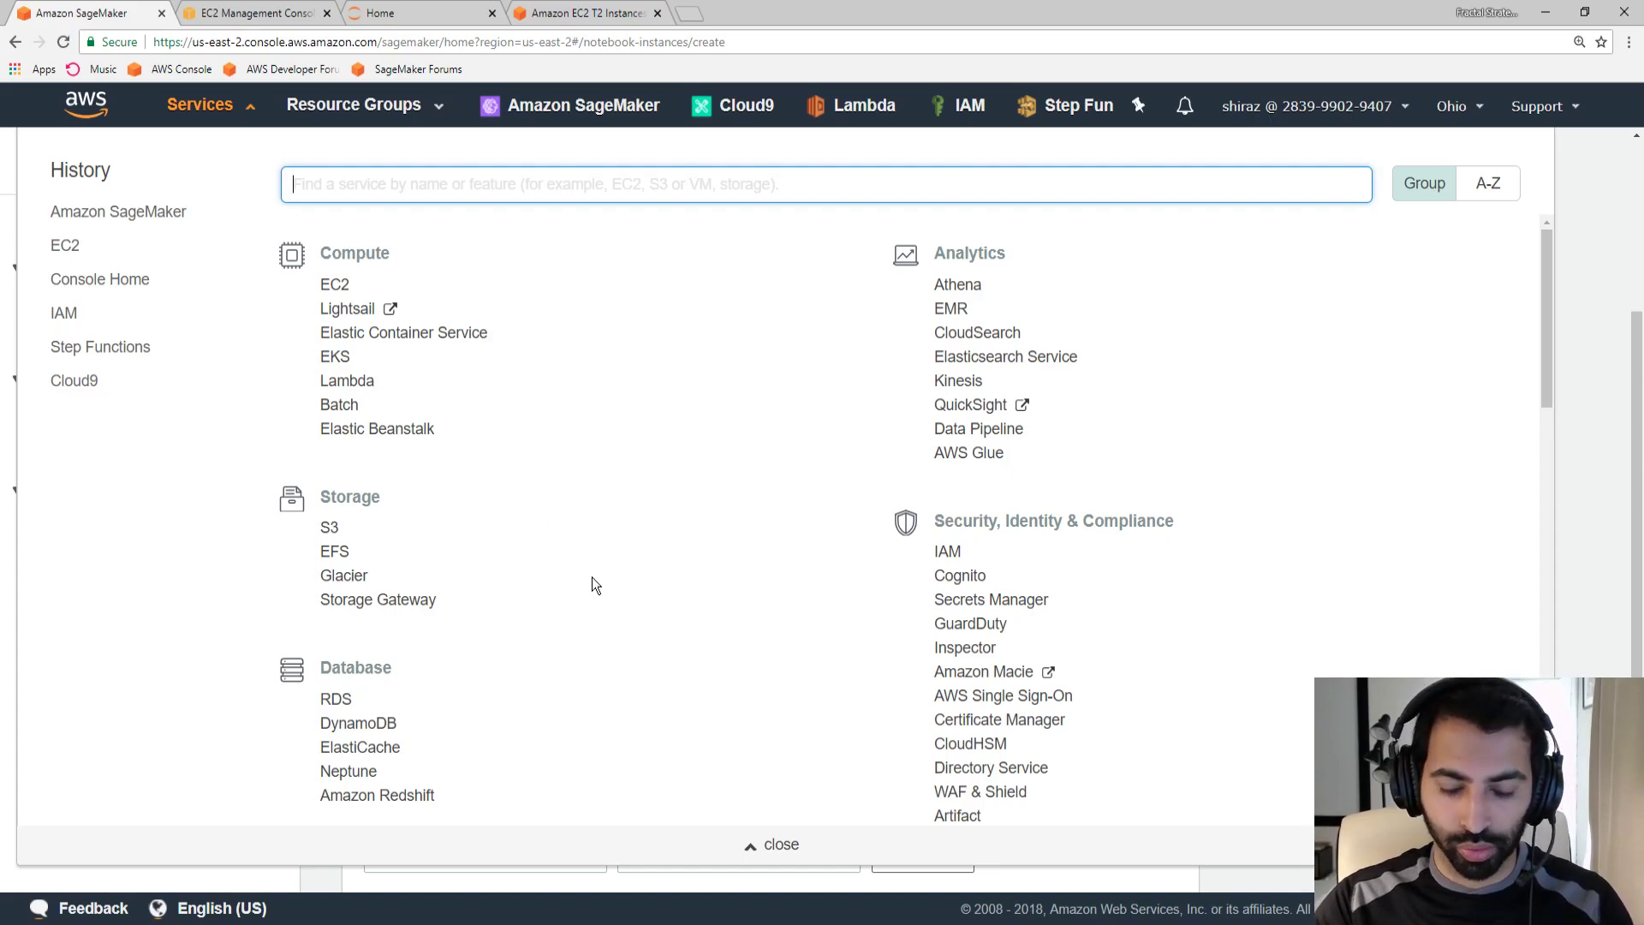
{"action": "mouse_move", "coordinate": [642, 609]}
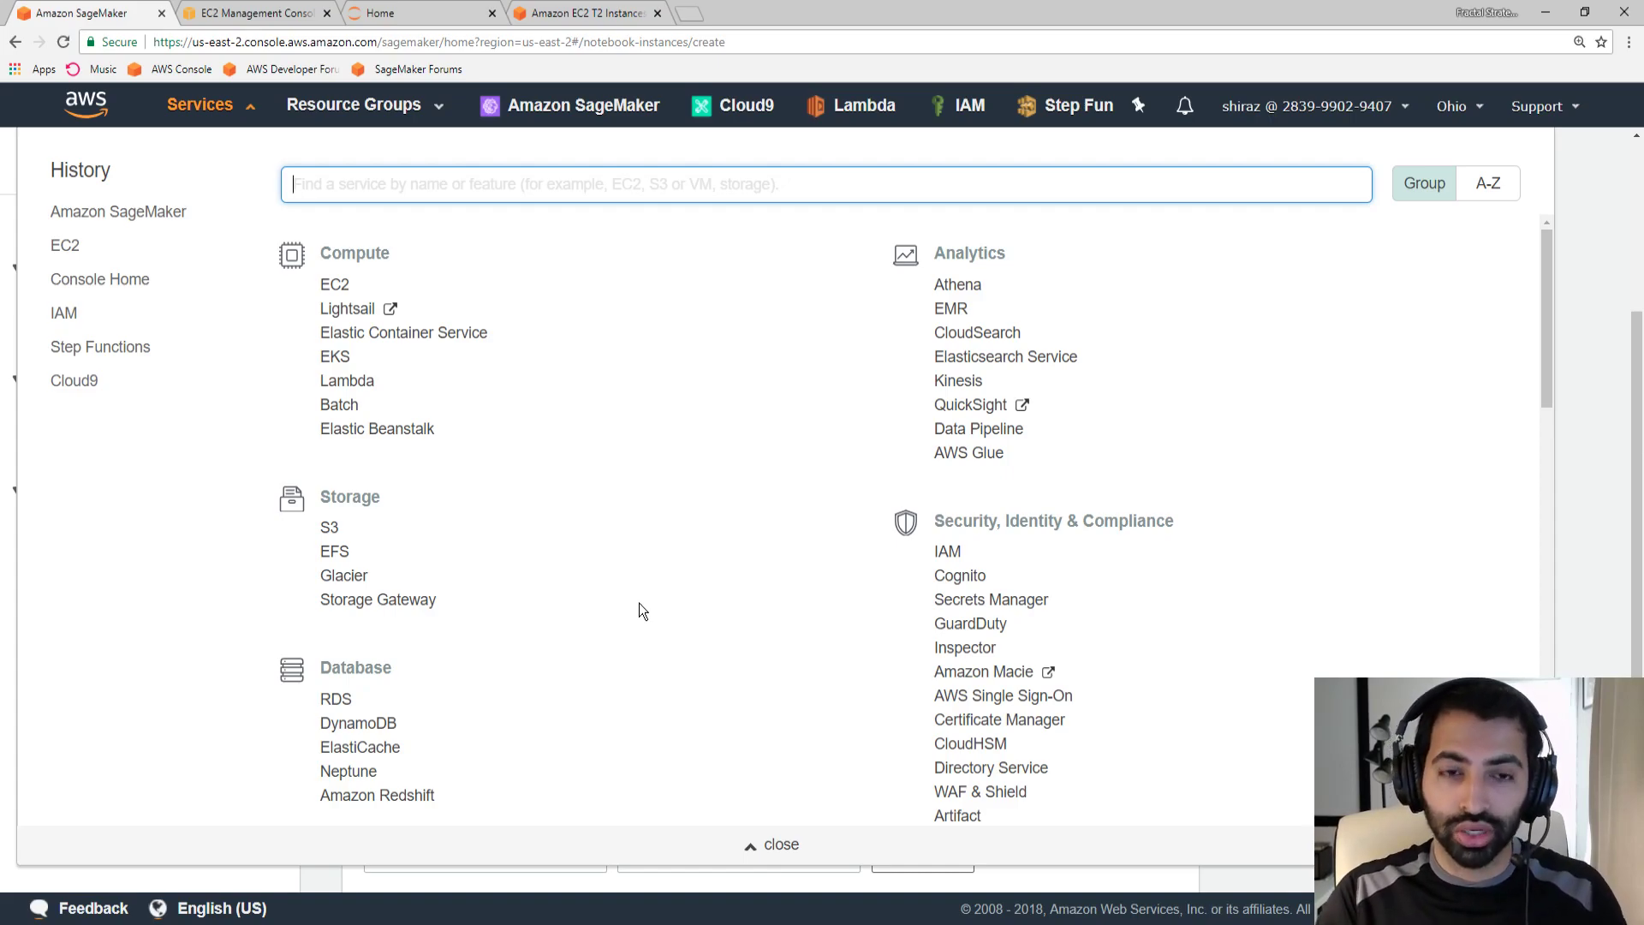
{"action": "mouse_move", "coordinate": [791, 823]}
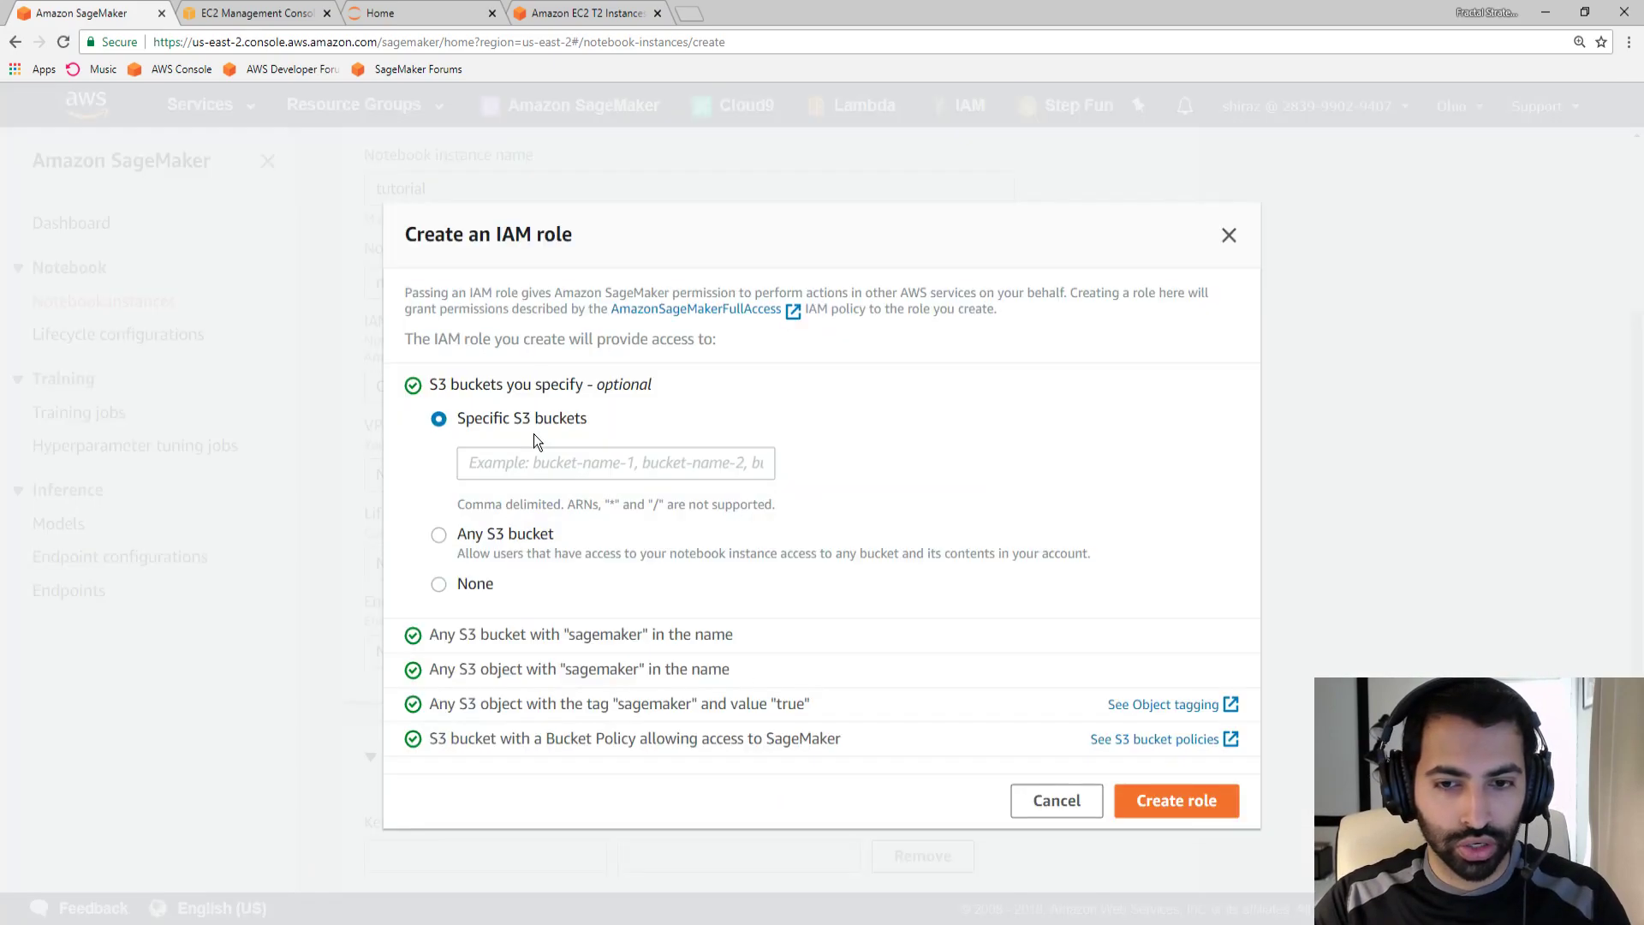
{"action": "left_click", "coordinate": [615, 462]}
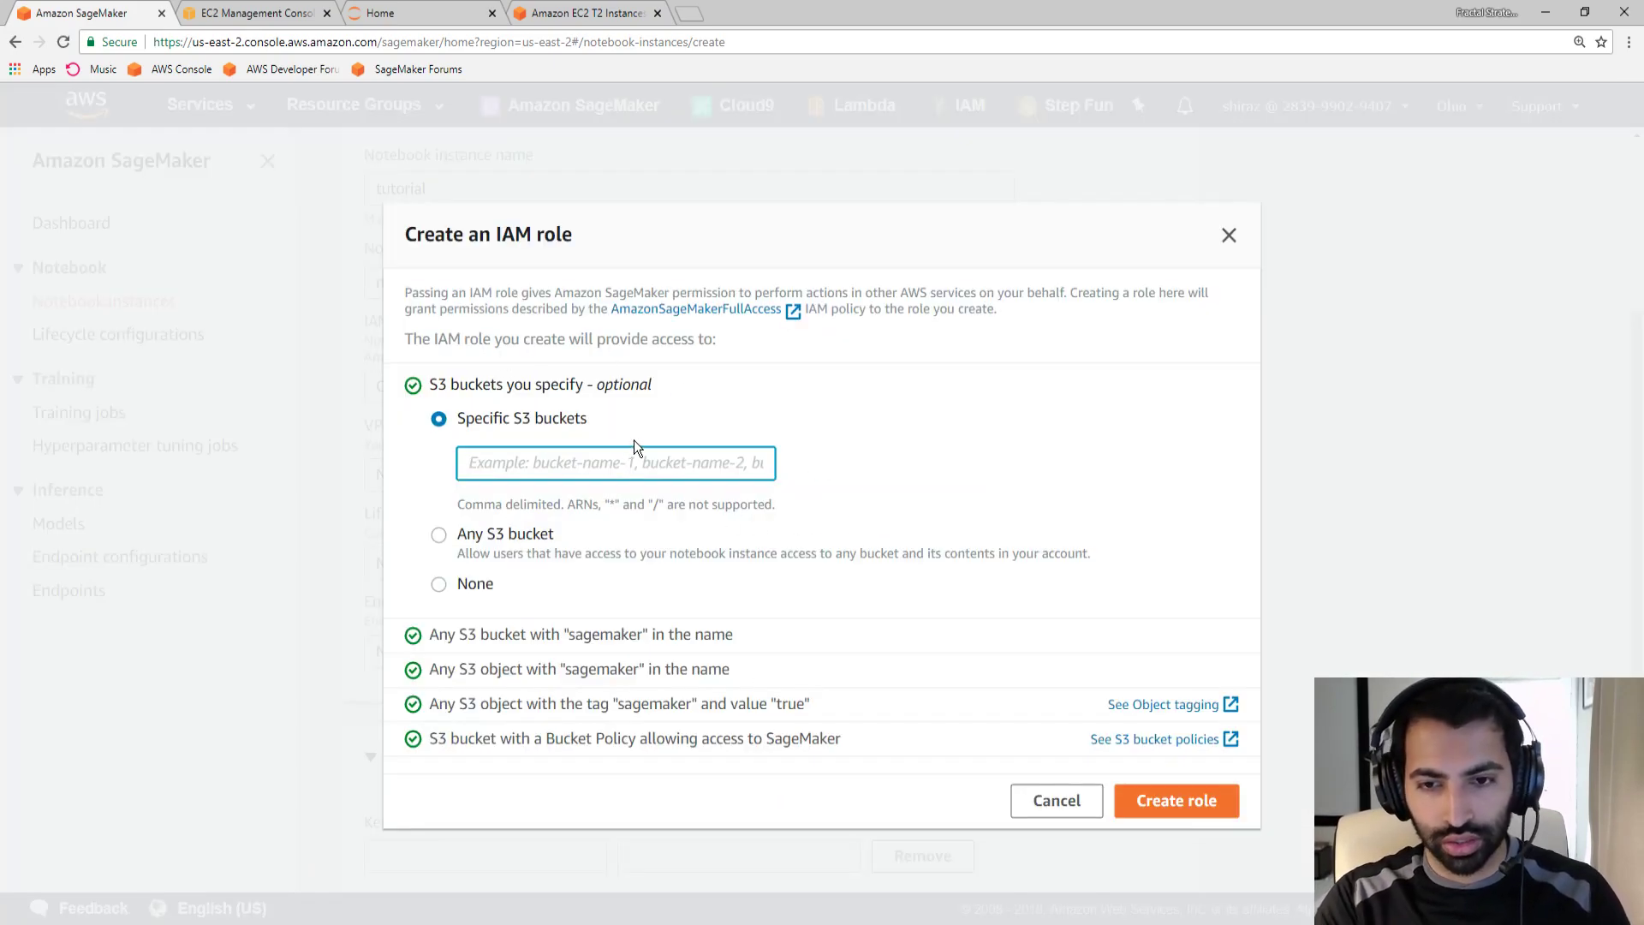
Create the IAM role with no specific S3 bucket access and attach it to the notebook
{"action": "type", "text": "abc"}
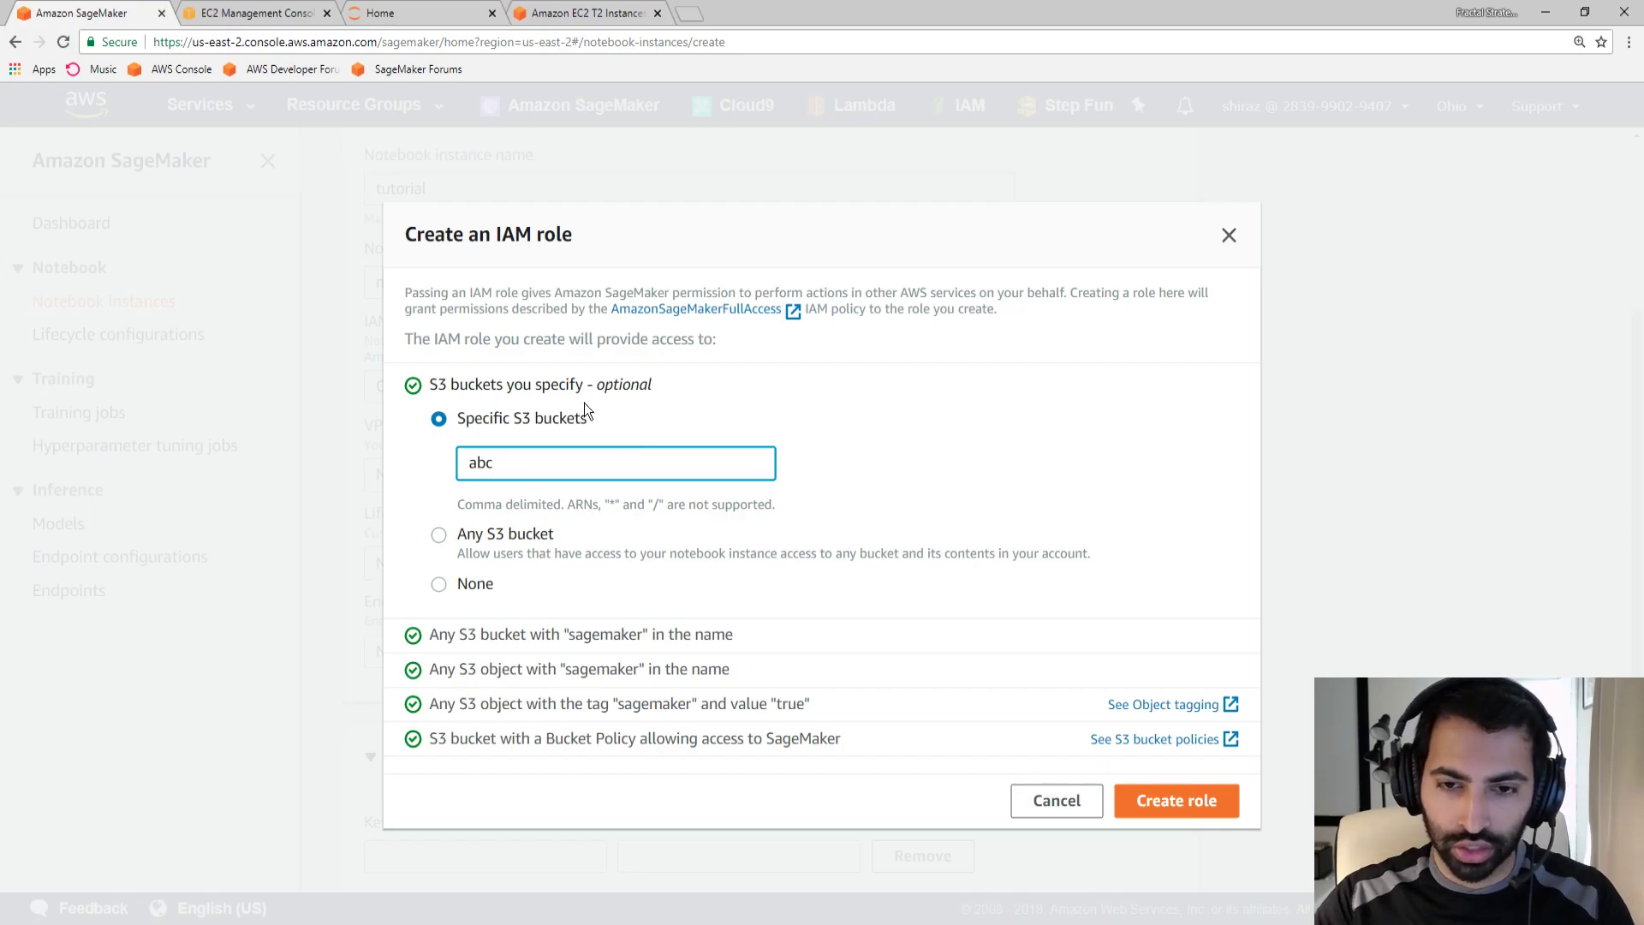
{"action": "left_click", "coordinate": [438, 534]}
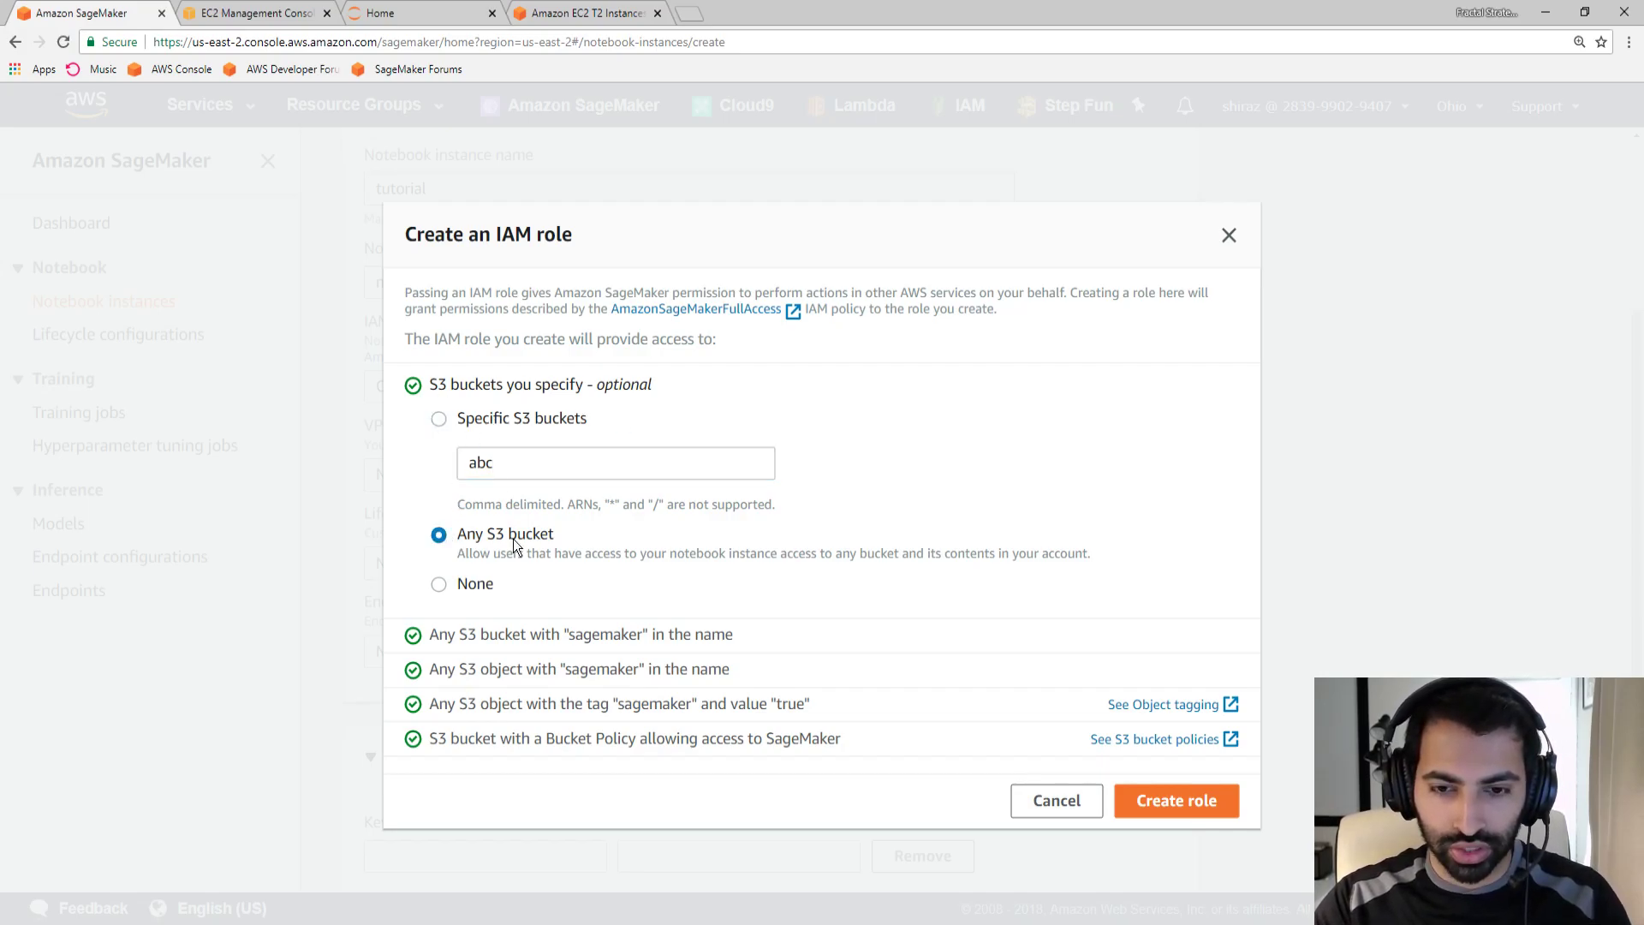
{"action": "mouse_move", "coordinate": [569, 547]}
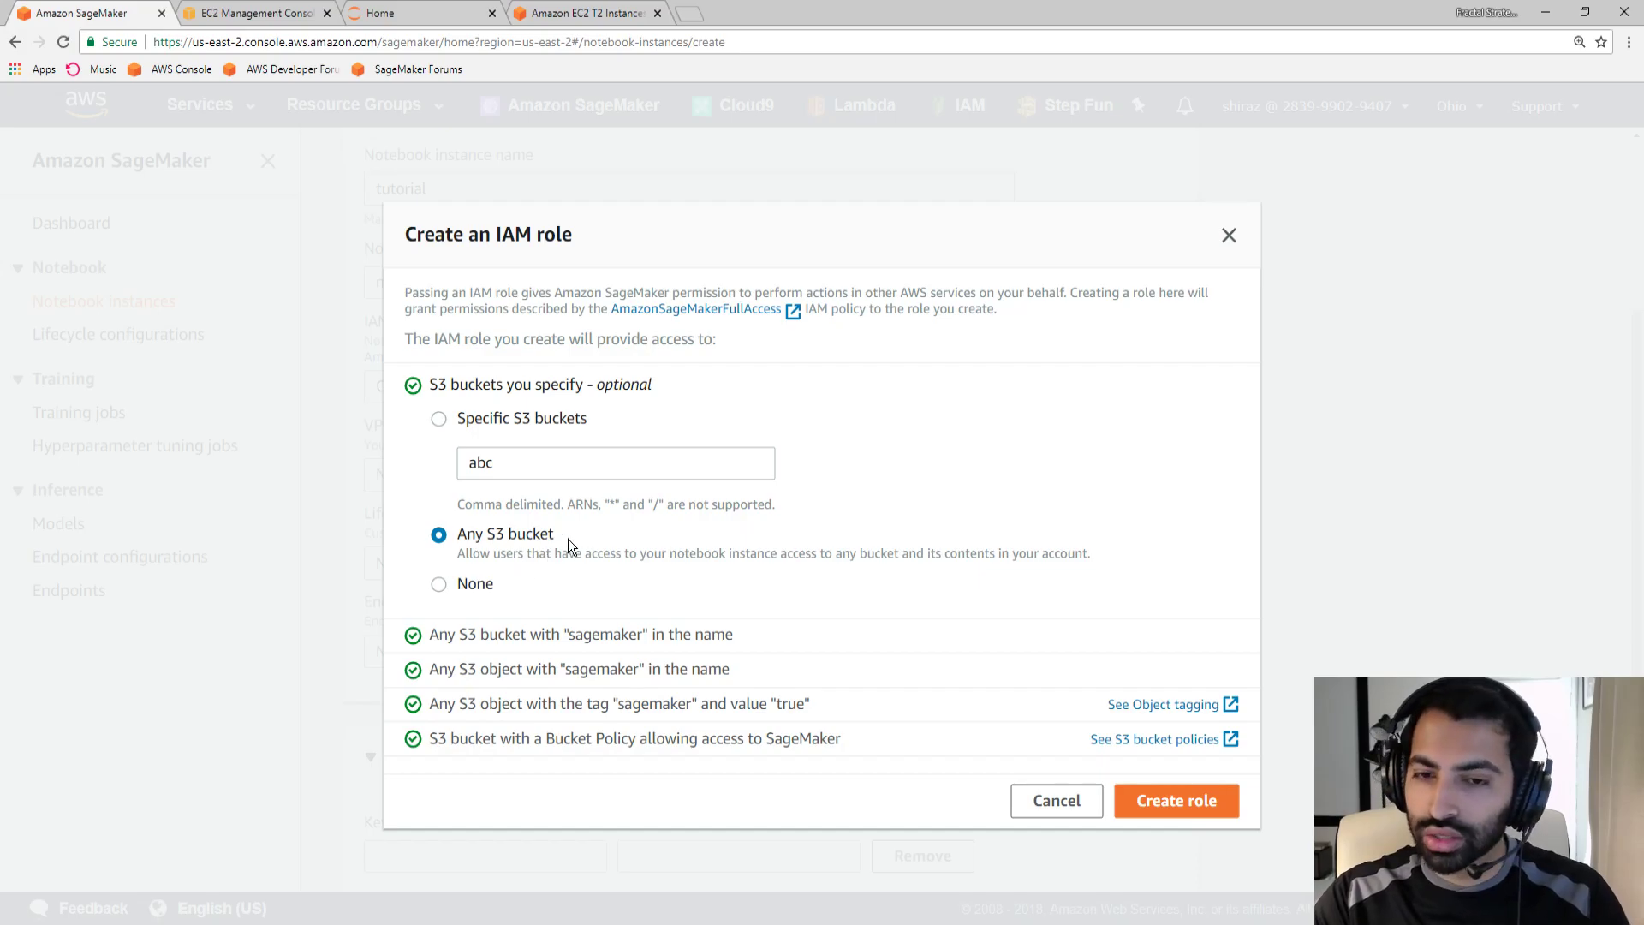
{"action": "left_click", "coordinate": [438, 583]}
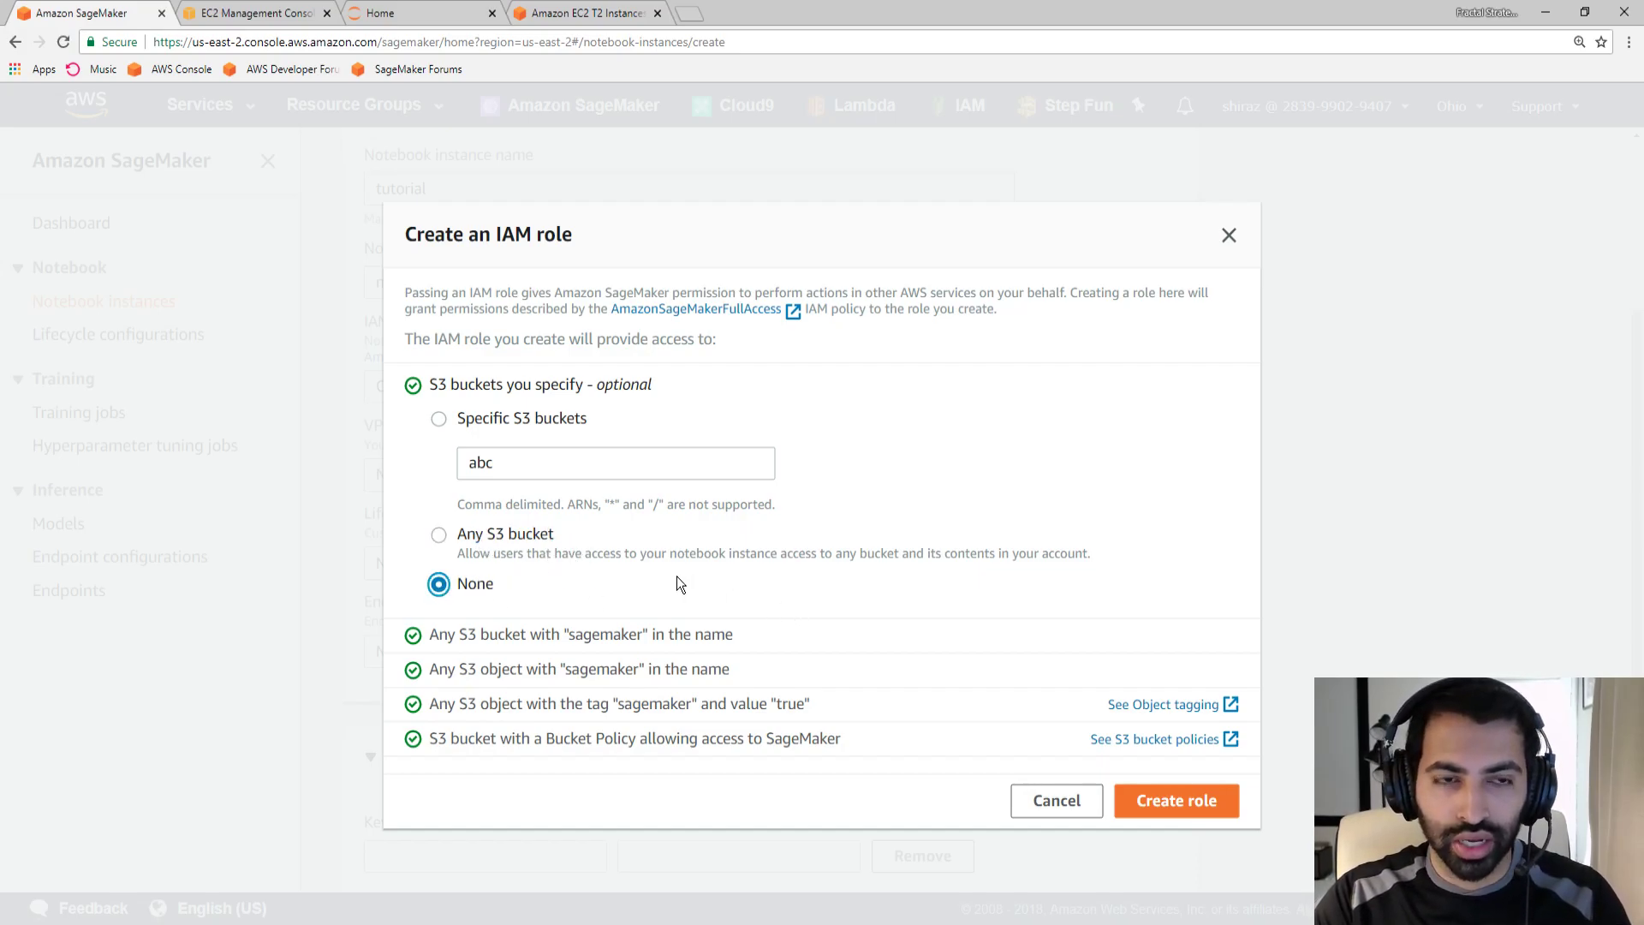
{"action": "mouse_move", "coordinate": [647, 579]}
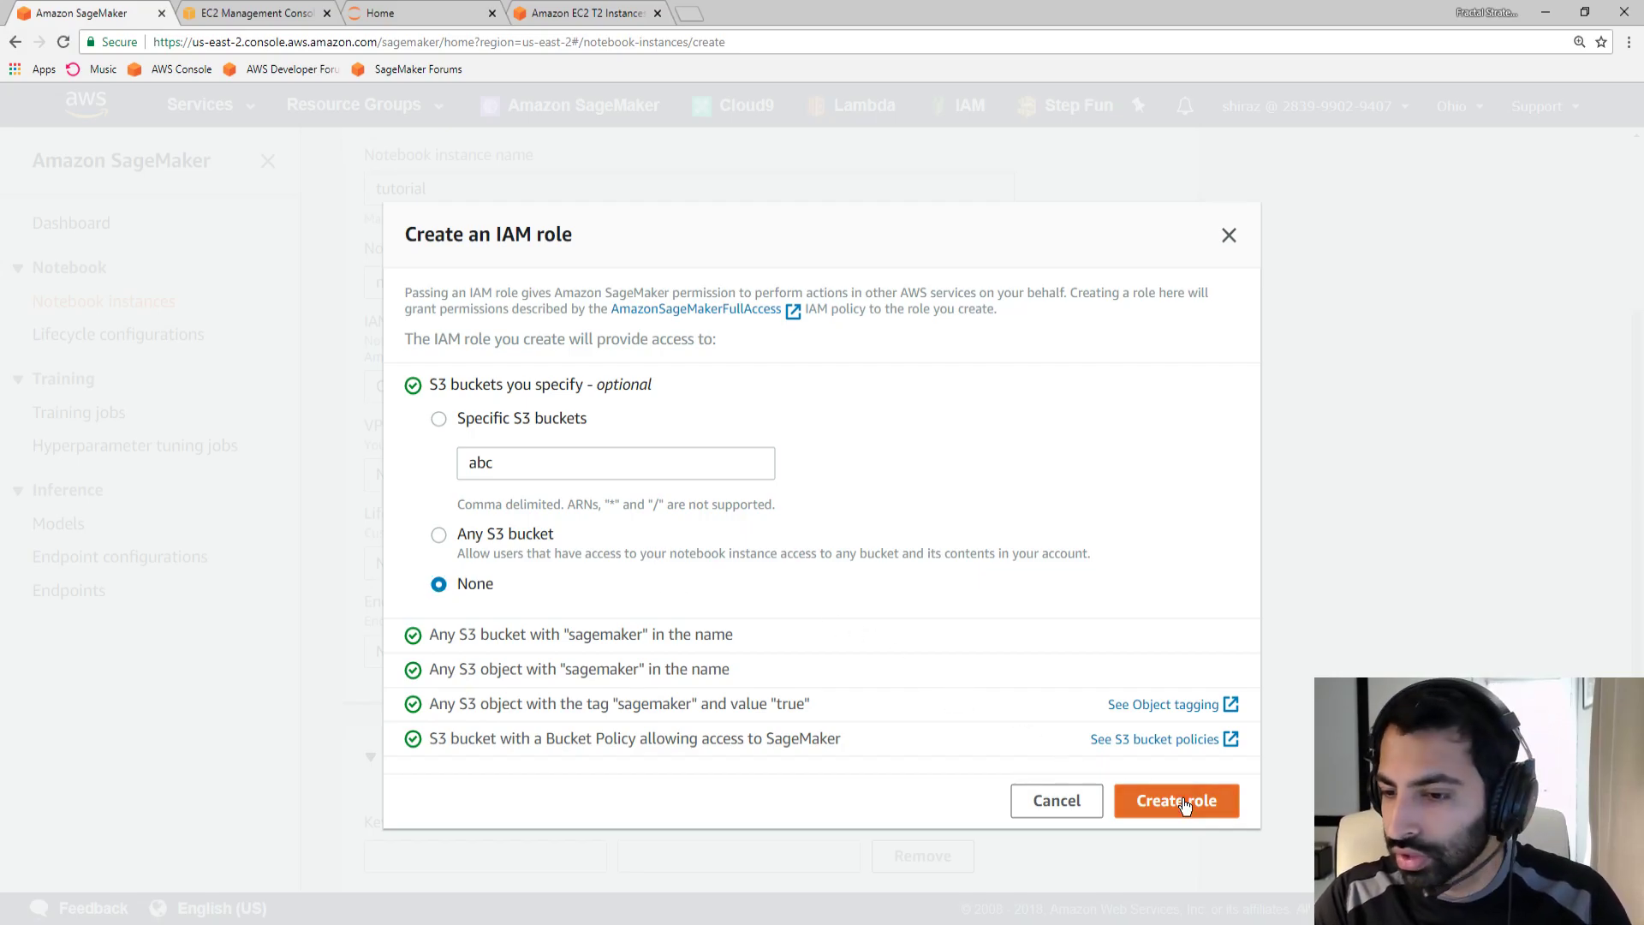
{"action": "left_click", "coordinate": [1176, 802]}
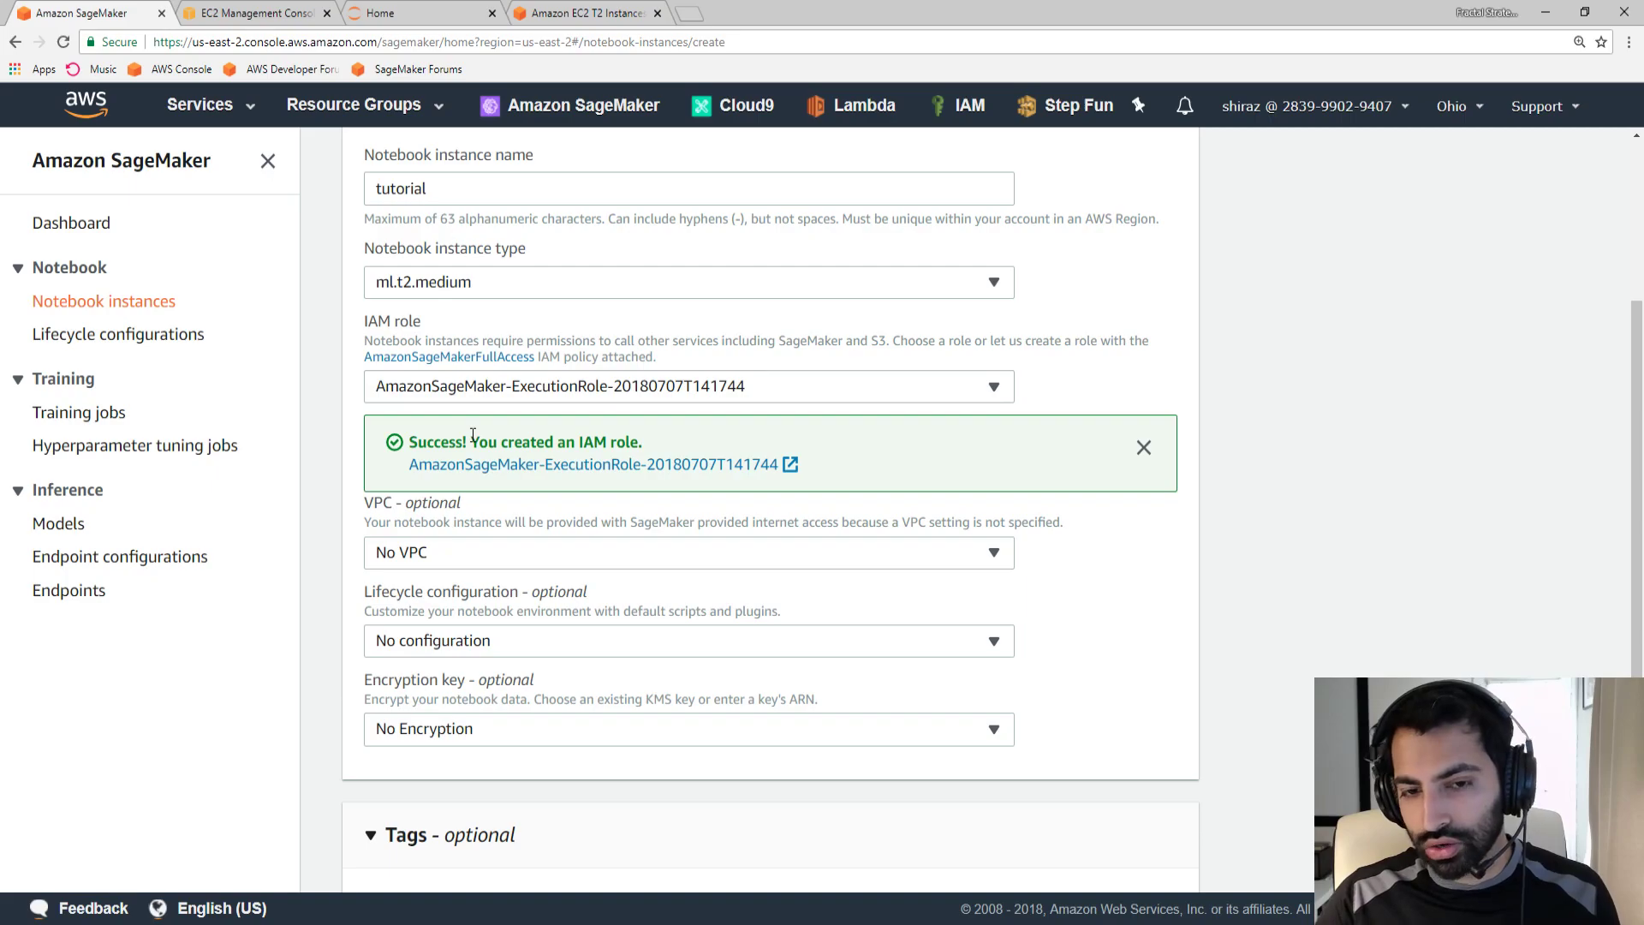
{"action": "mouse_move", "coordinate": [821, 417]}
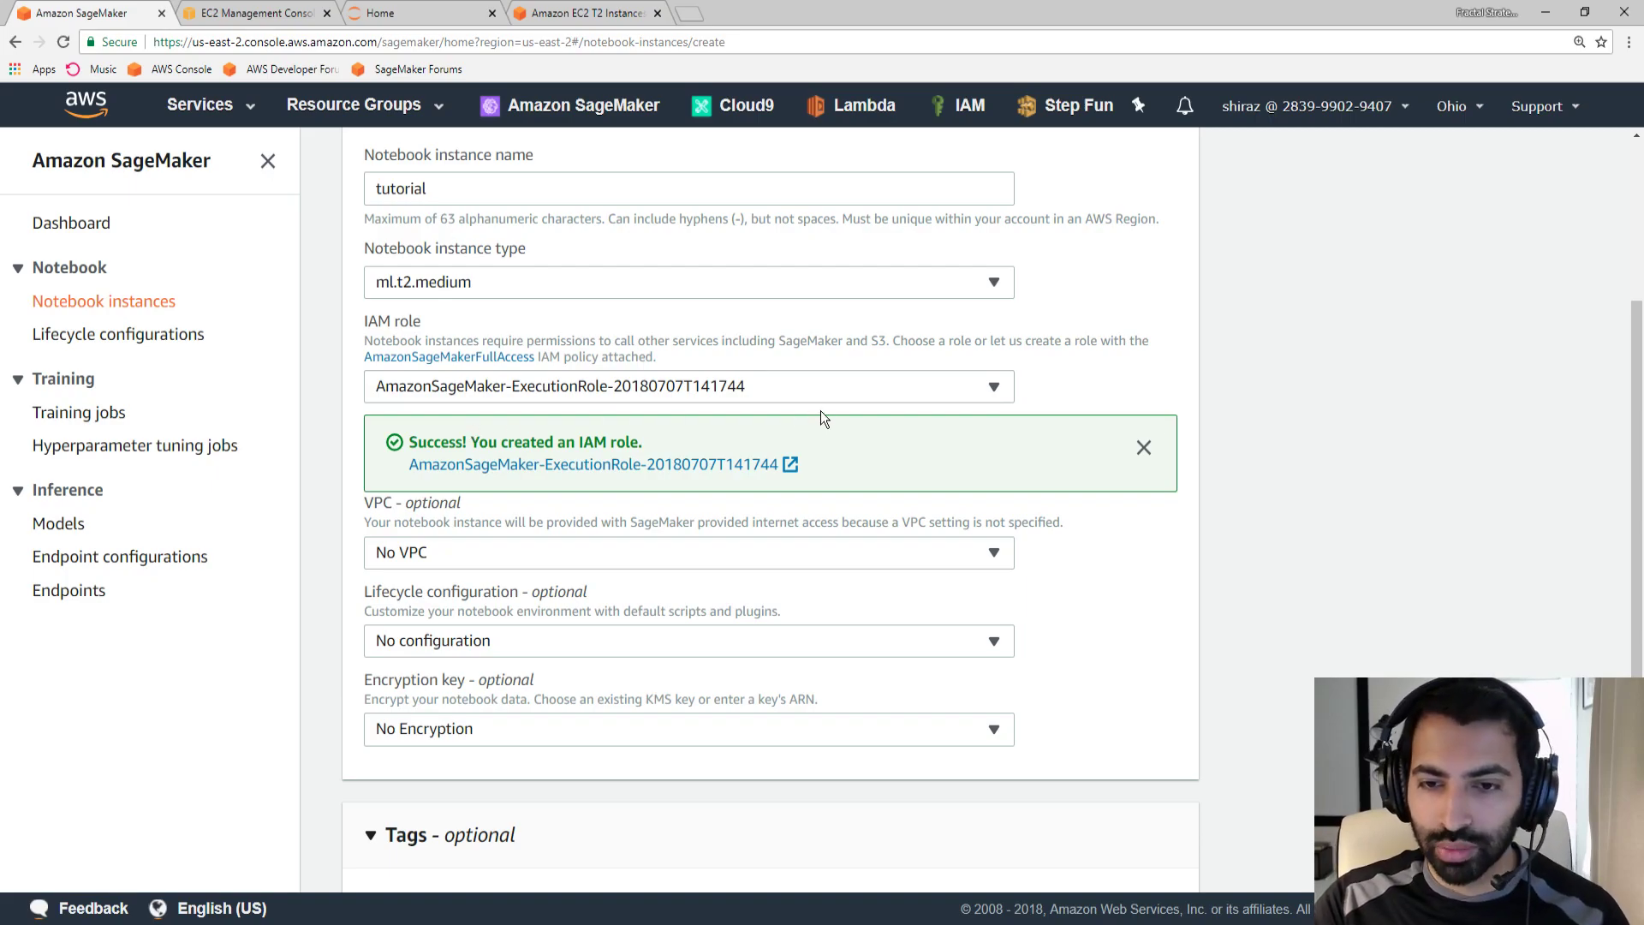
{"action": "scroll", "scroll_direction": "down", "scroll_amount": 3}
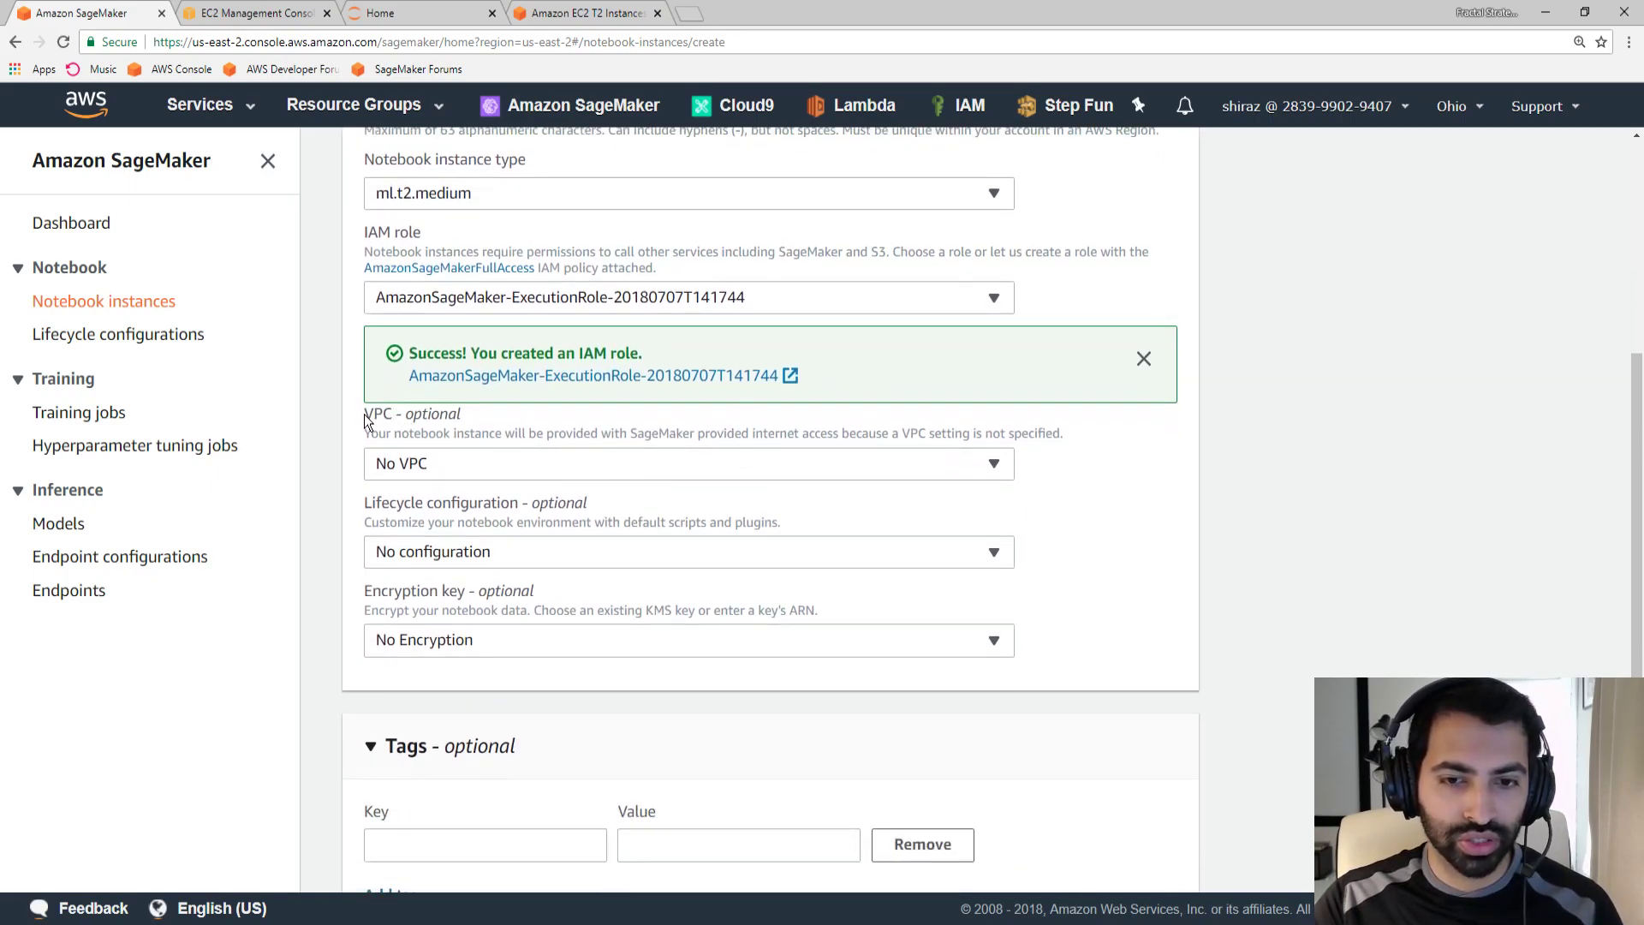
{"action": "left_click_drag", "start_coordinate": [363, 413], "coordinate": [1062, 434]}
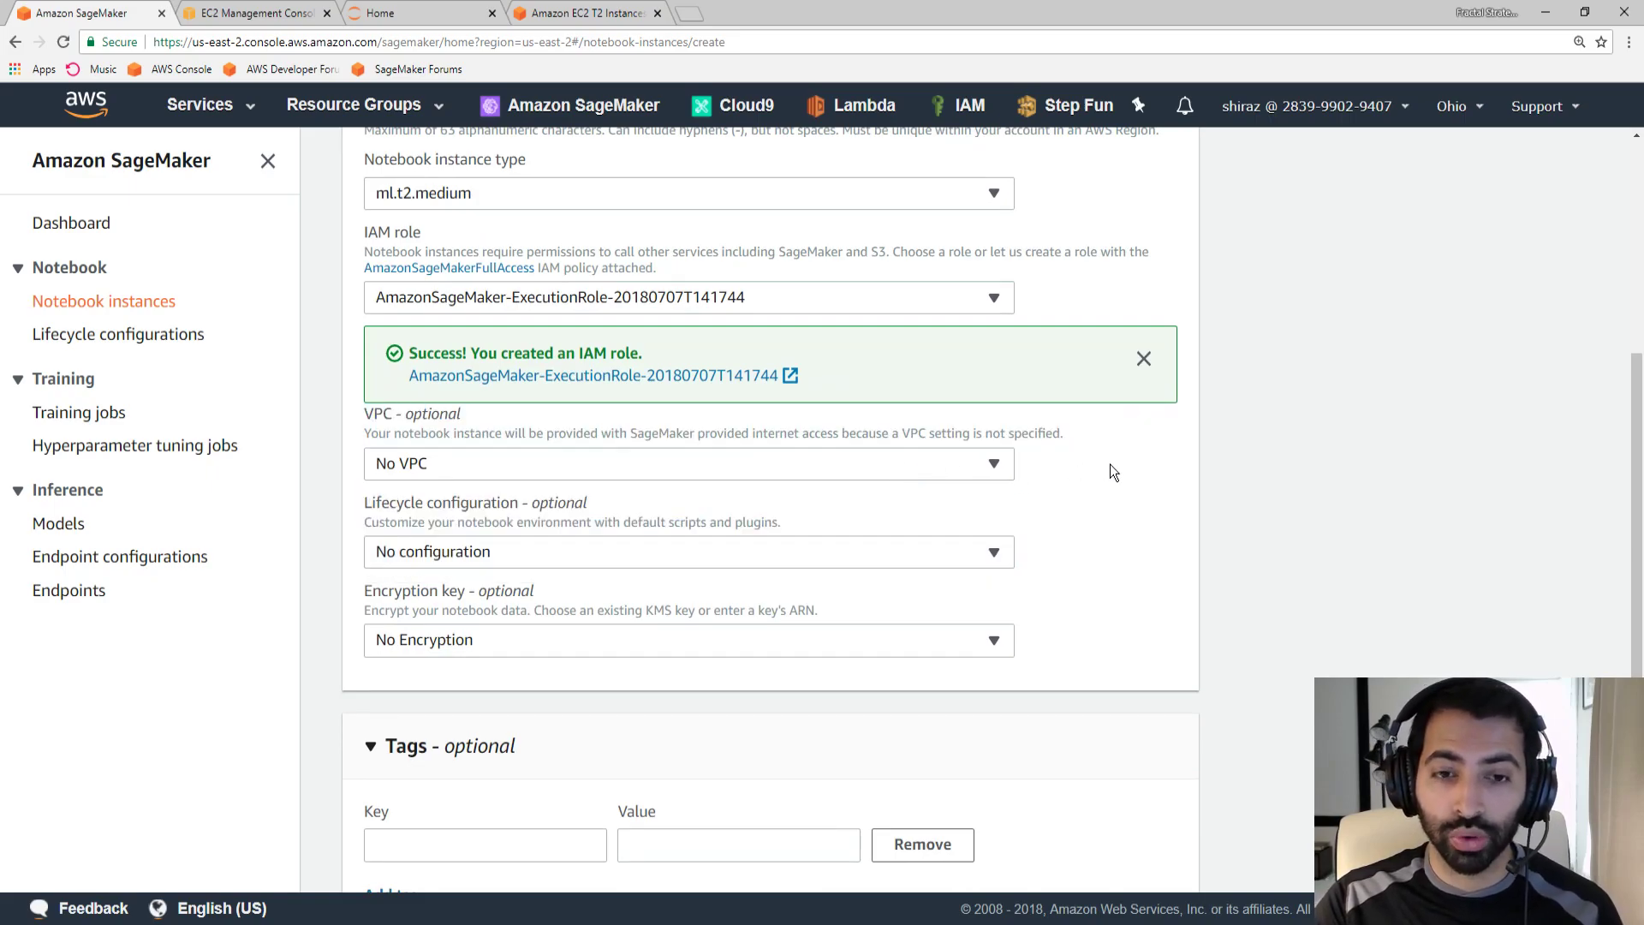
{"action": "scroll", "scroll_direction": "down", "scroll_amount": 3}
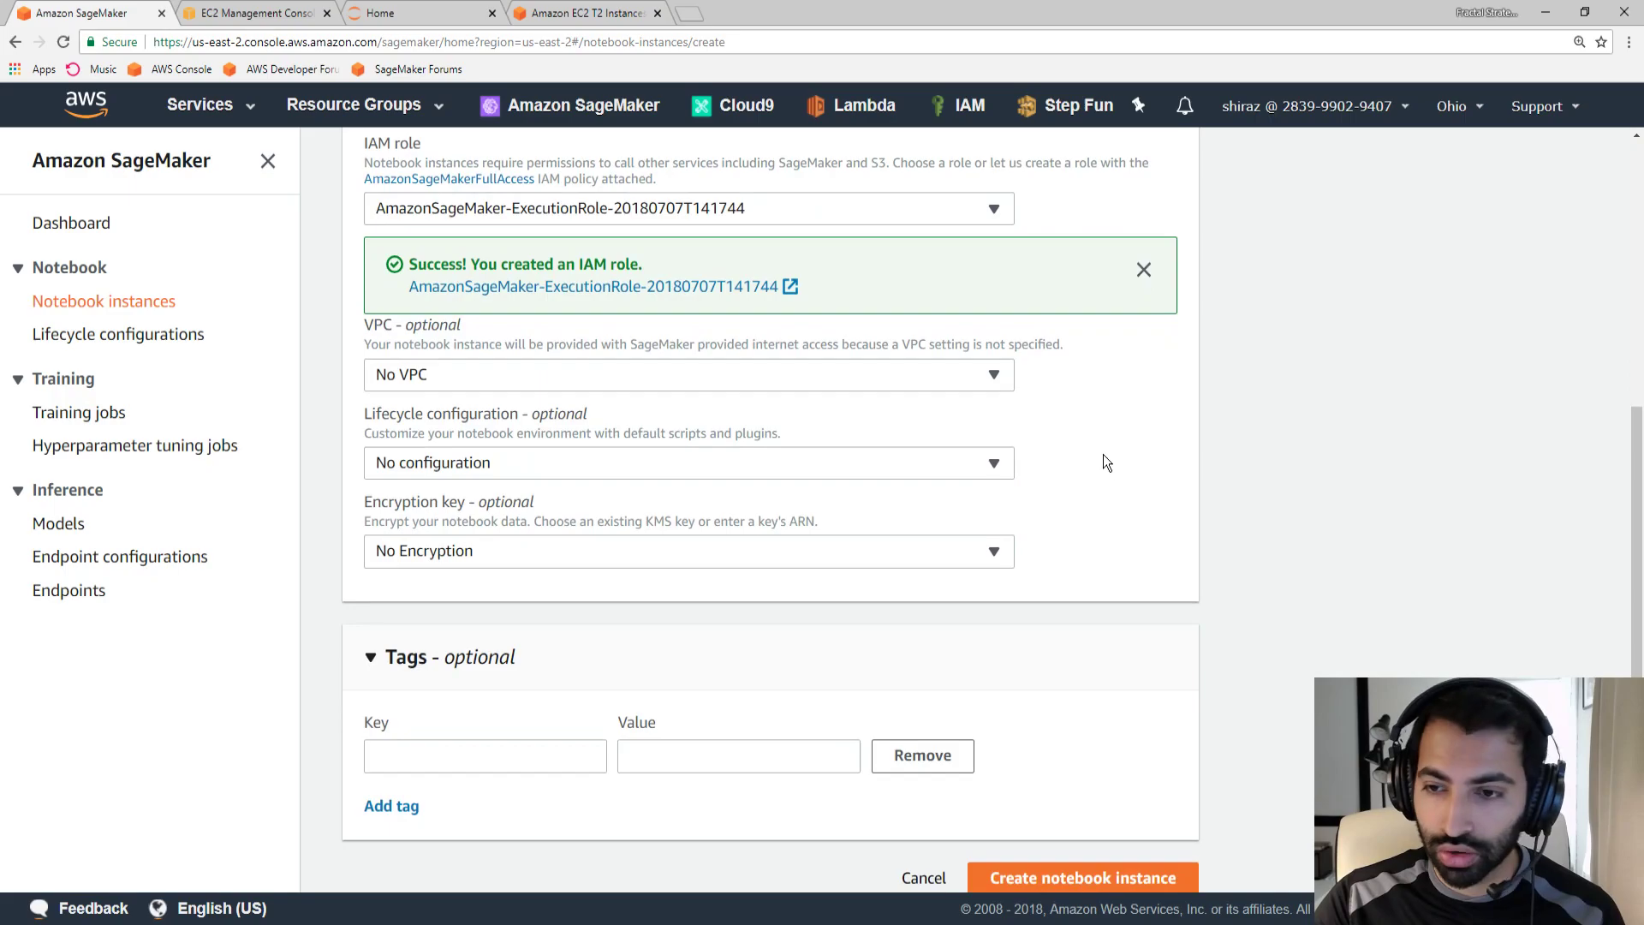
{"action": "mouse_move", "coordinate": [1065, 442]}
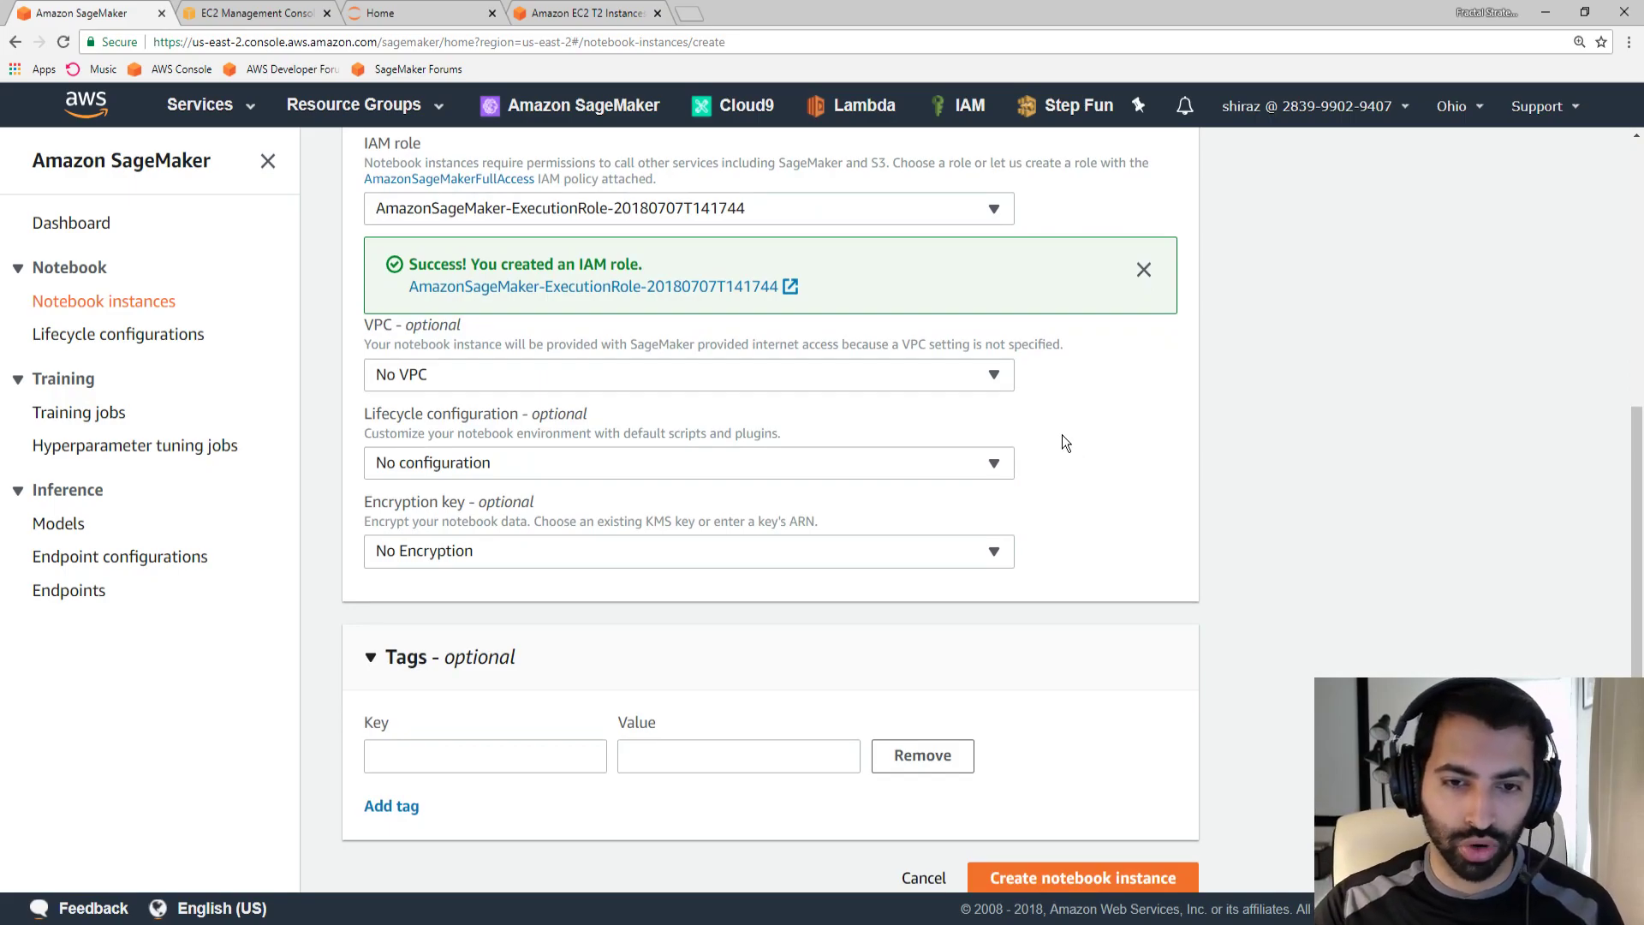
{"action": "left_click_drag", "start_coordinate": [363, 412], "coordinate": [661, 431]}
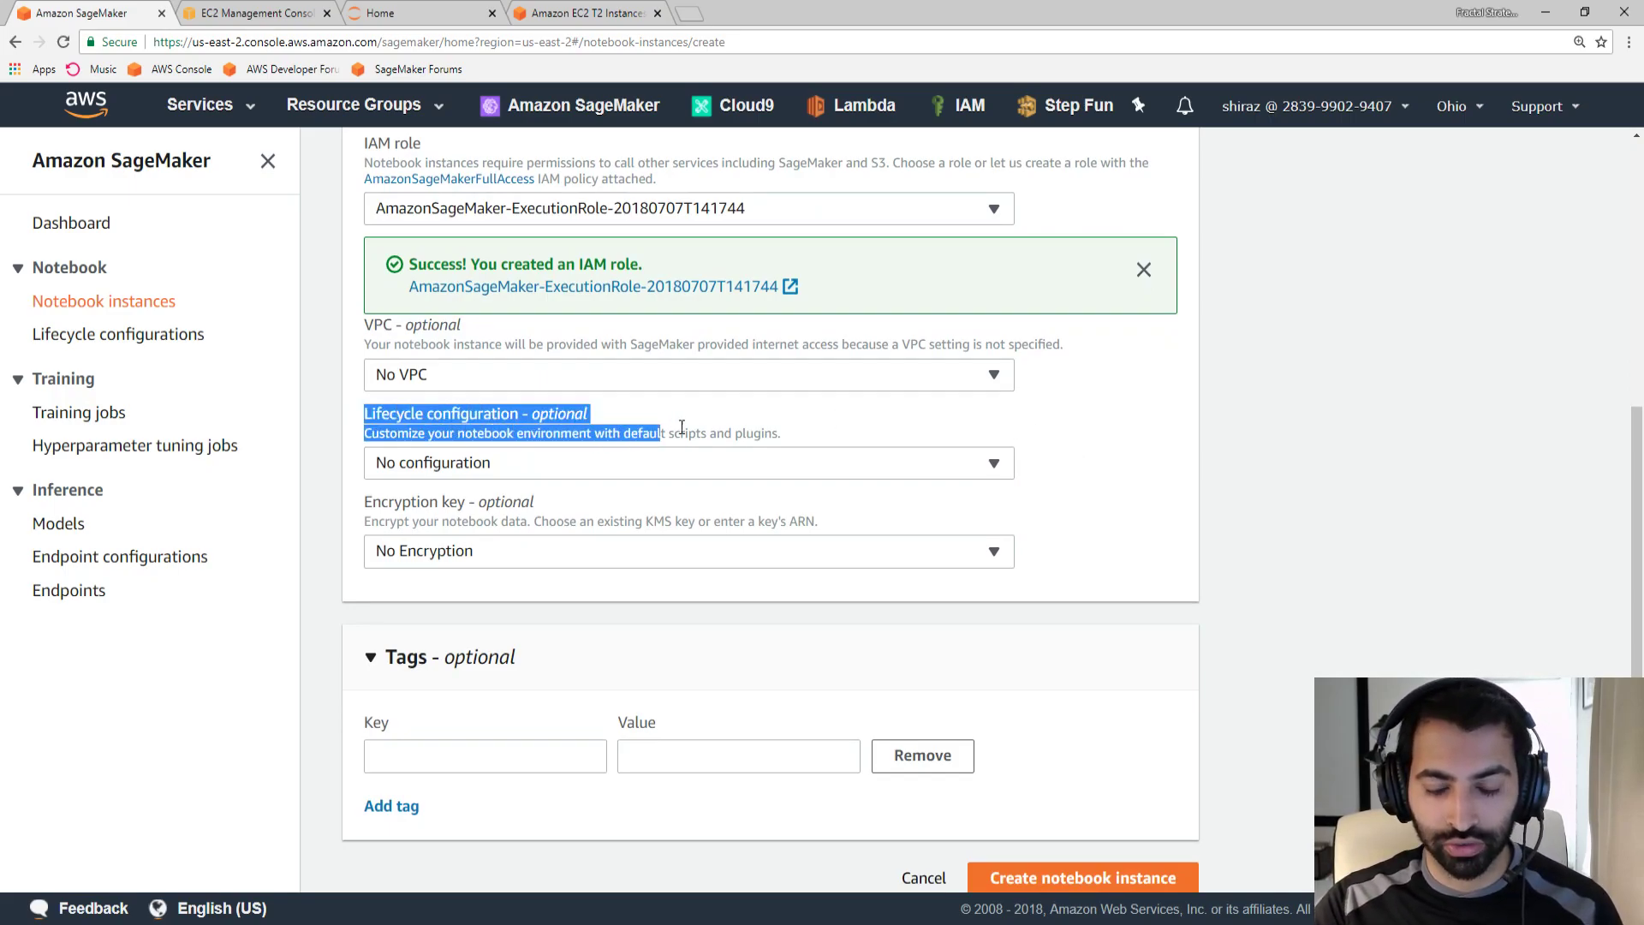
{"action": "left_click", "coordinate": [851, 436]}
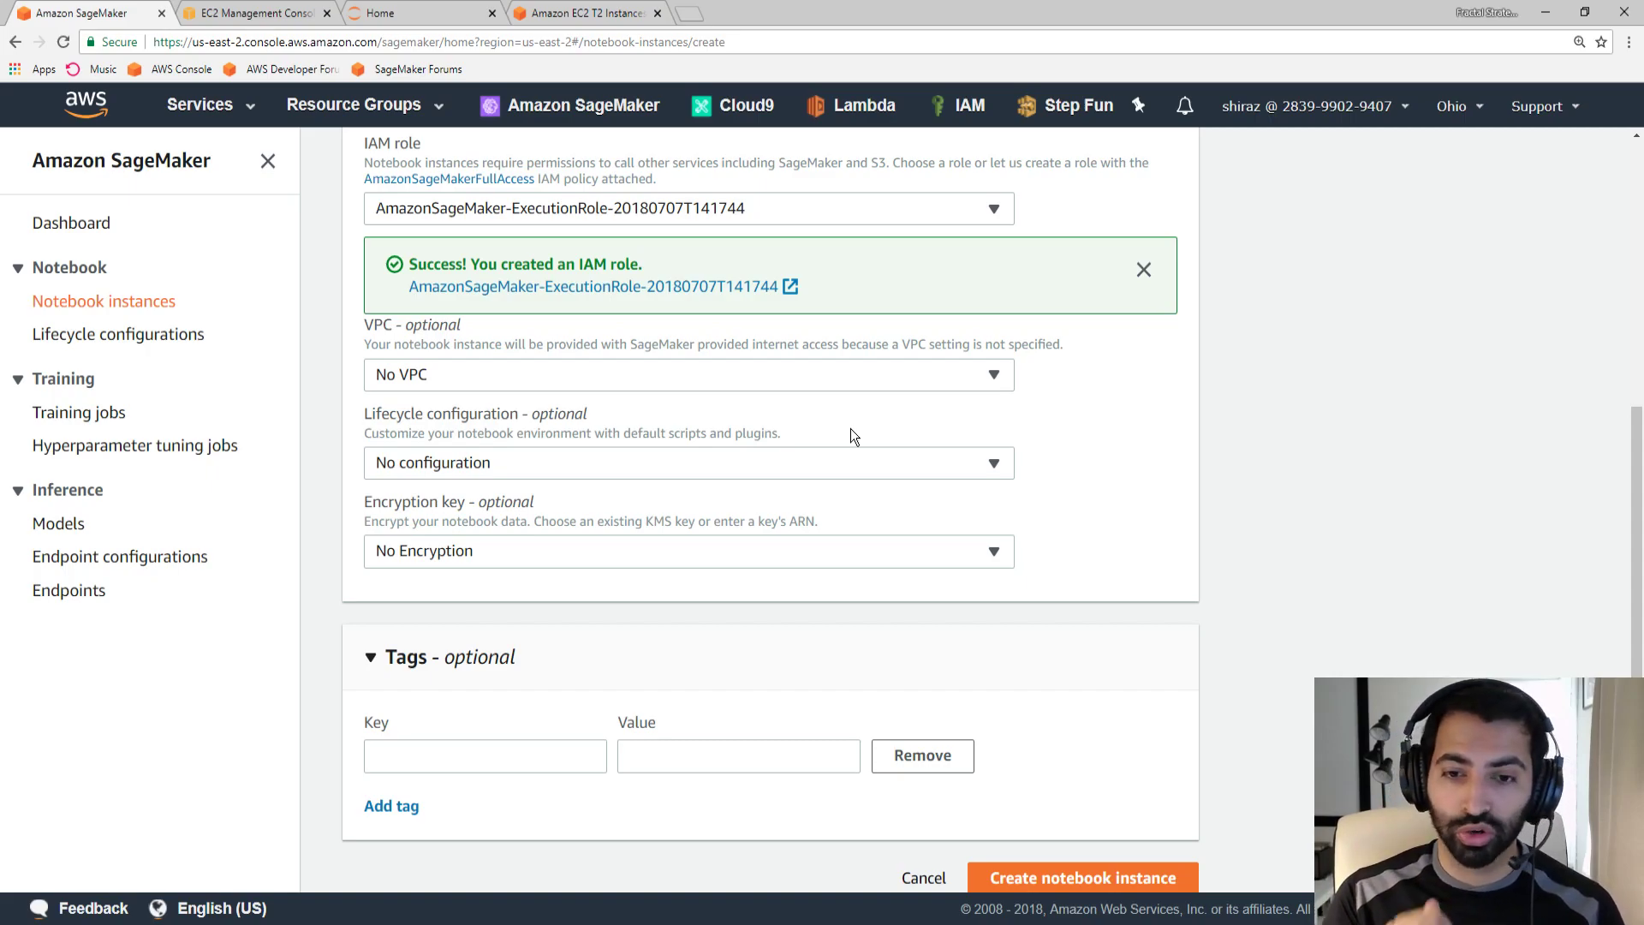
{"action": "scroll", "scroll_direction": "down", "scroll_amount": 3}
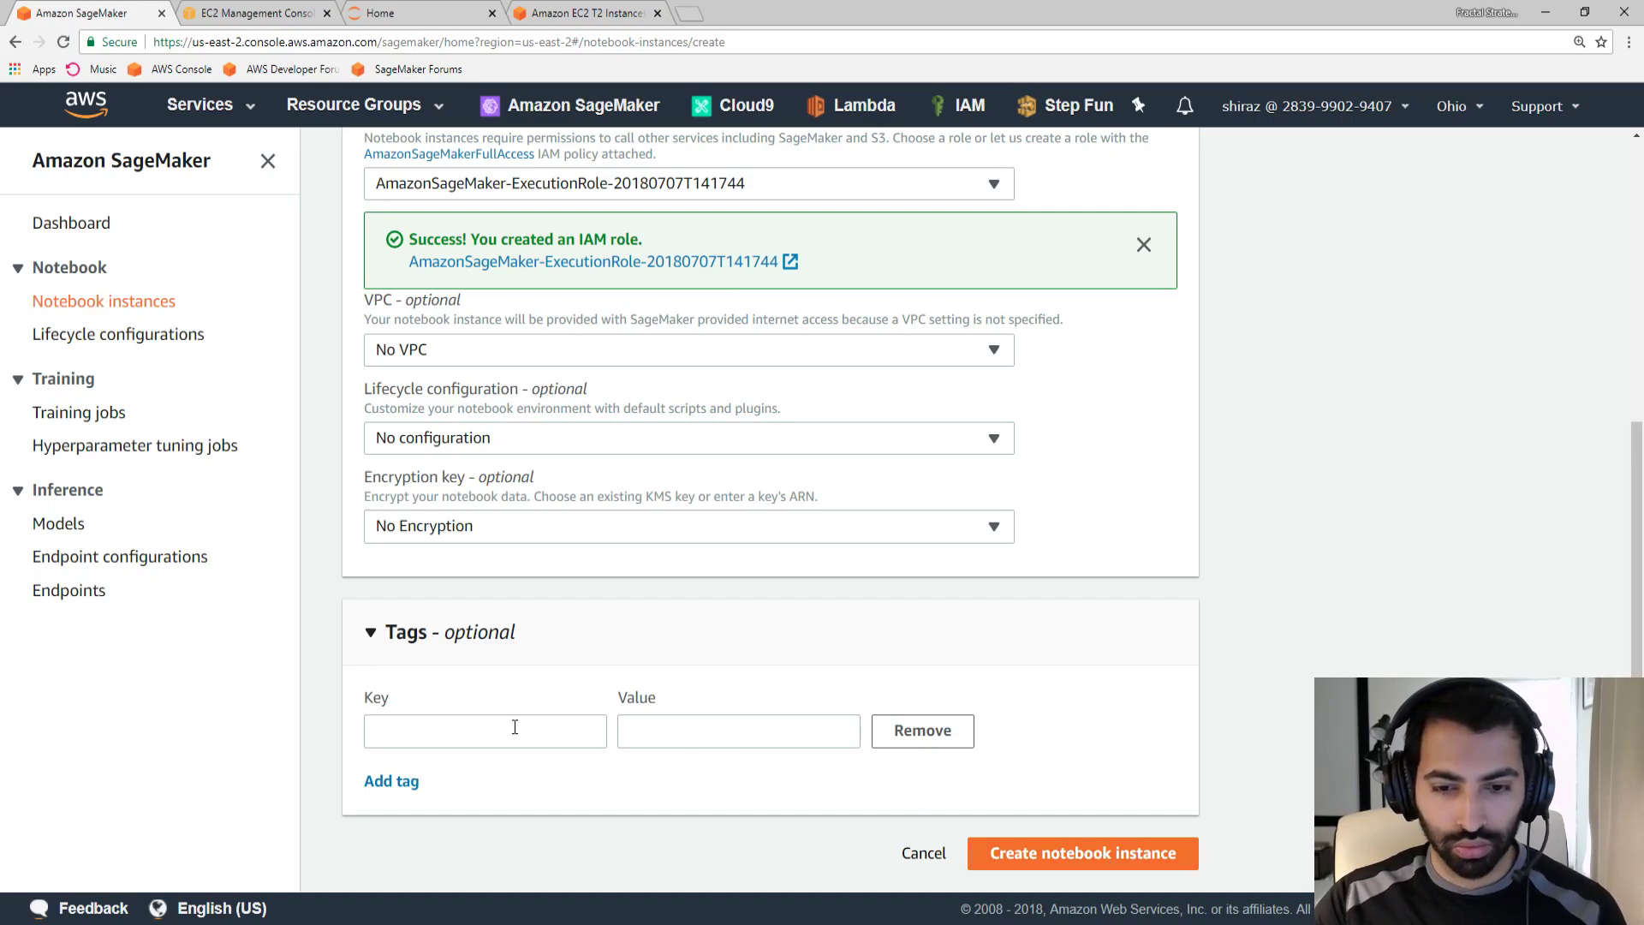
{"action": "mouse_move", "coordinate": [1041, 754]}
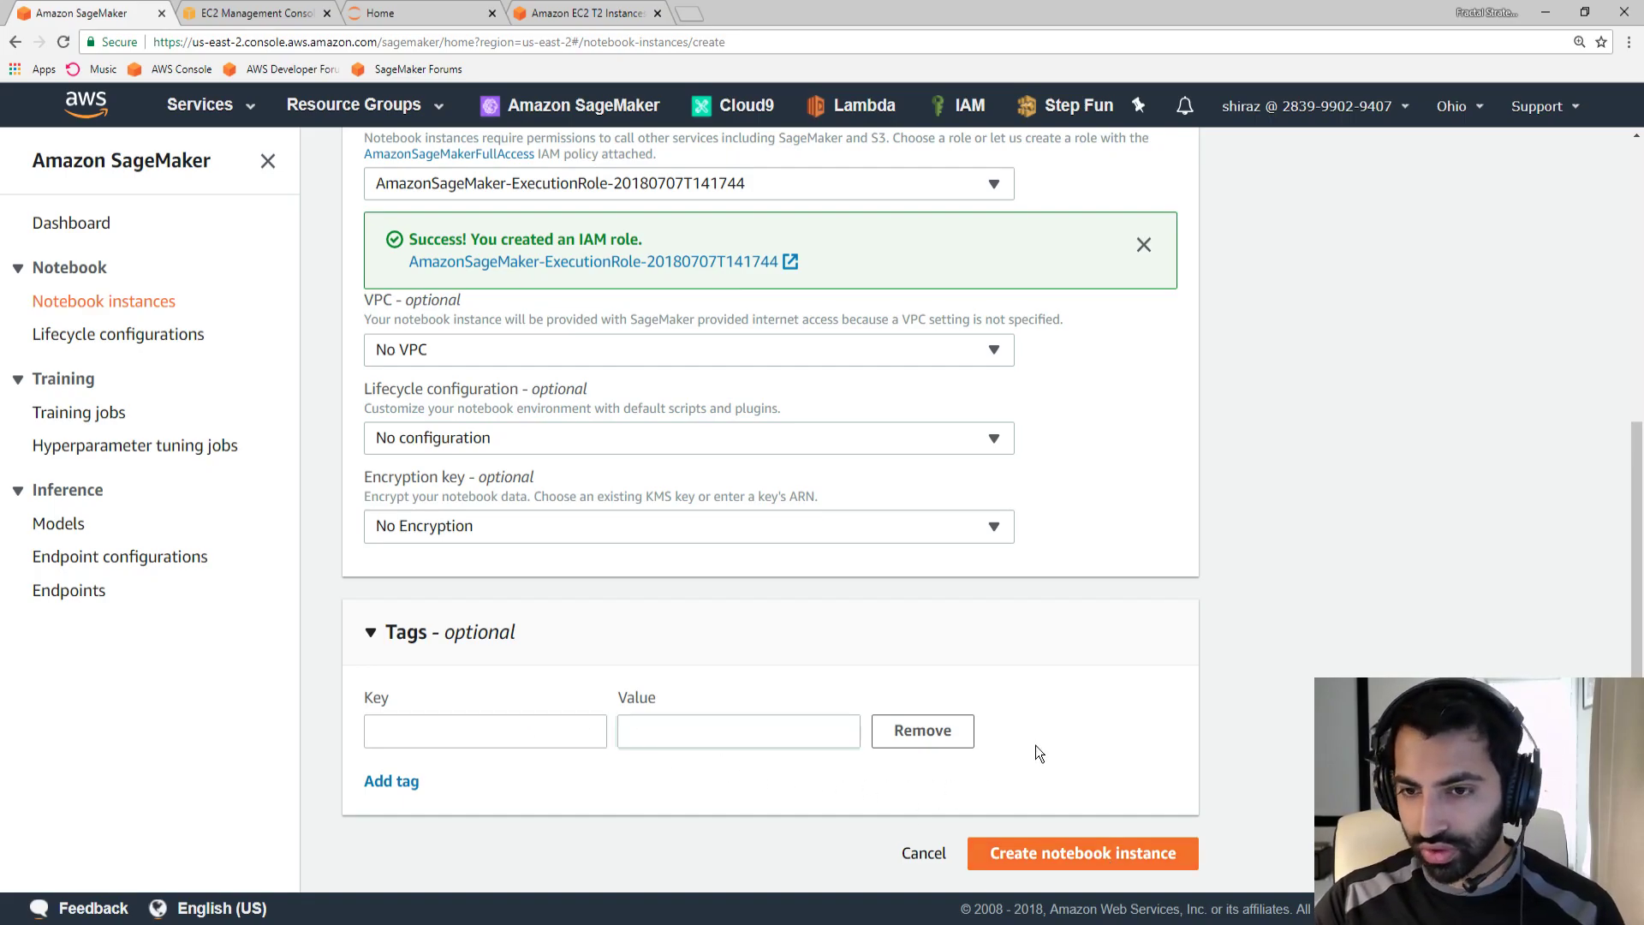
Create the 'tutorial' notebook instance so it appears as Pending
{"action": "left_click", "coordinate": [1083, 853]}
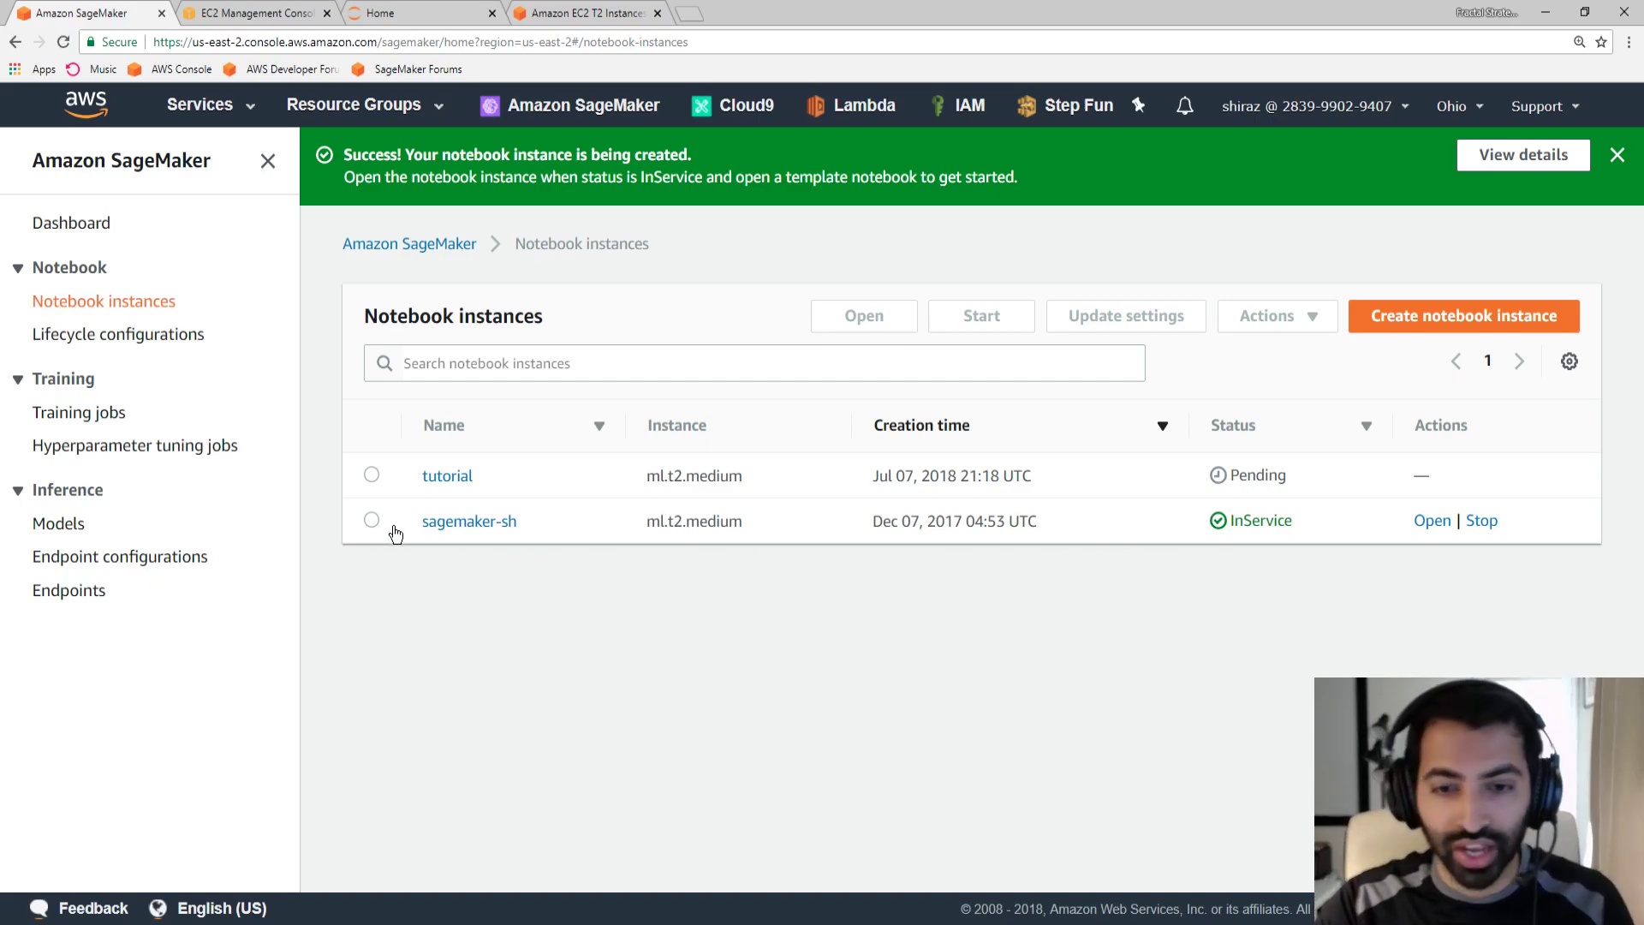
{"action": "mouse_move", "coordinate": [1432, 521]}
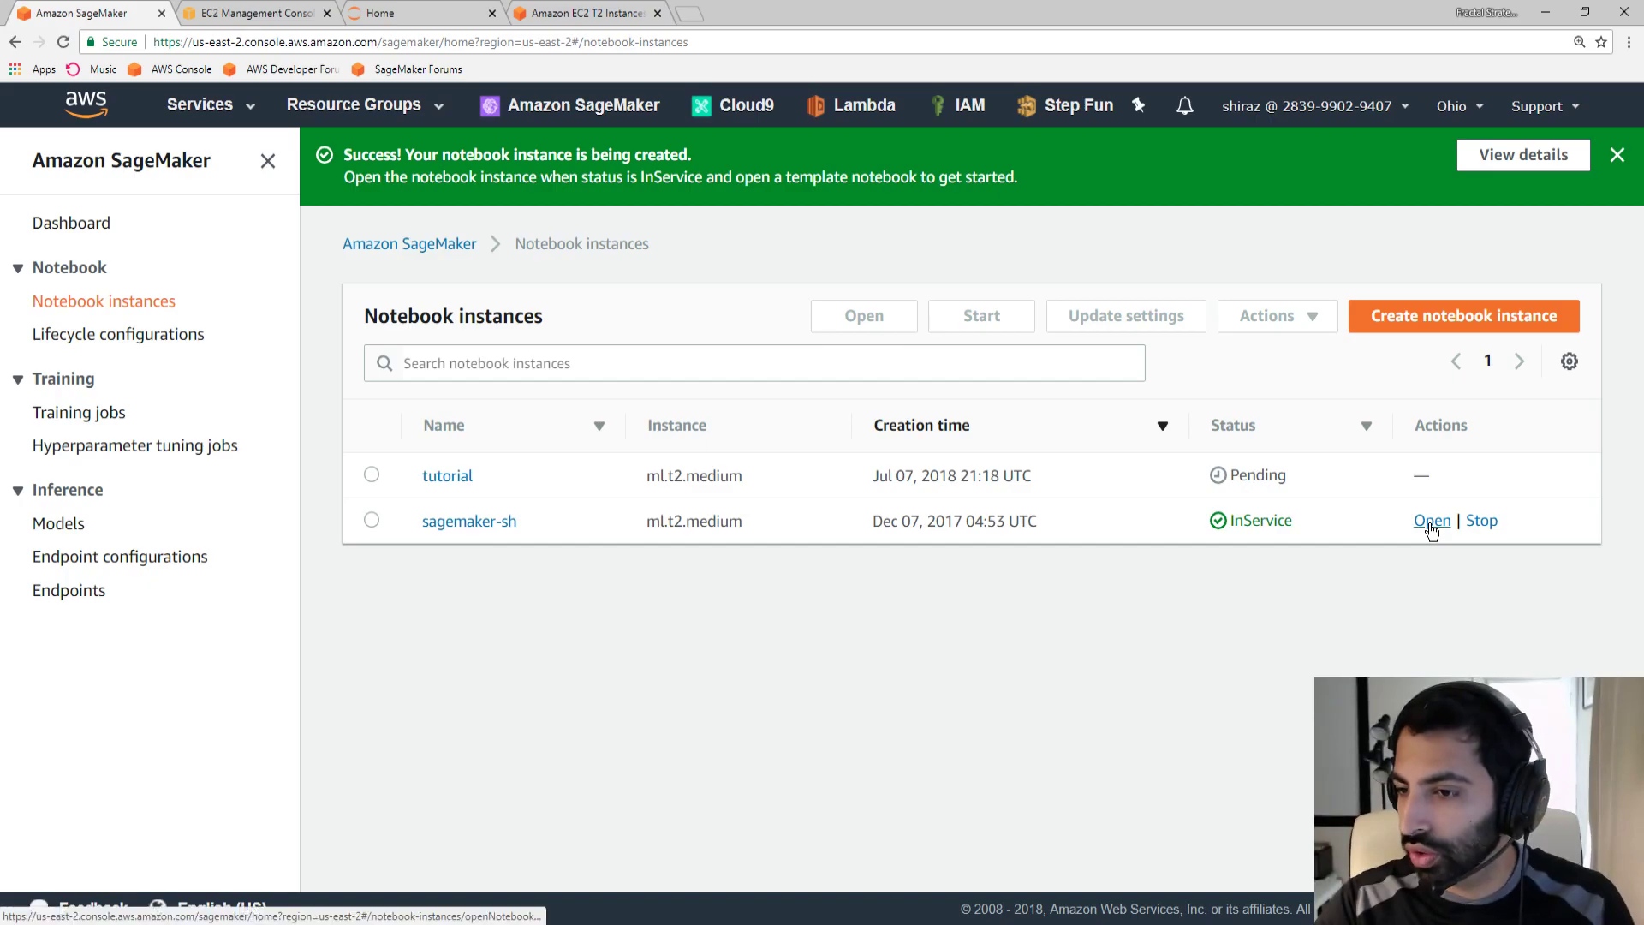
Launch Jupyter for the sagemaker-sh instance and show its file browser
{"action": "left_click", "coordinate": [1429, 521]}
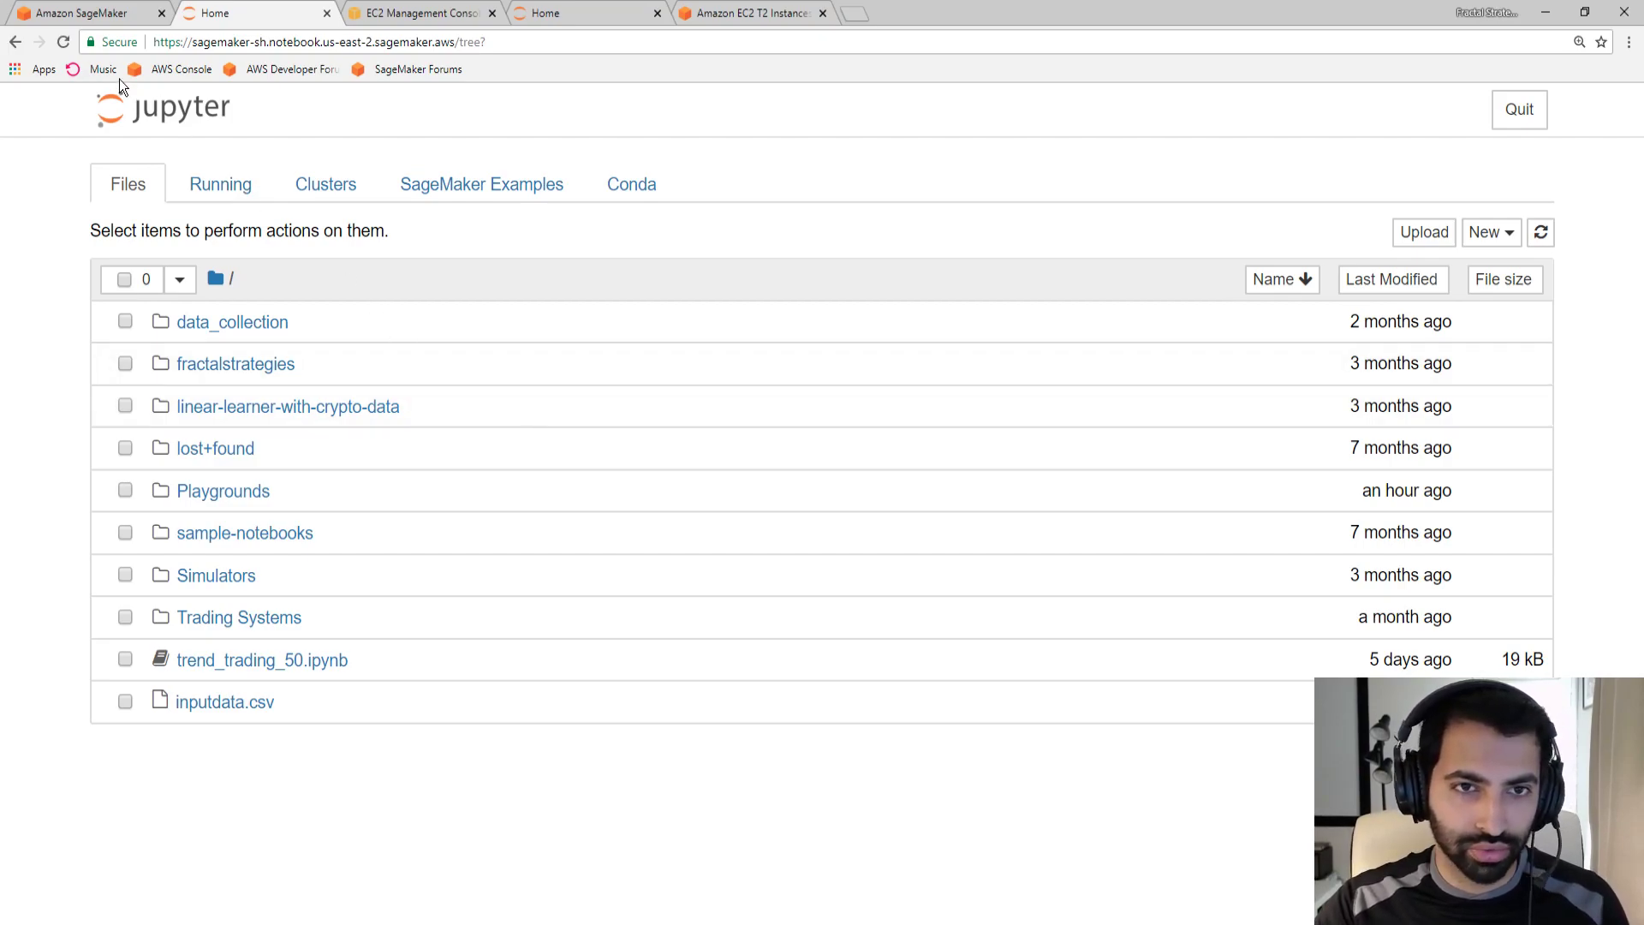
{"action": "mouse_move", "coordinate": [387, 657]}
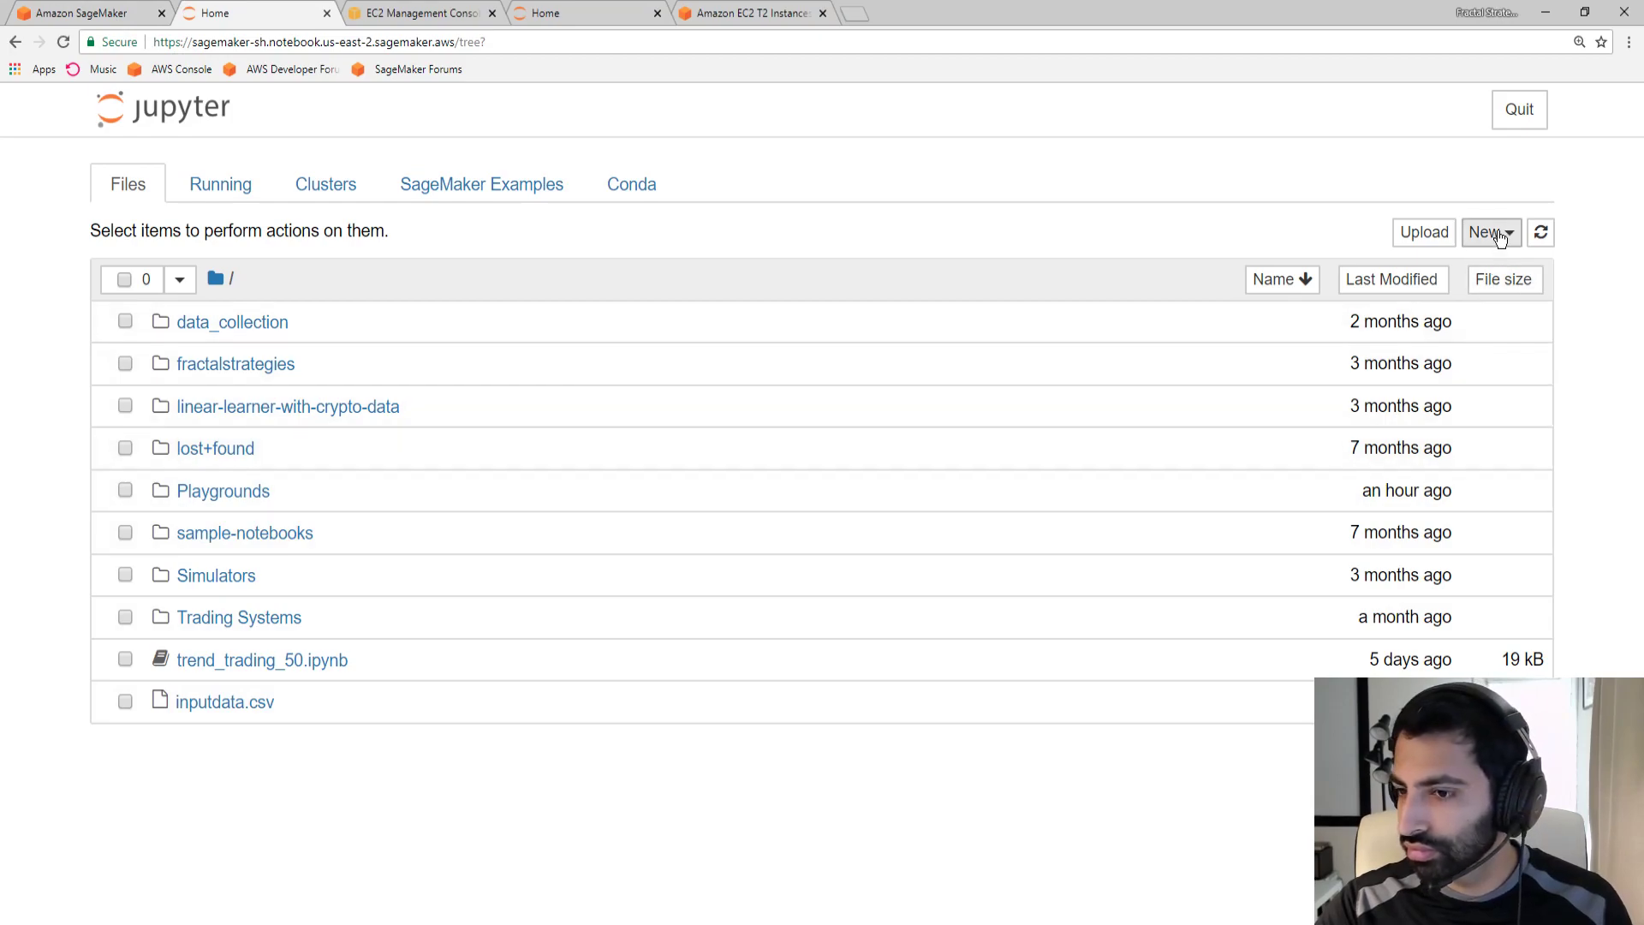
{"action": "mouse_move", "coordinate": [663, 166]}
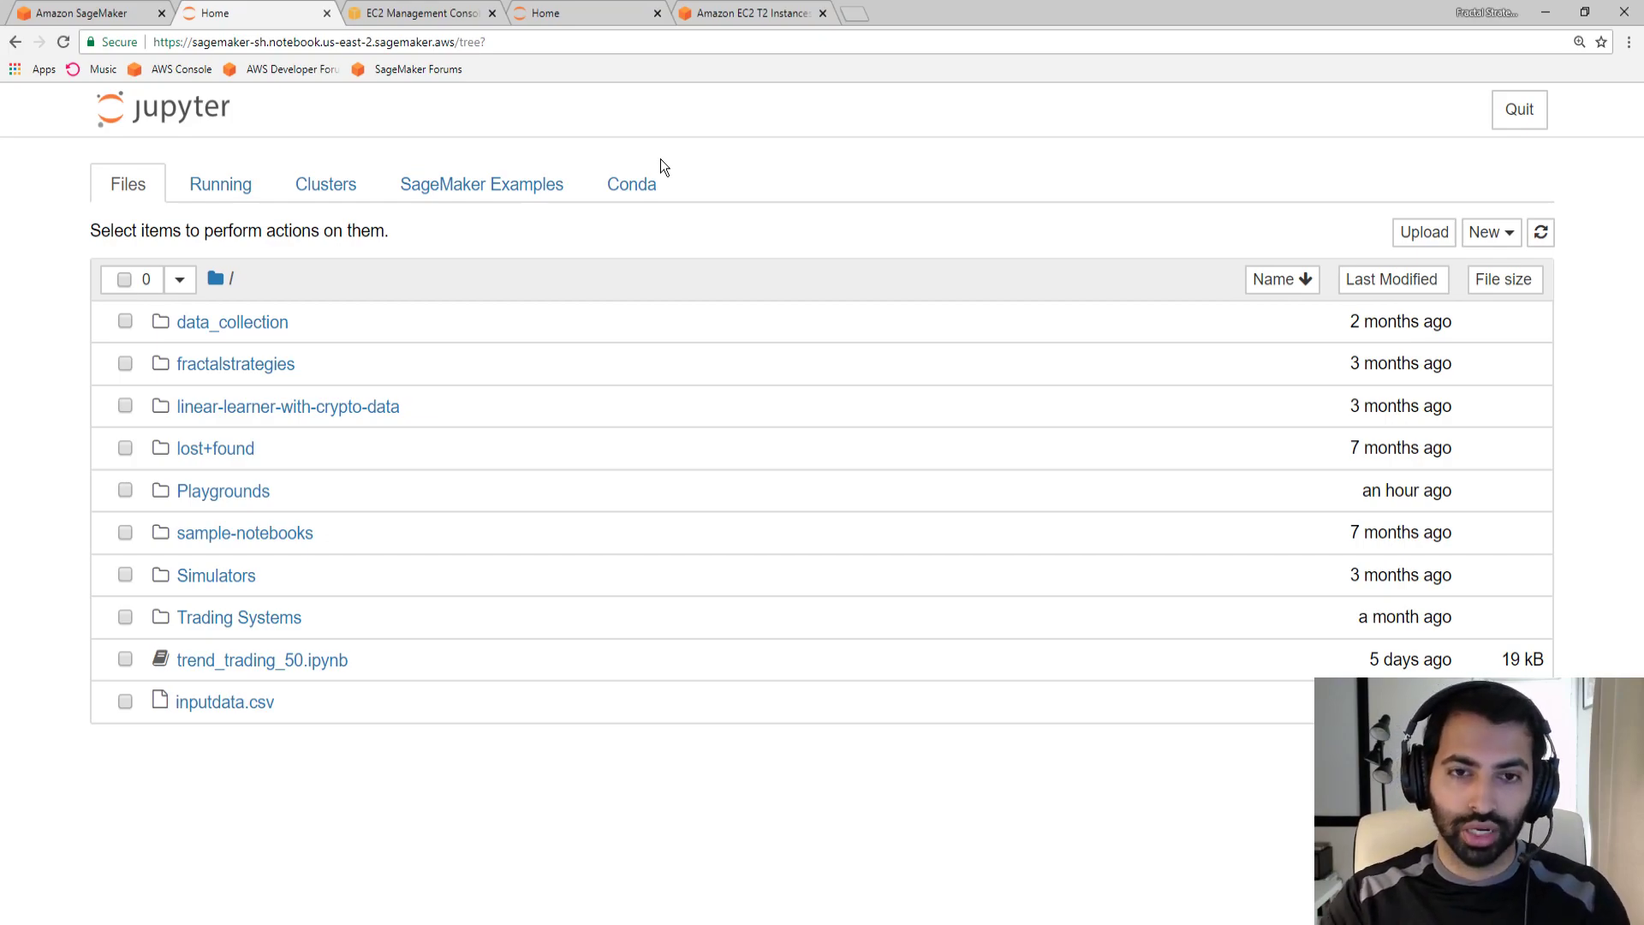
{"action": "mouse_move", "coordinate": [210, 200]}
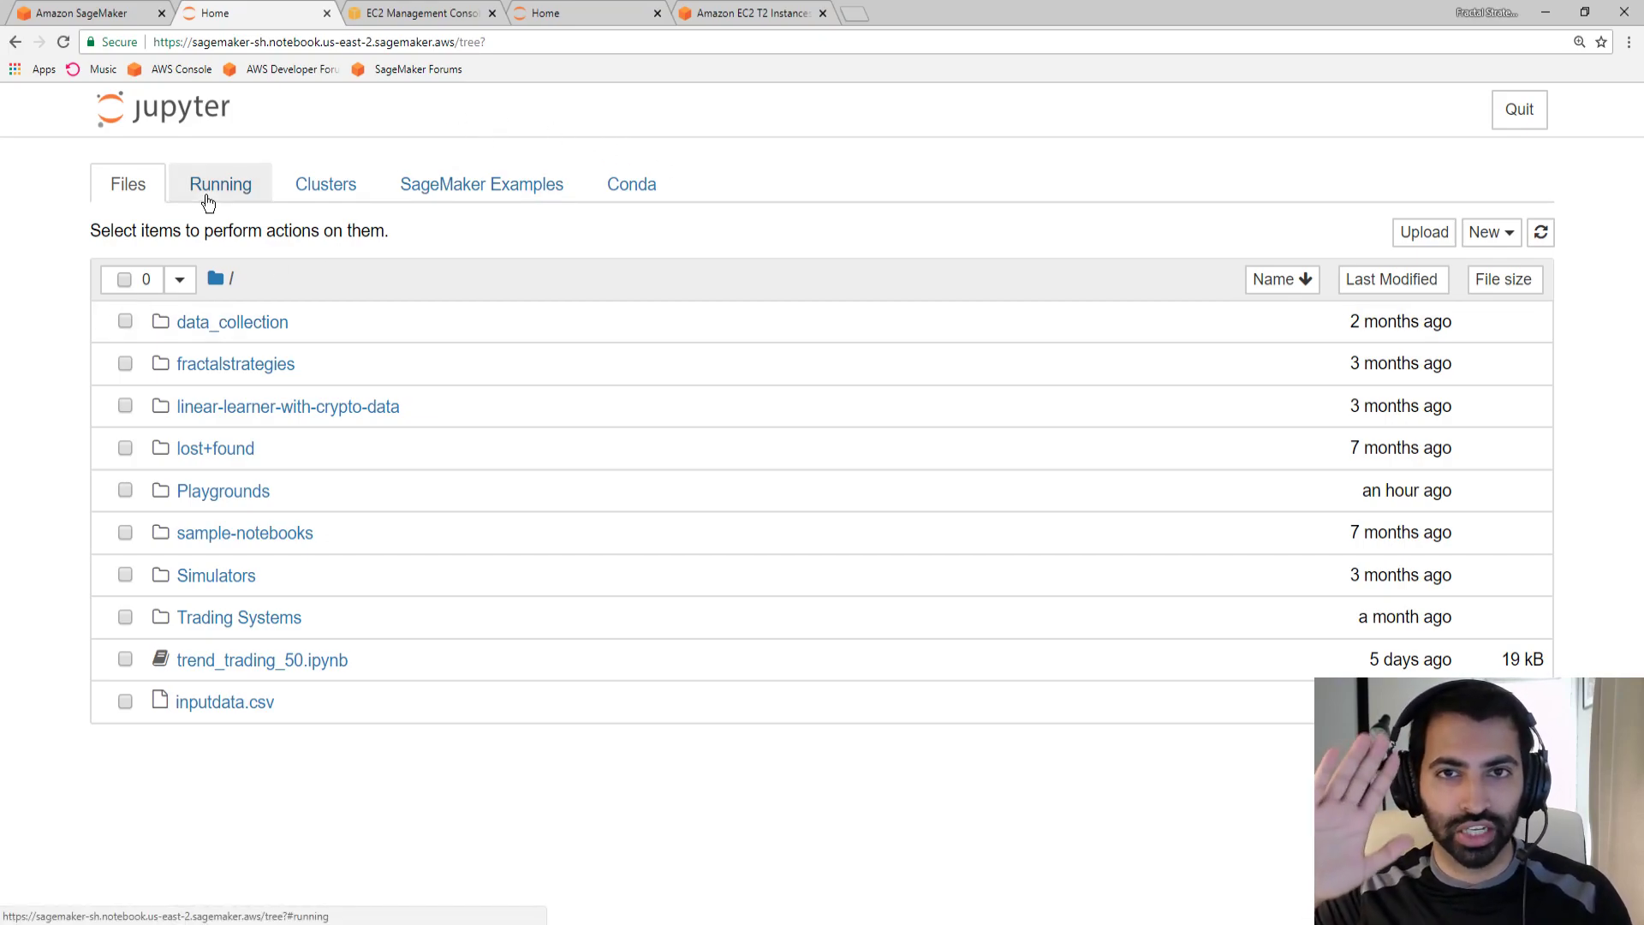